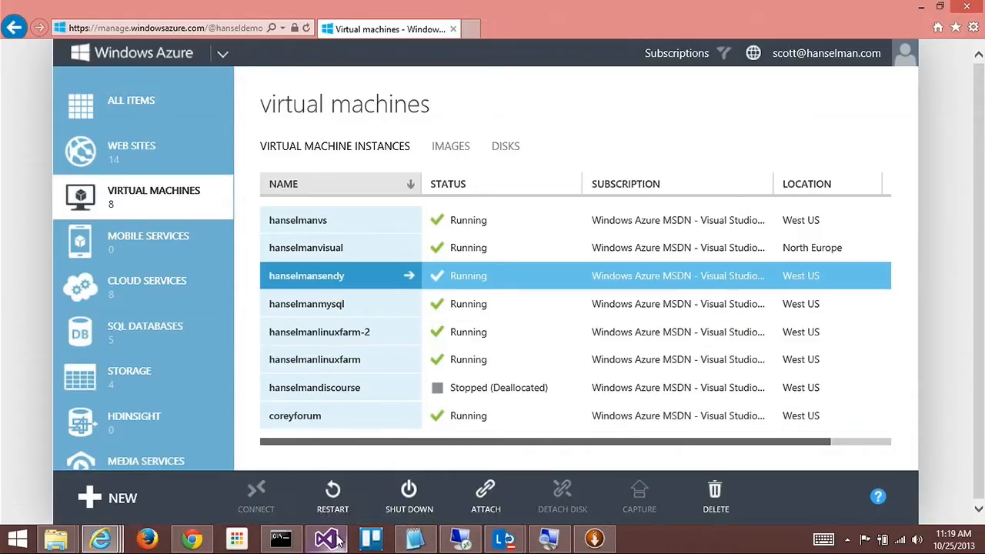
Check the eight virtual machines in the Azure portal, then switch to Visual Studio
left_click(325, 538)
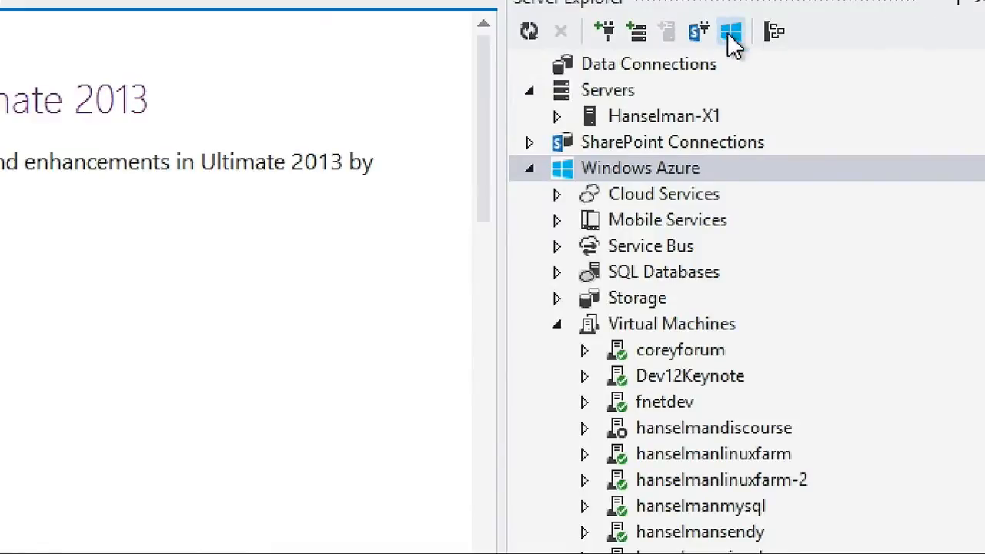
mouse_move(729, 31)
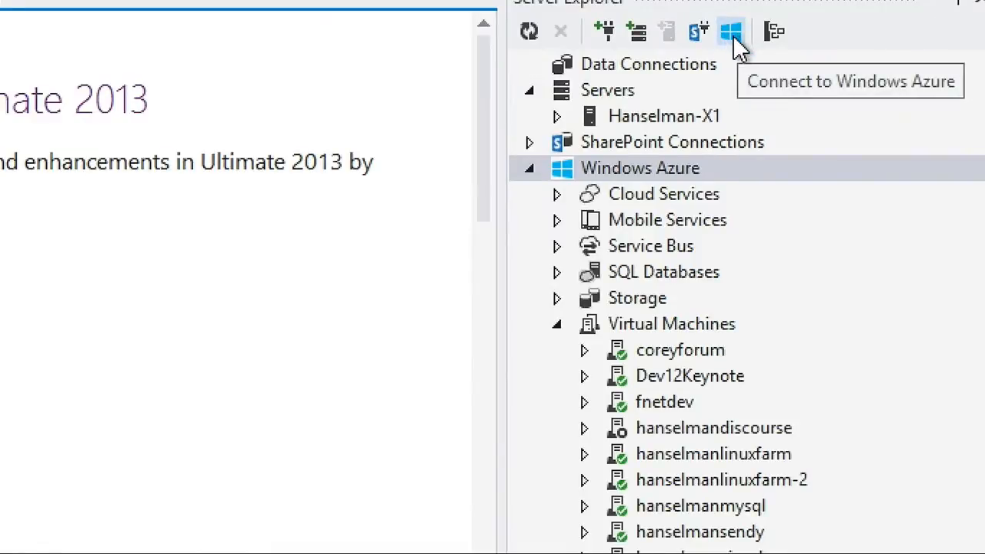
mouse_move(842, 235)
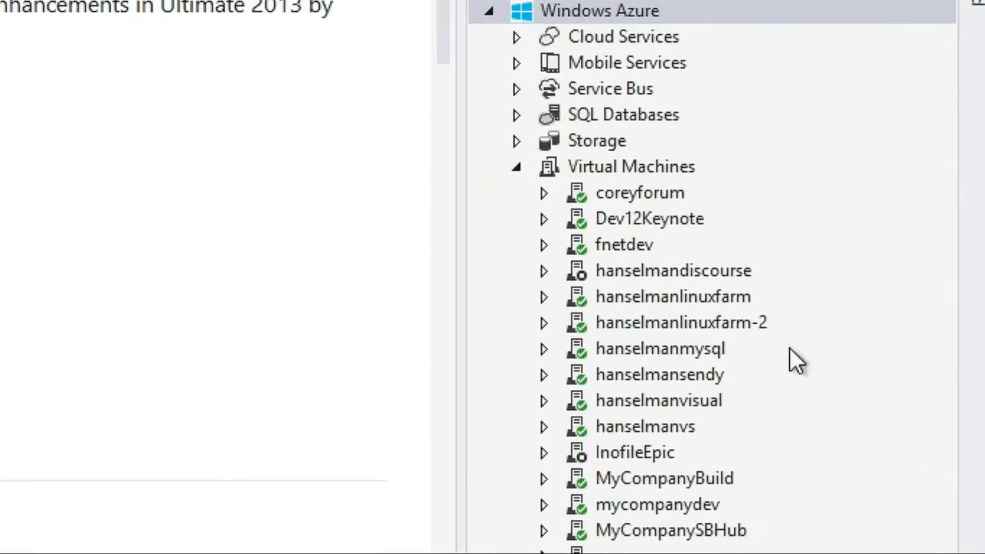
Expand coreyforum and the hanselmanlinuxfarm VMs to show their endpoints, and view VM actions
left_click(640, 192)
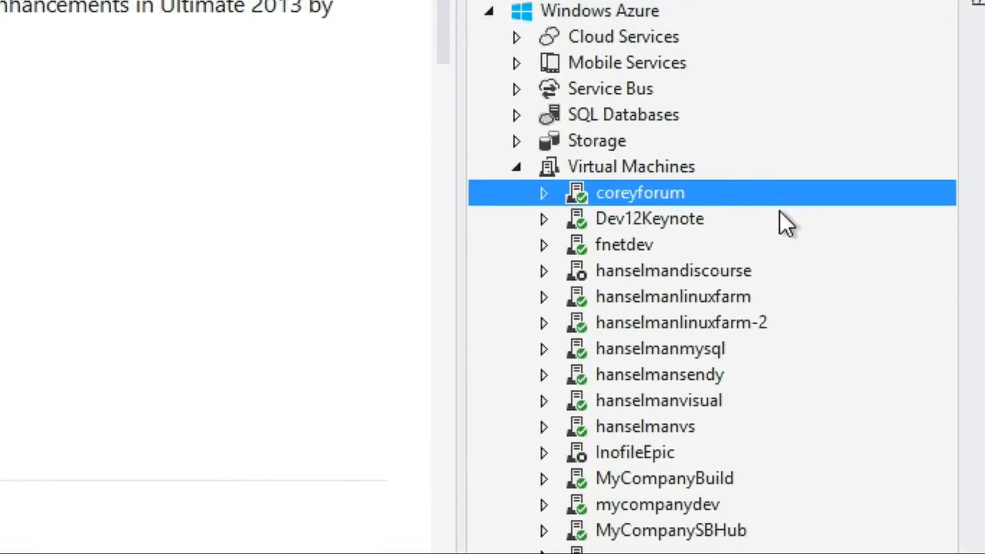
left_click(542, 192)
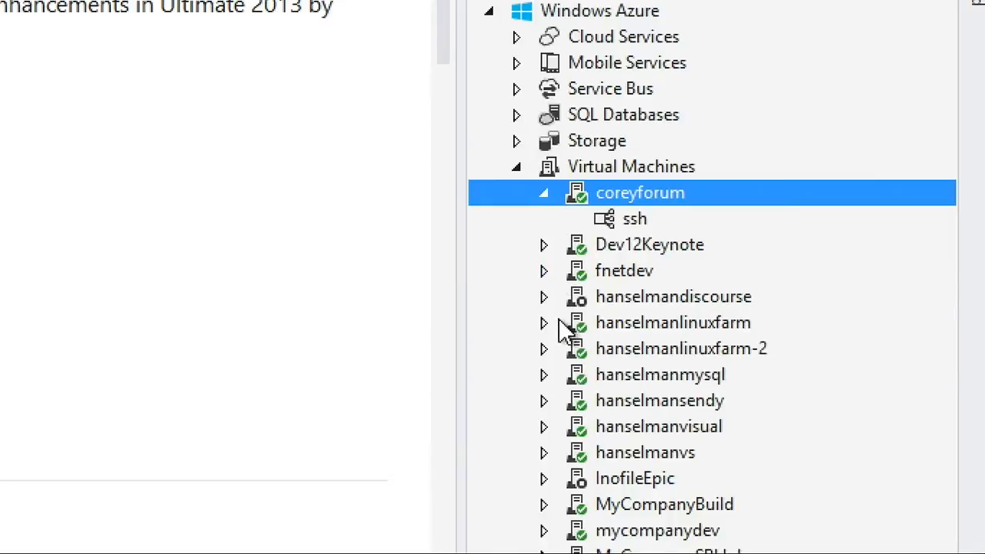
left_click(543, 322)
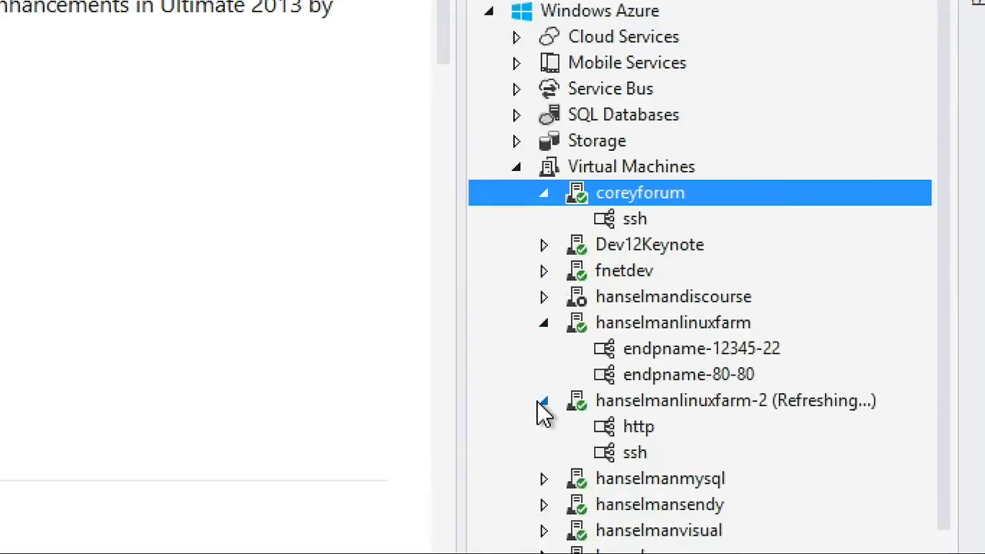
right_click(637, 427)
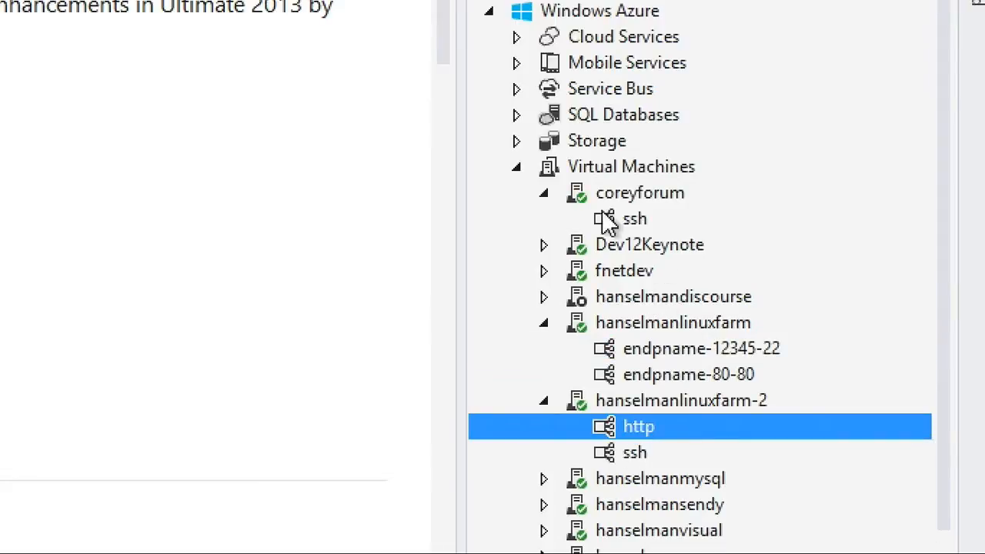
right_click(640, 192)
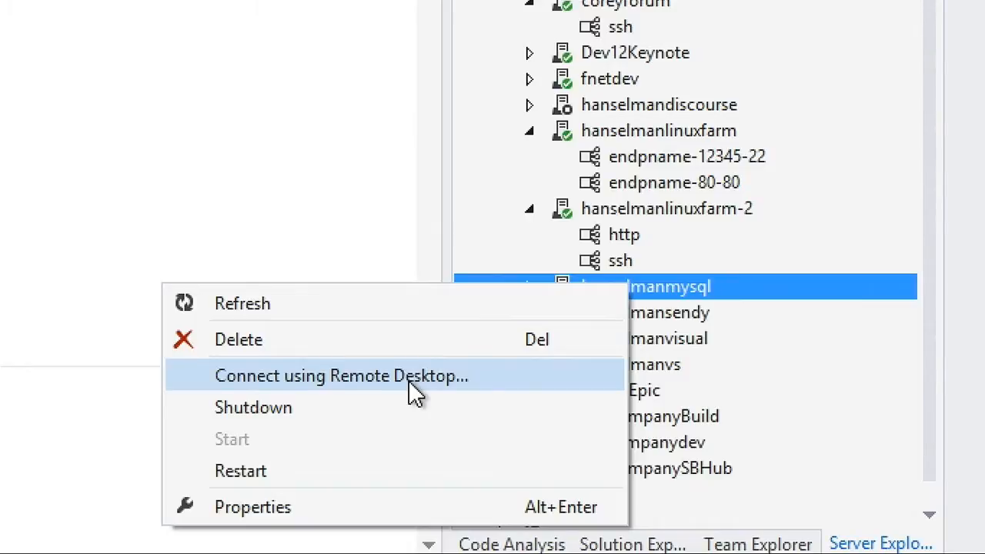
mouse_move(846, 231)
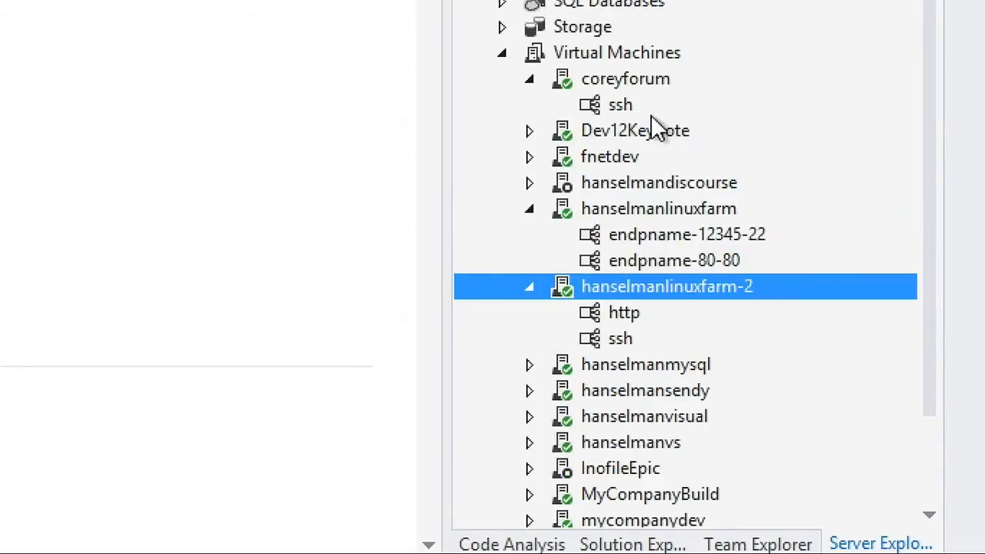
scroll("up", 3)
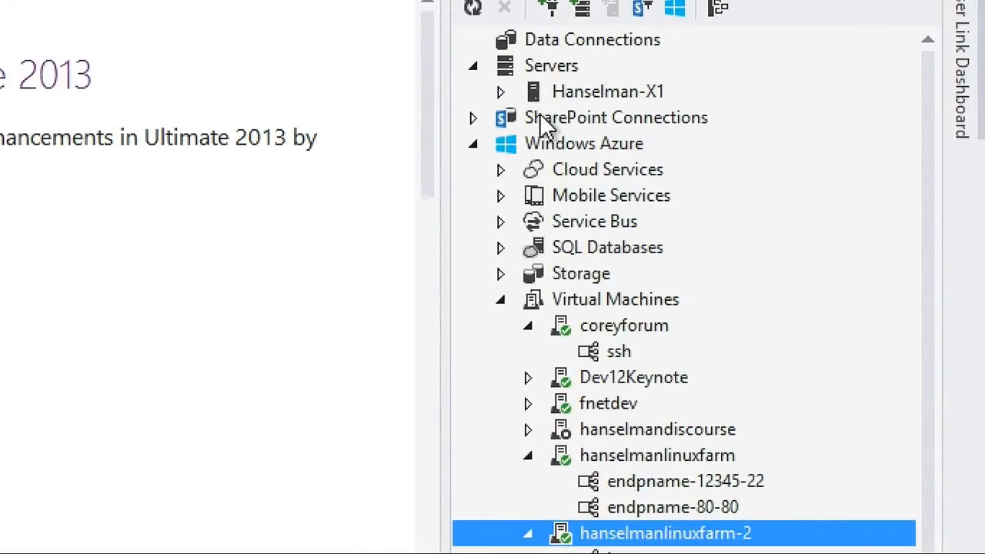
mouse_move(515, 291)
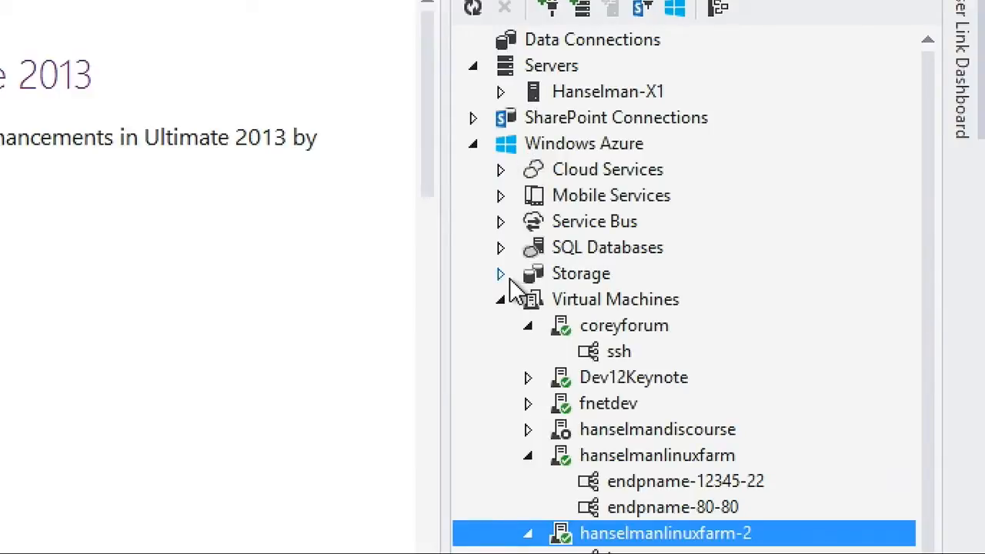
mouse_move(688, 276)
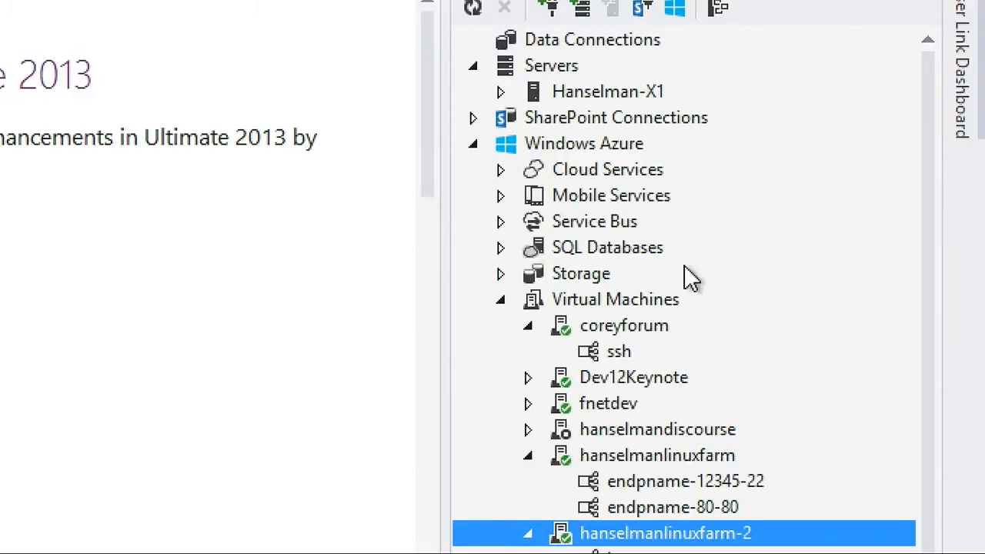
left_click(614, 298)
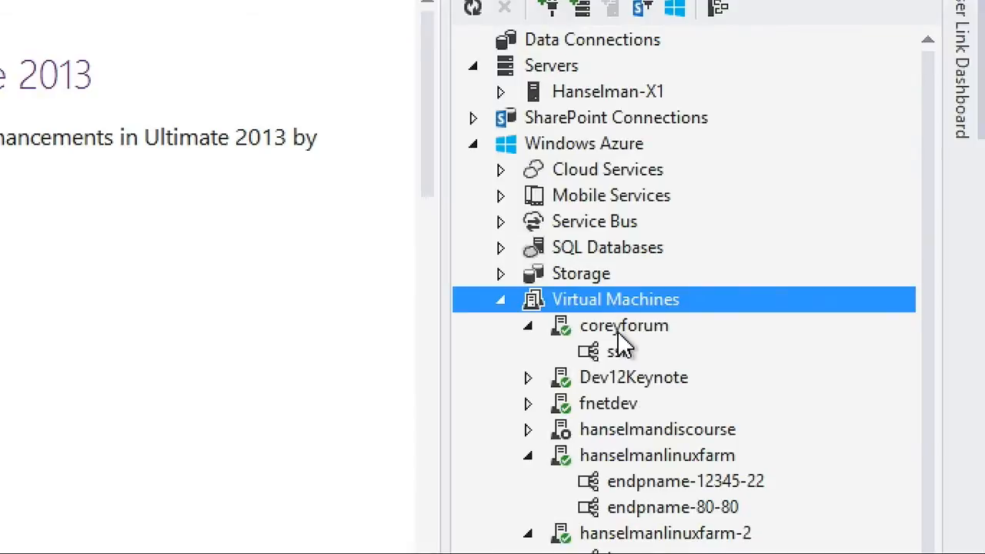
right_click(623, 324)
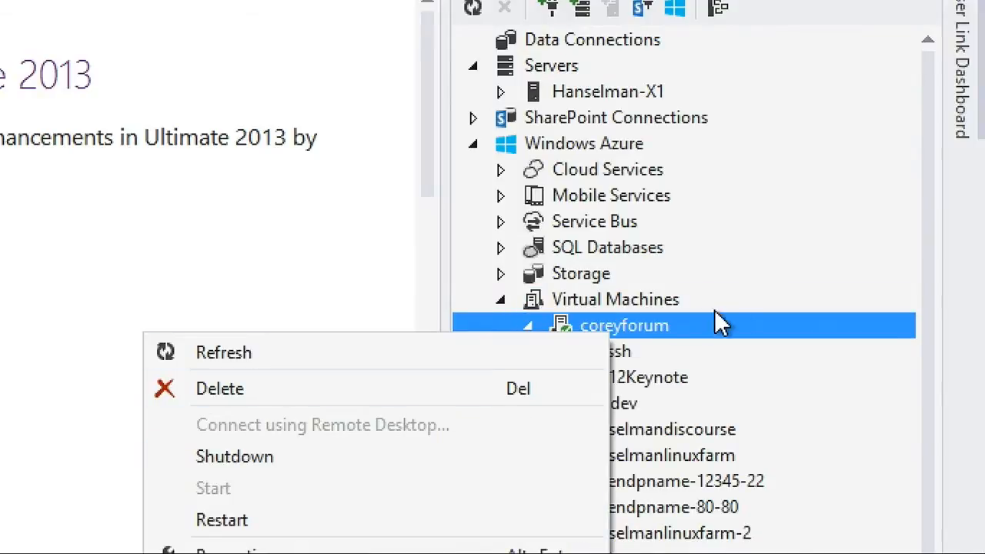
mouse_move(942, 189)
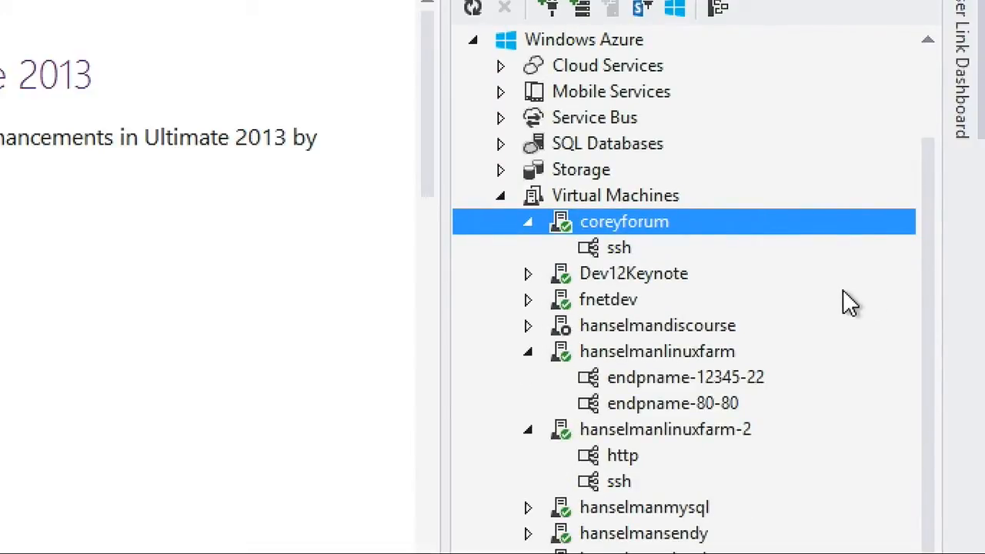
mouse_move(908, 330)
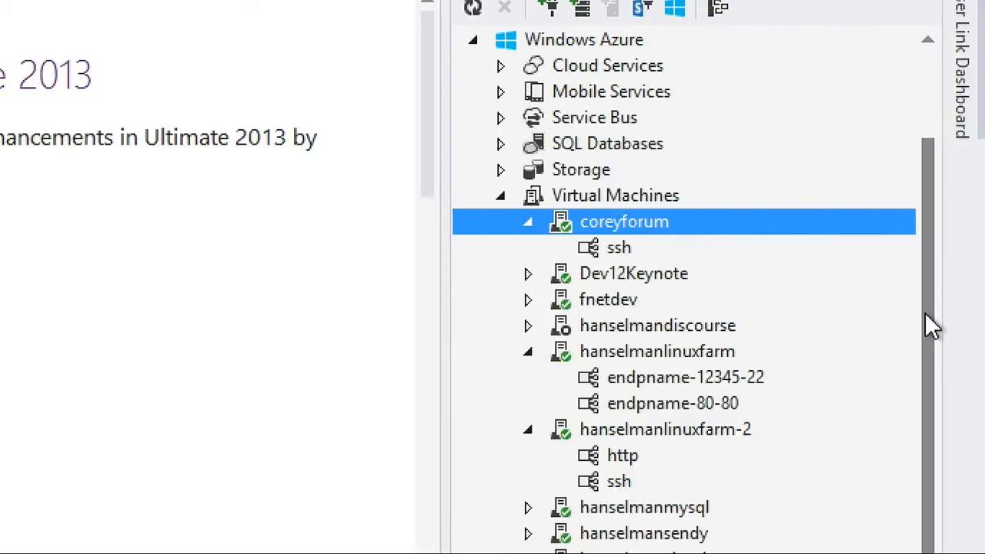
mouse_move(592, 254)
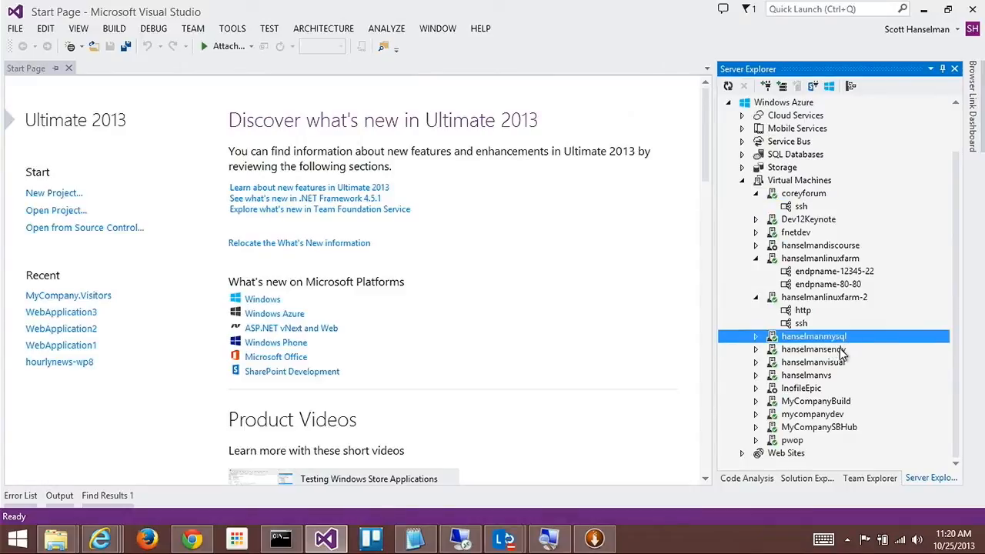
Expand hanselmanmysql's endpoints, view the mysql endpoint properties, and bring up the developer prompt
left_click(813, 349)
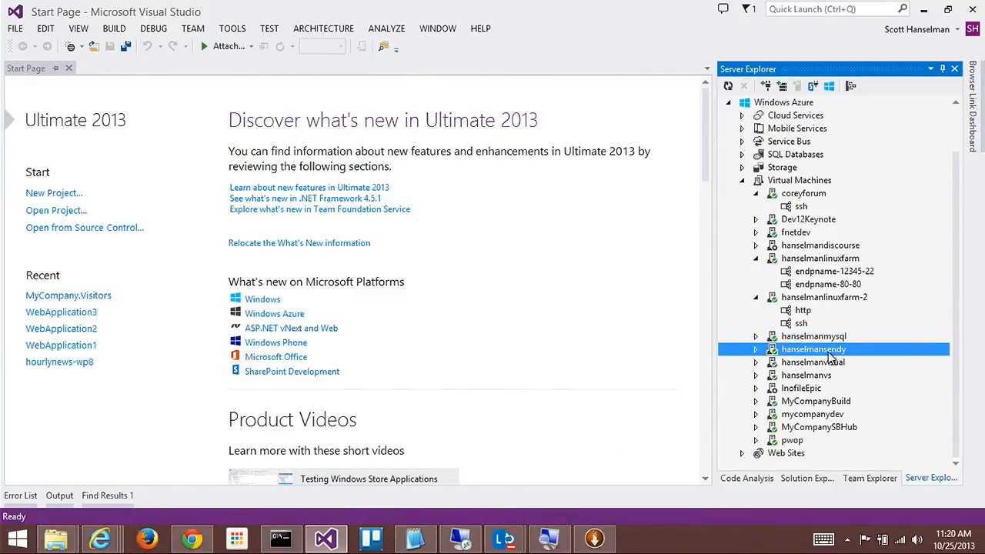
left_click(813, 336)
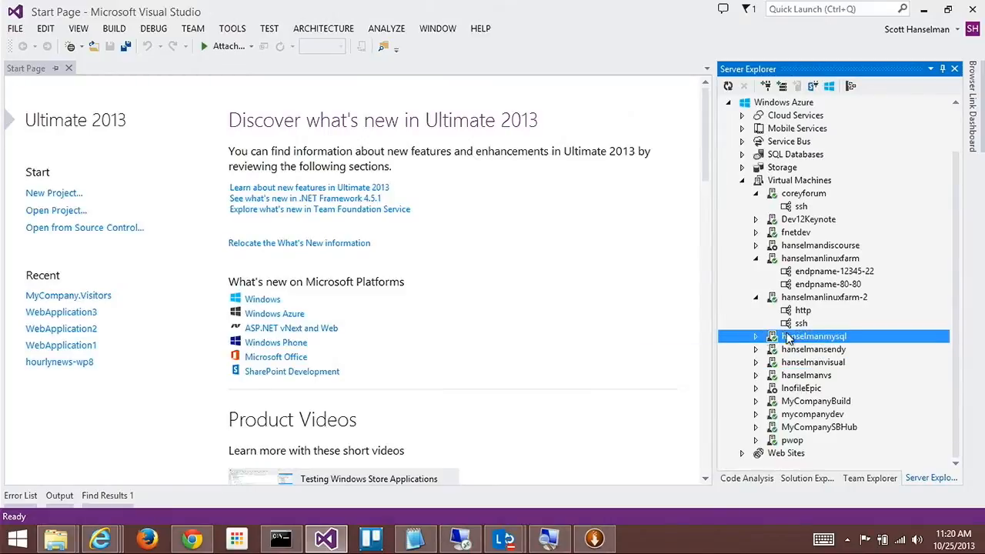
right_click(813, 336)
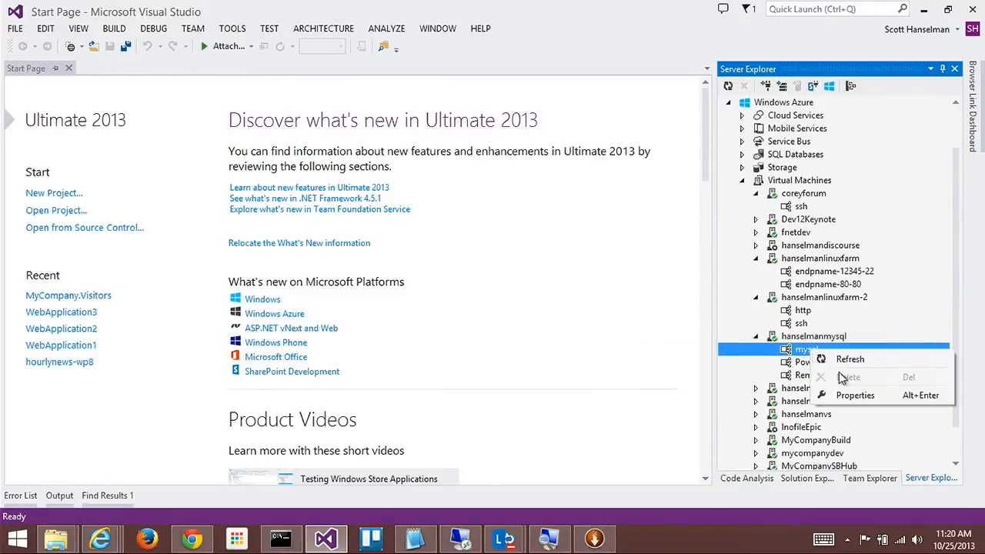
left_click(854, 395)
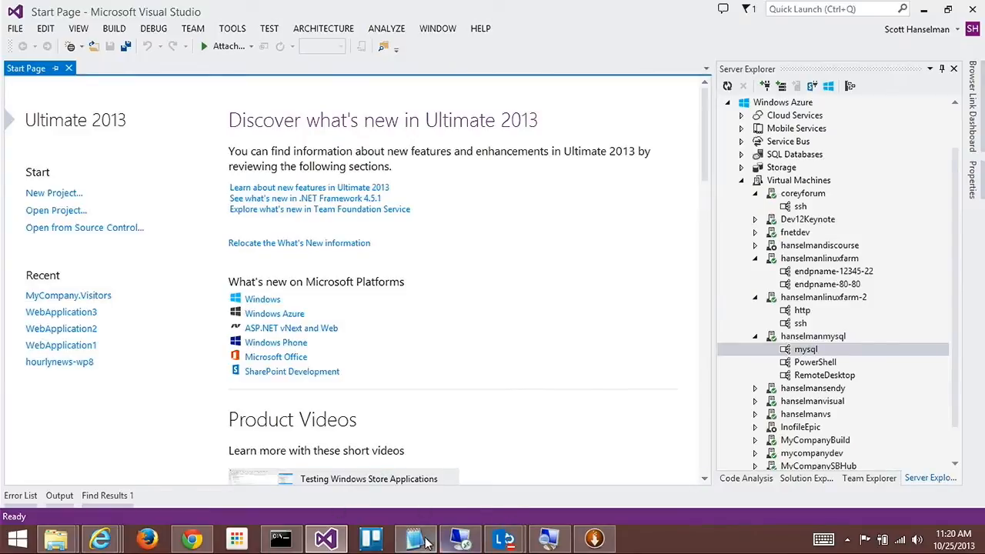
mouse_move(640, 507)
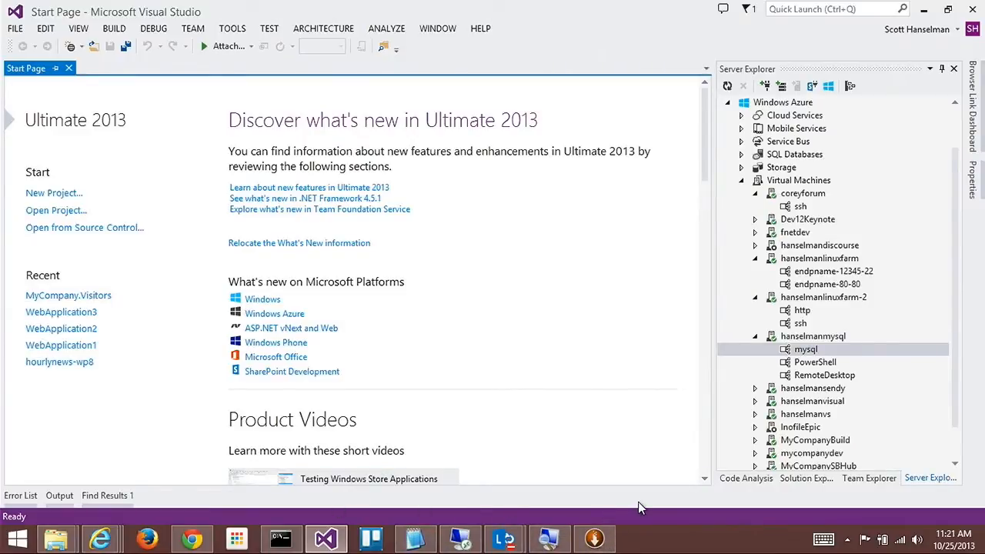
mouse_move(286, 486)
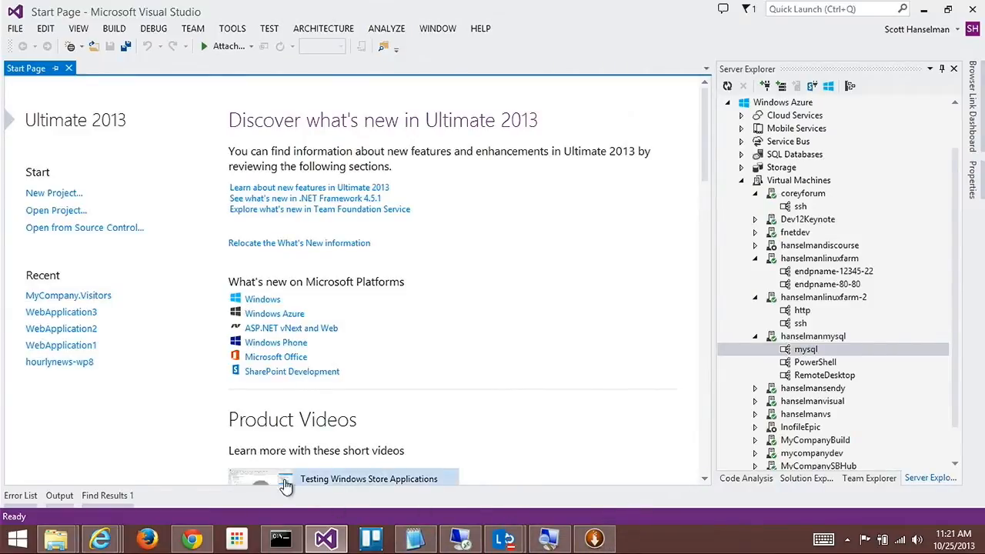
left_click(280, 537)
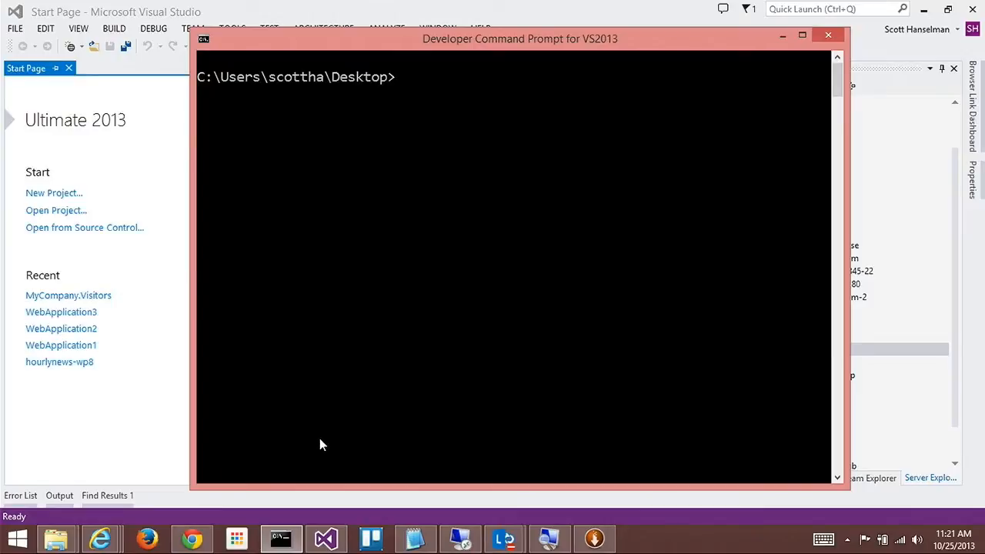
Install azure-cli globally with npm and run azure to show its command overview
type("npm")
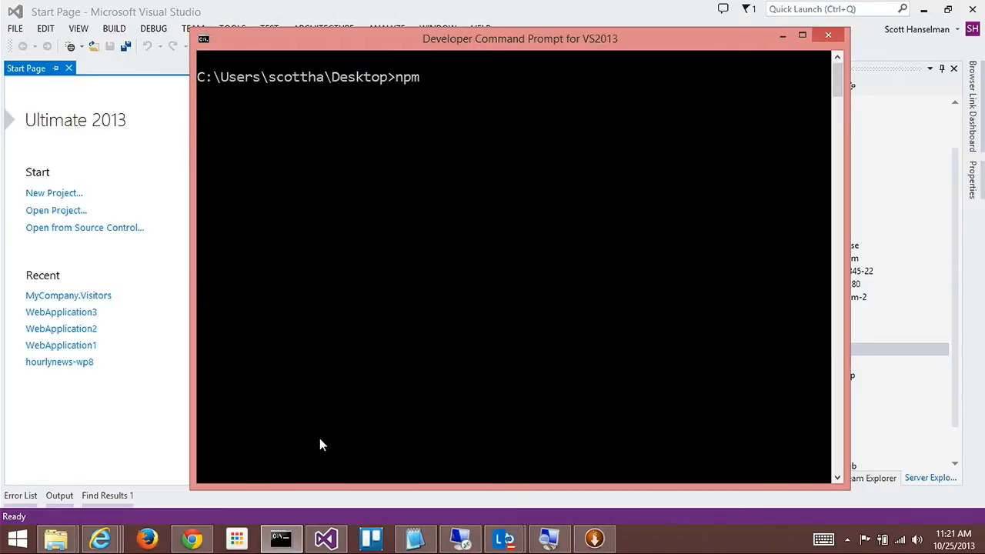
type("install a")
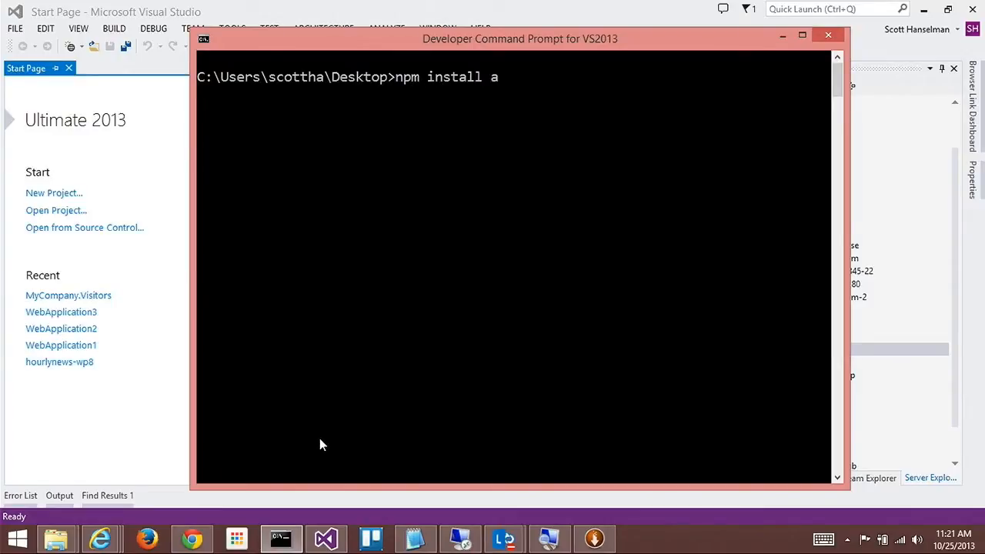
type("zure0")
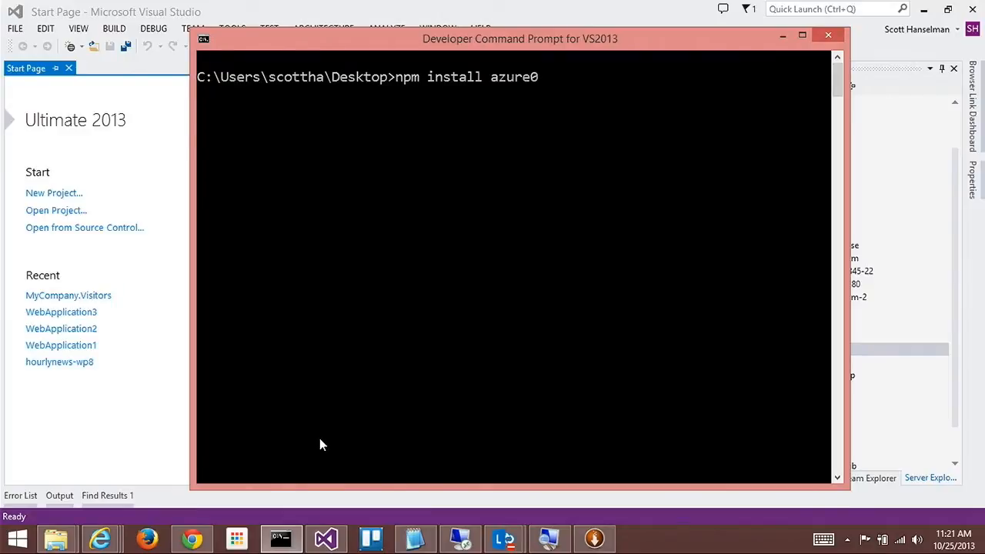
type("-cli --g")
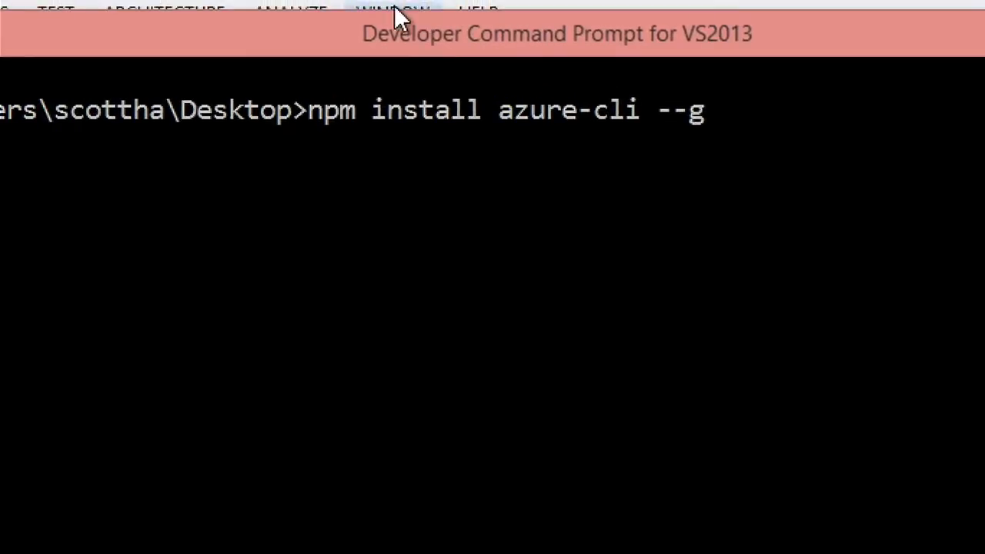
mouse_move(577, 131)
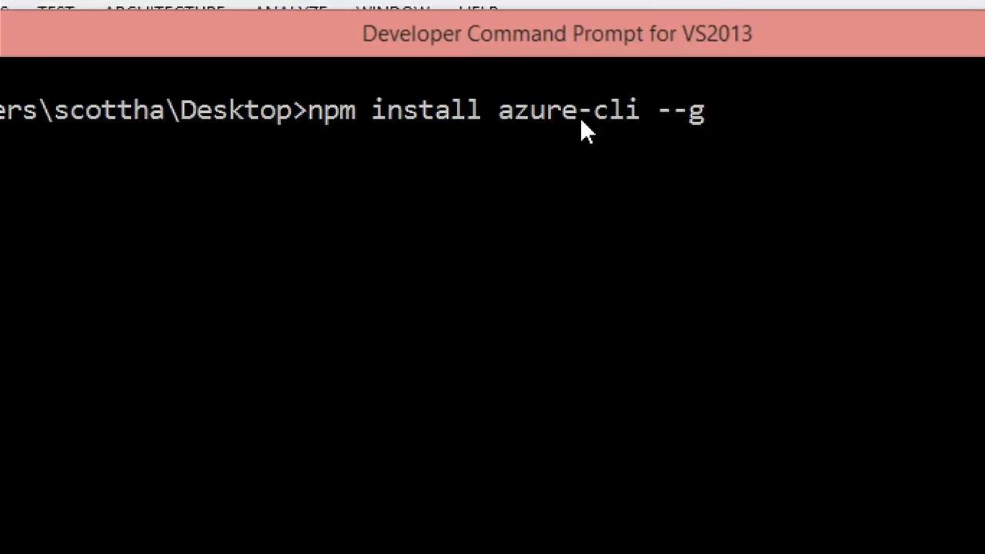
mouse_move(542, 123)
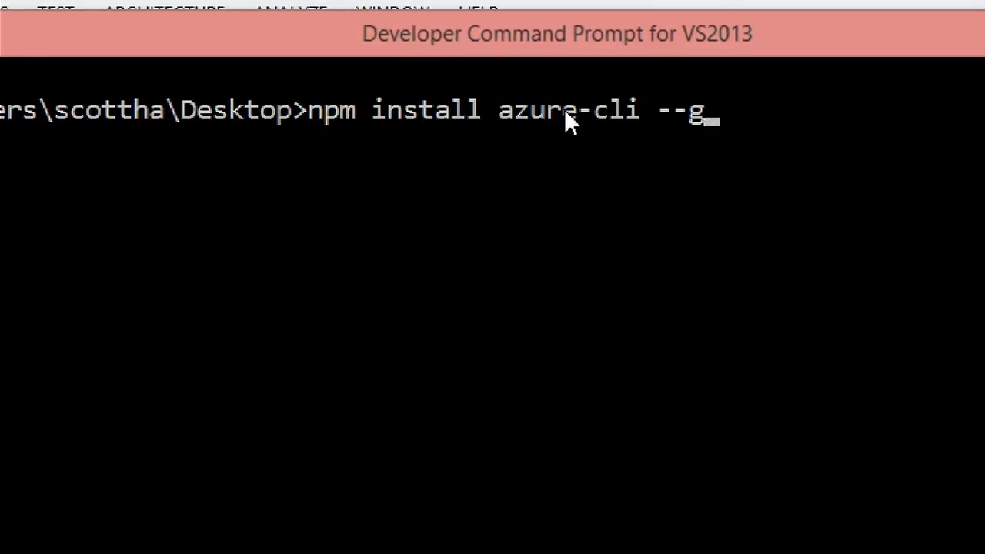
mouse_move(331, 127)
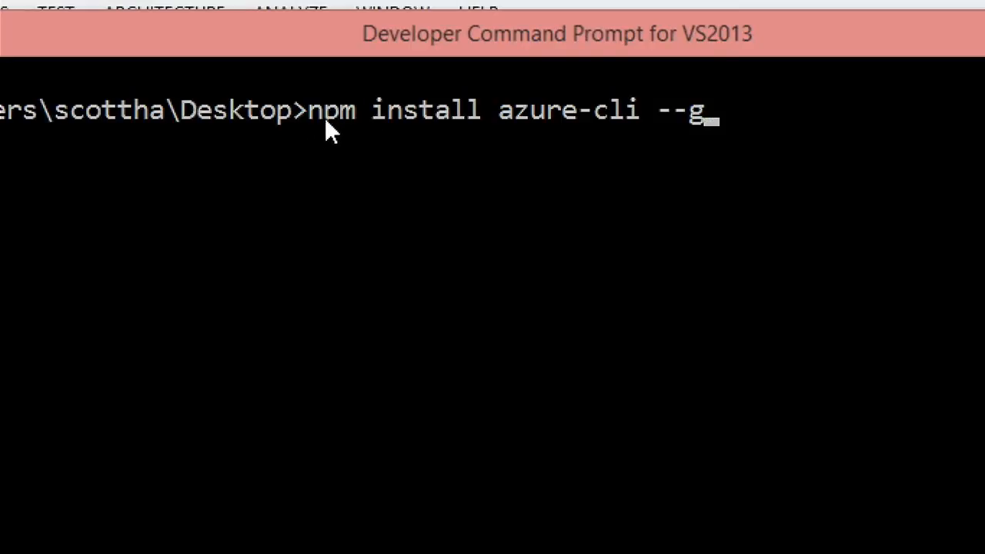
mouse_move(304, 138)
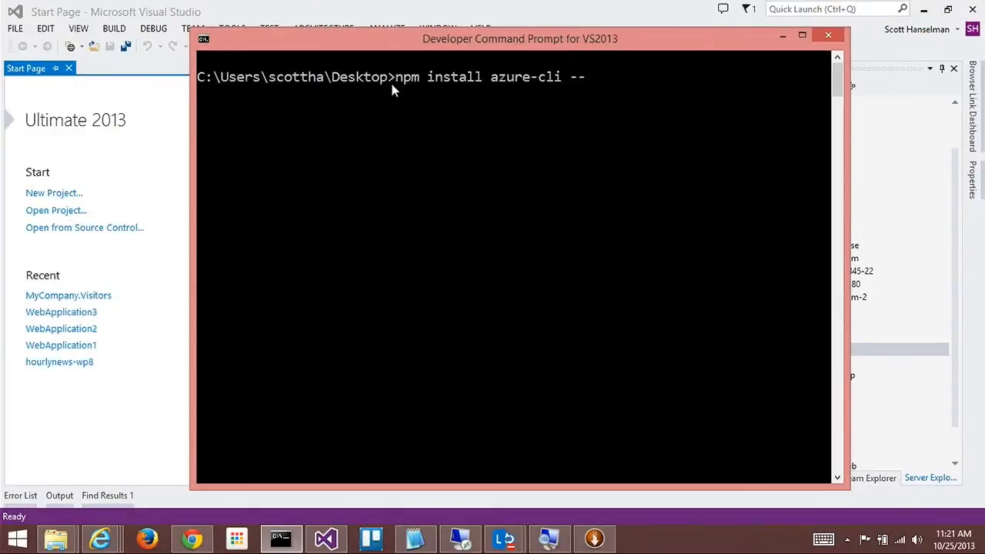
type("azure a")
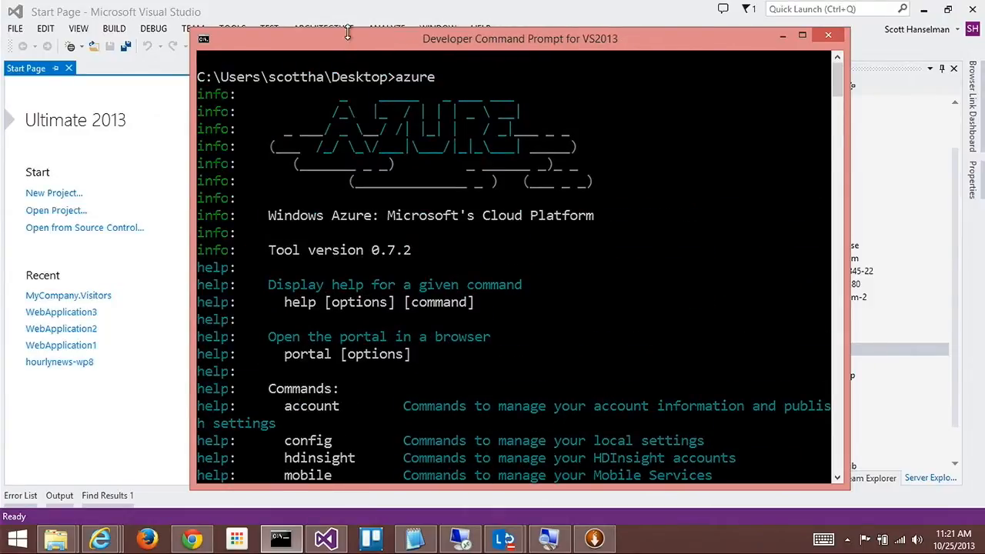
Move the console aside and display help for the azure account subcommands
left_click_drag(520, 39, 417, 17)
type("azure noun verb")
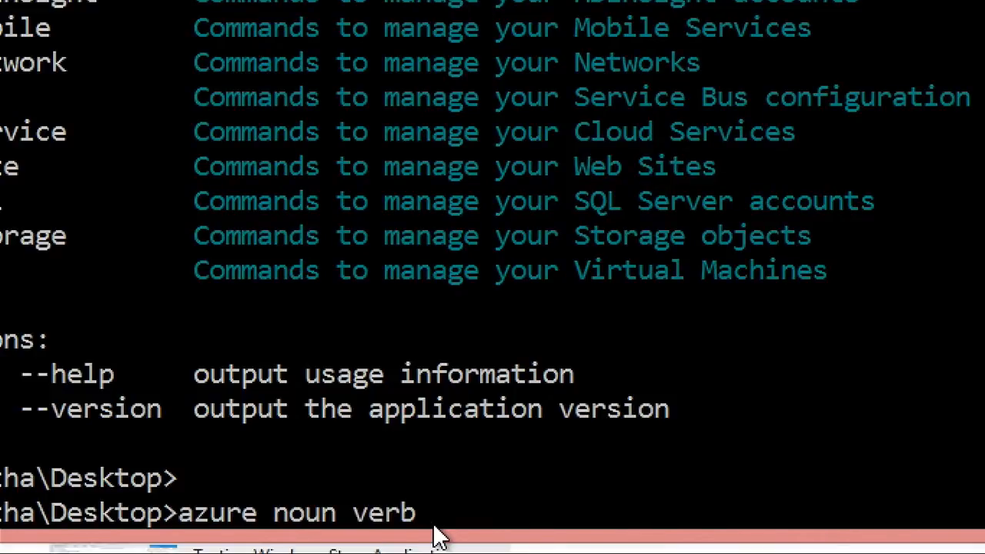
type("account")
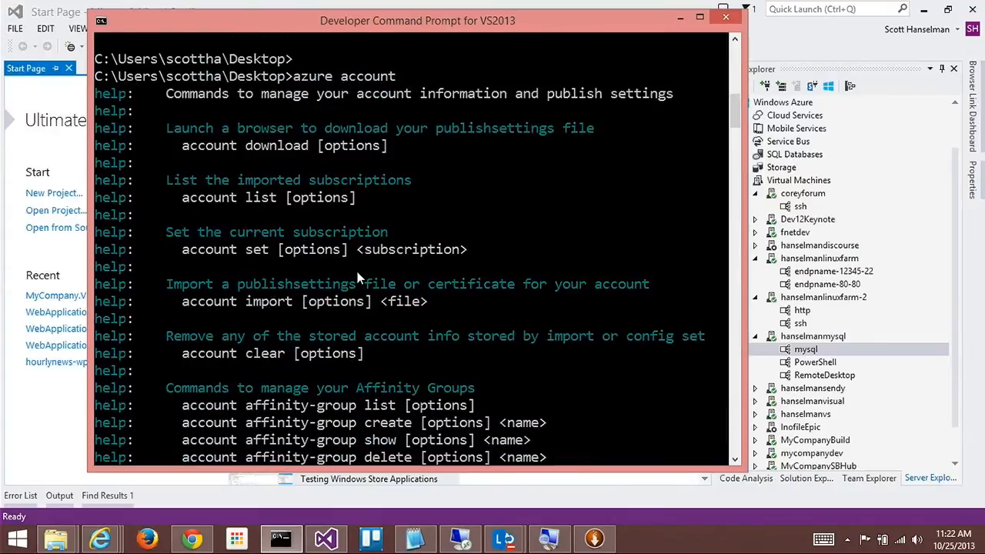
scroll("down", 3)
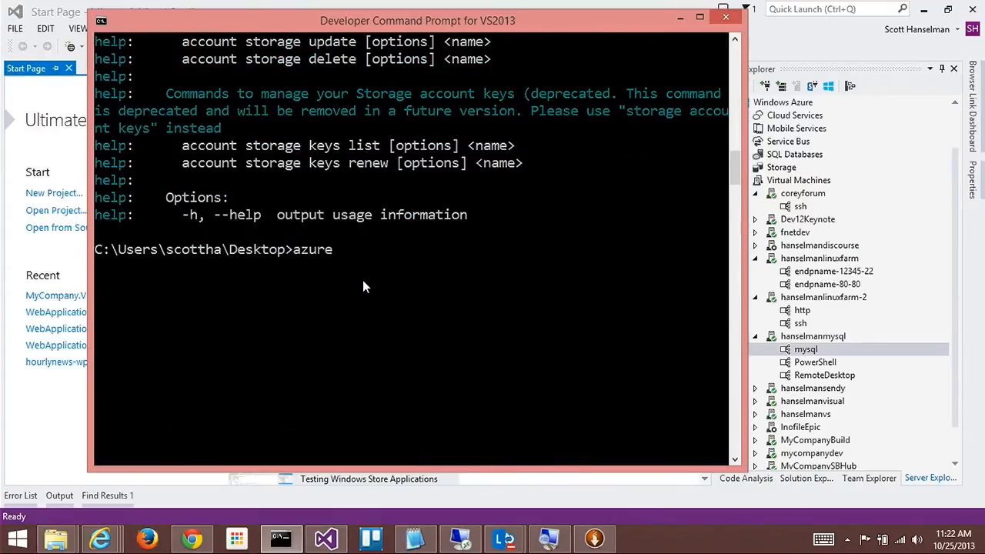
Run azure account download and import for the publishsettings file, then show azure vm help
type("account download")
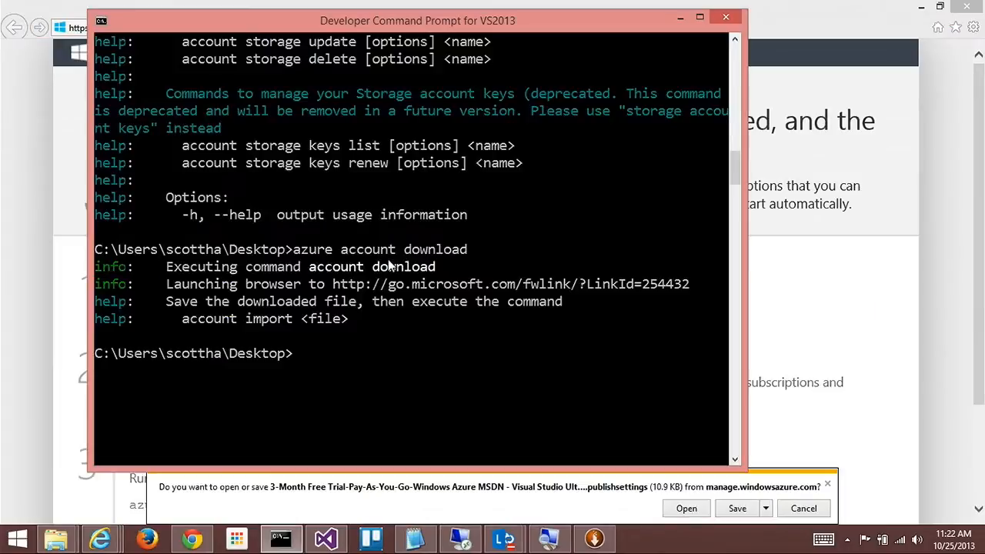
type("azure account")
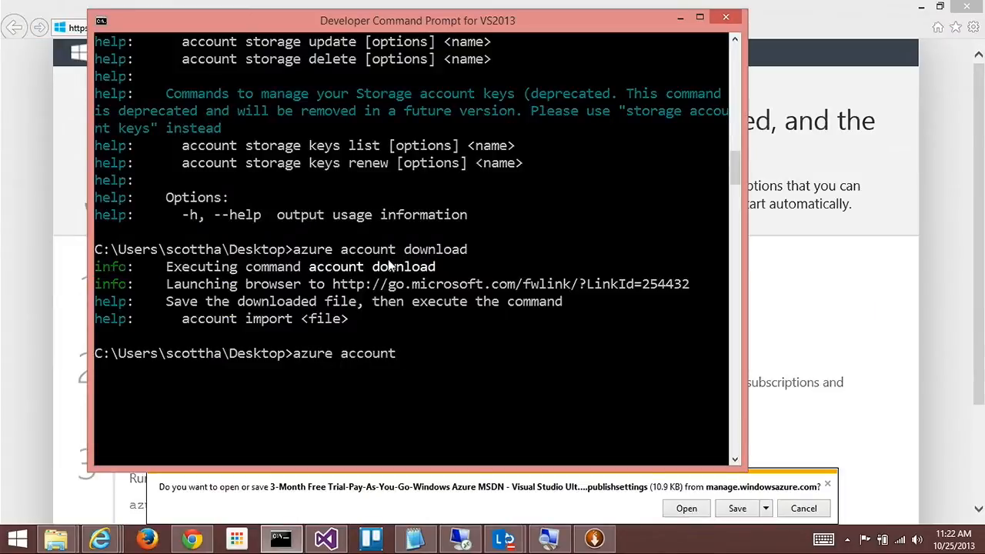
type("import file")
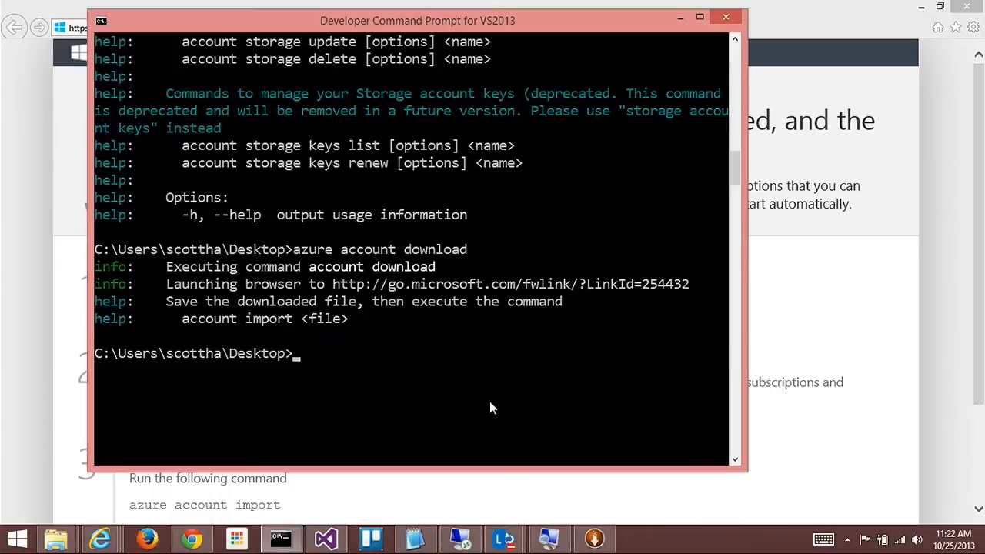
type("azure vm")
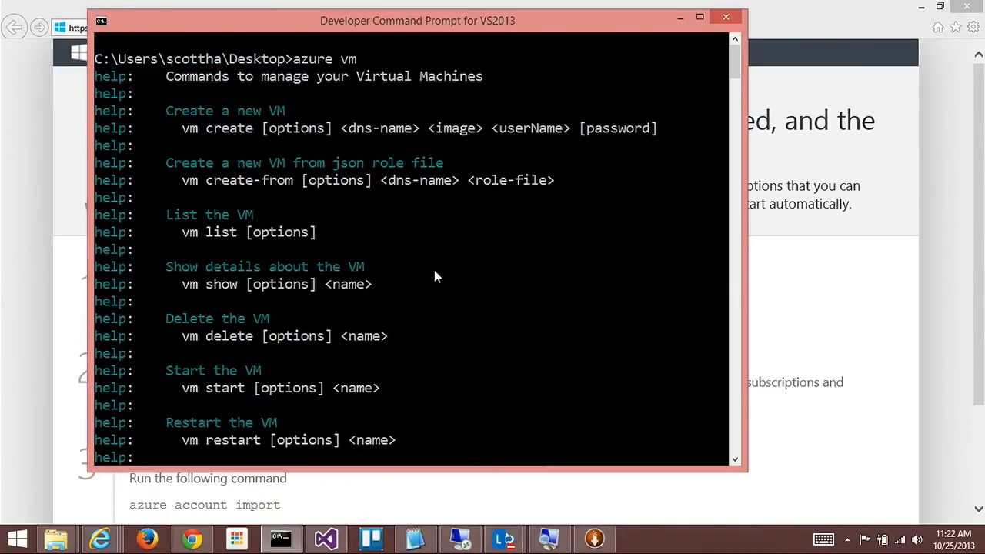
List the VMs with azure vm list and start shutting down coreyforum
scroll("down", 3)
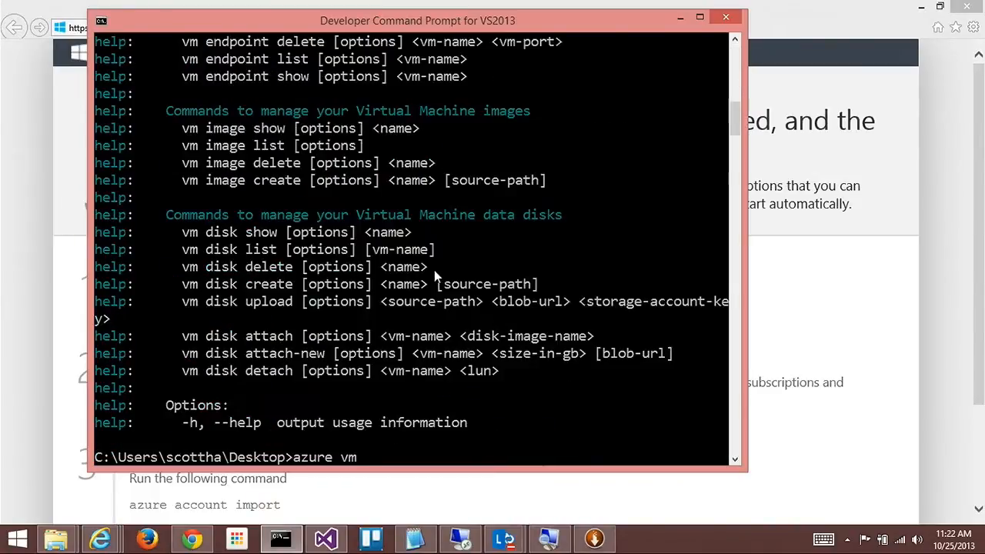
type("list")
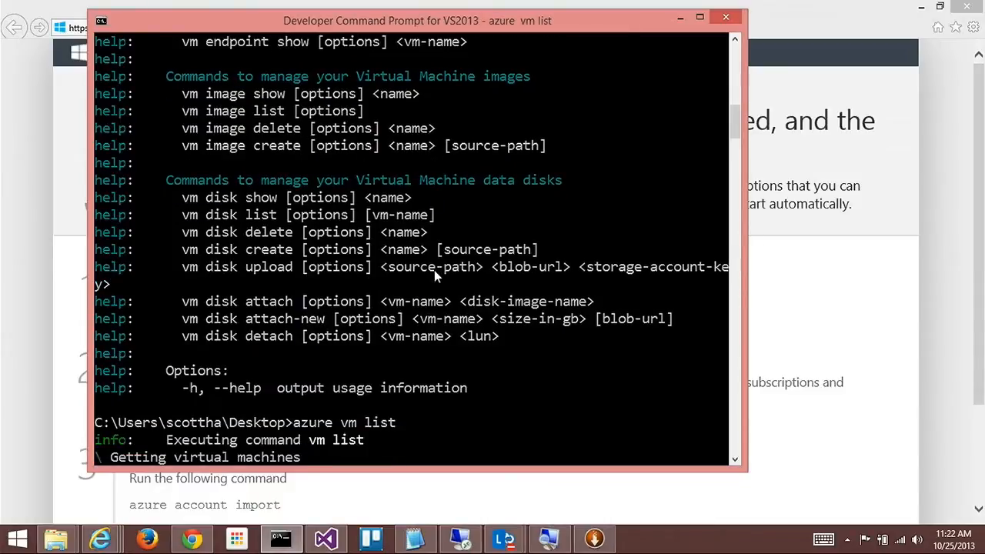
mouse_move(450, 386)
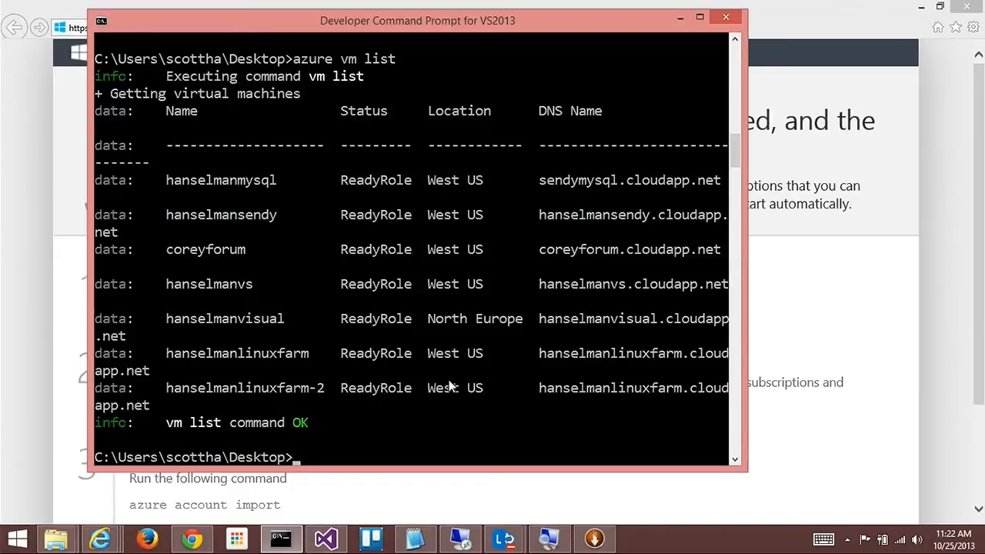
mouse_move(198, 259)
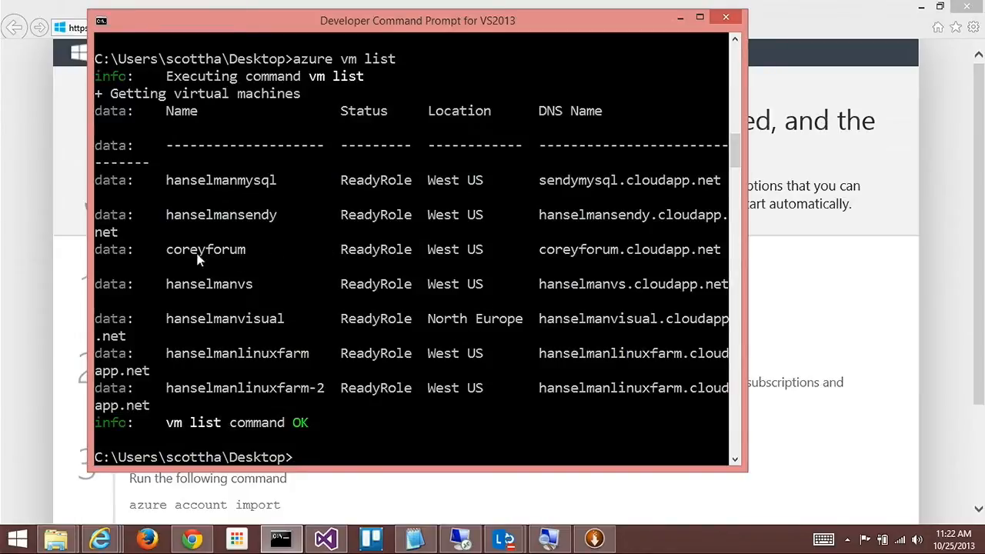
mouse_move(241, 256)
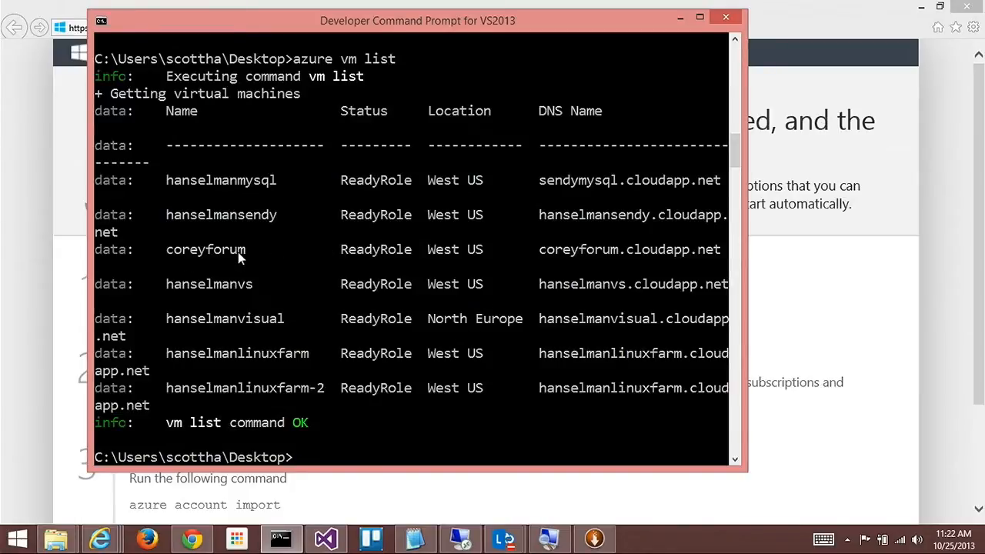
type("azure vm stop core")
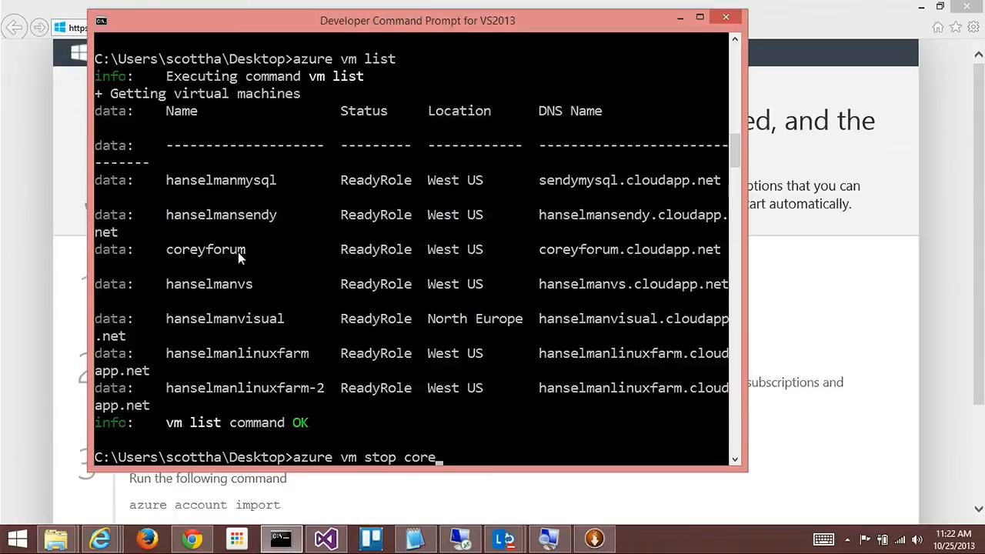
type("yforum")
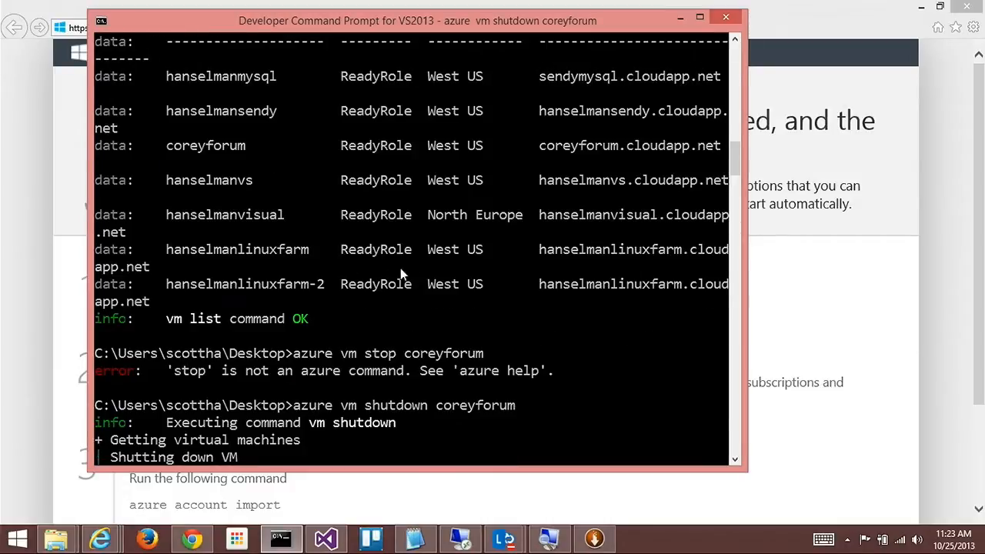
scroll("down", 3)
type("desktop")
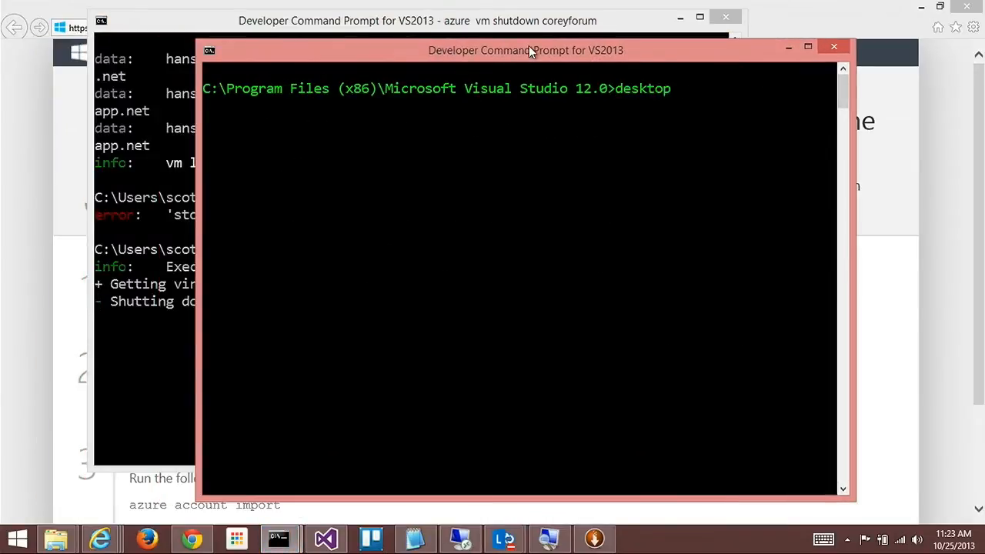
Run azure vm list --json, scroll to coreyforum's details, and move the window right
type("azure")
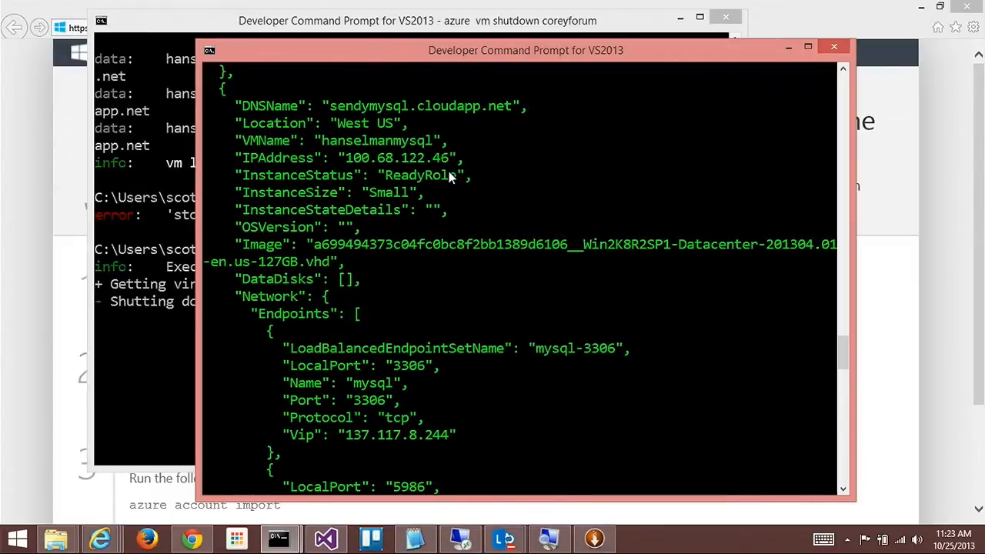
scroll("down", 3)
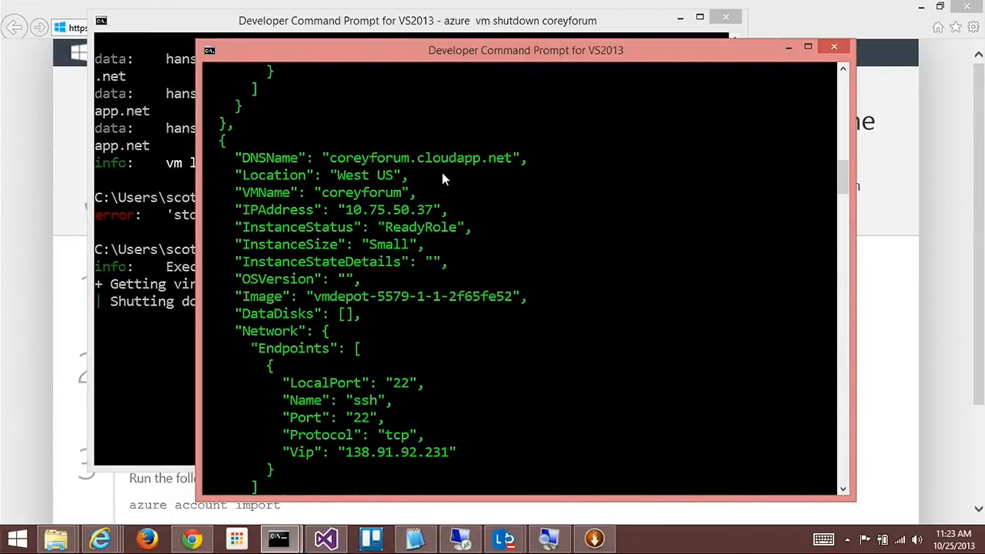
scroll("down", 3)
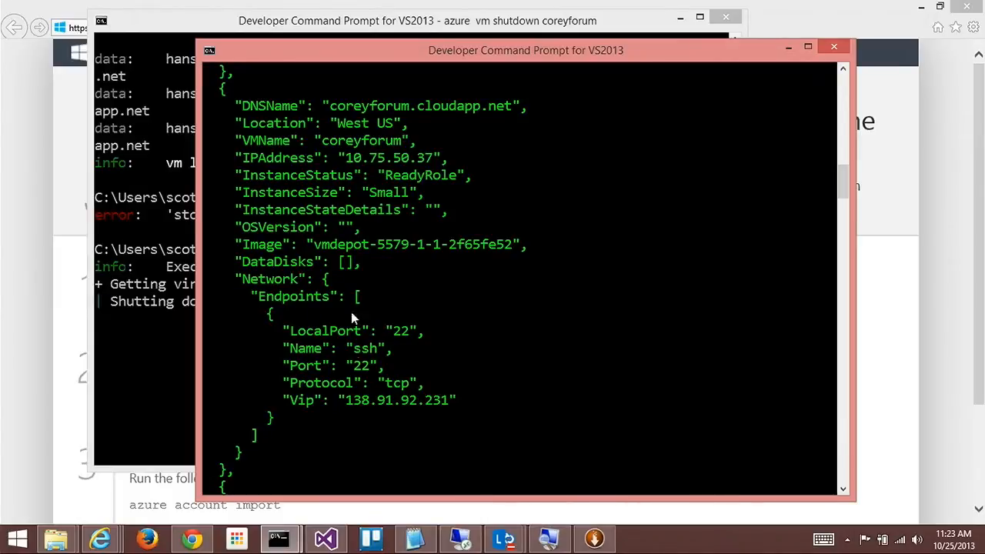
left_click_drag(526, 50, 589, 43)
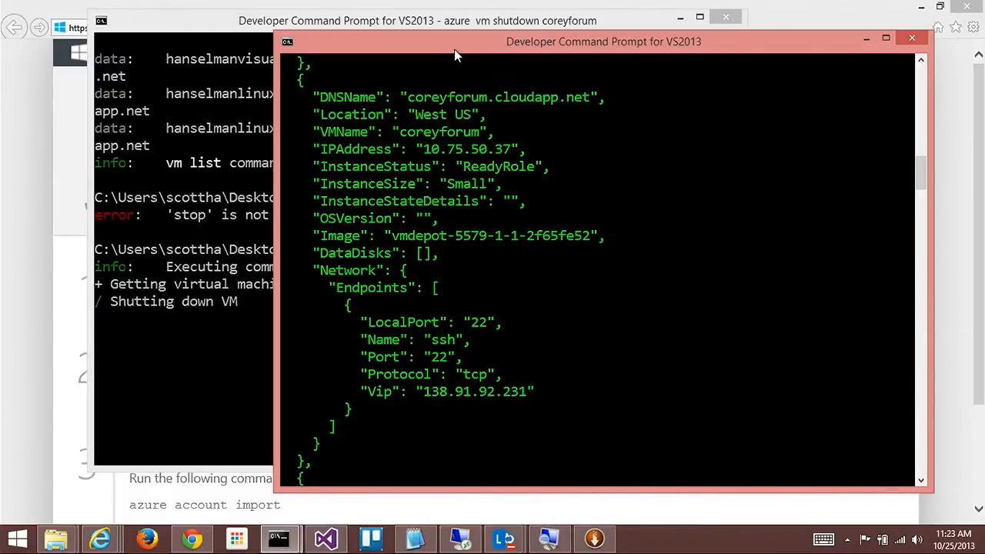
mouse_move(912, 40)
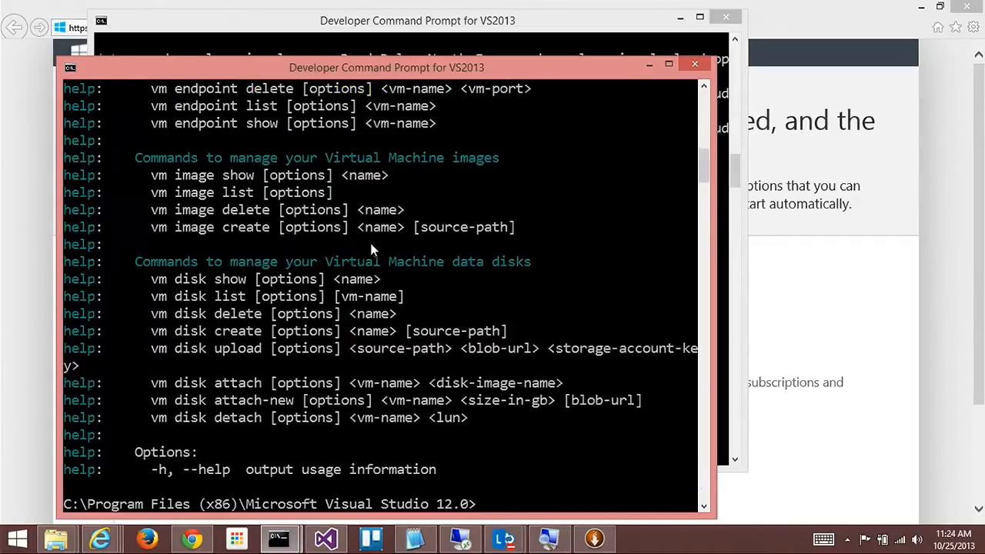
Drag the second prompt window back over the first after printing azure vm help
left_click_drag(386, 67, 556, 51)
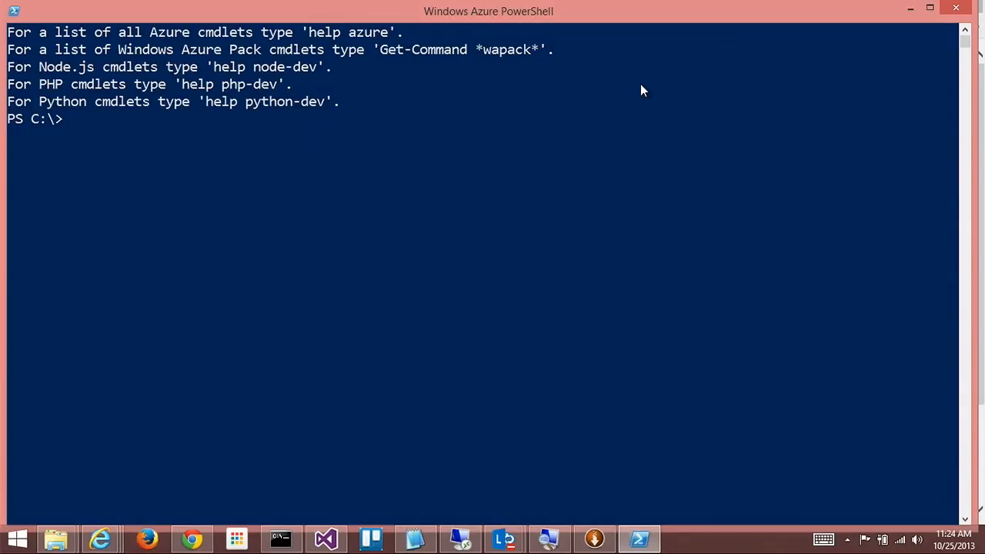
List all Azure cmdlets with help Azure, then start Add-AzureAccount sign-in
type("help Az")
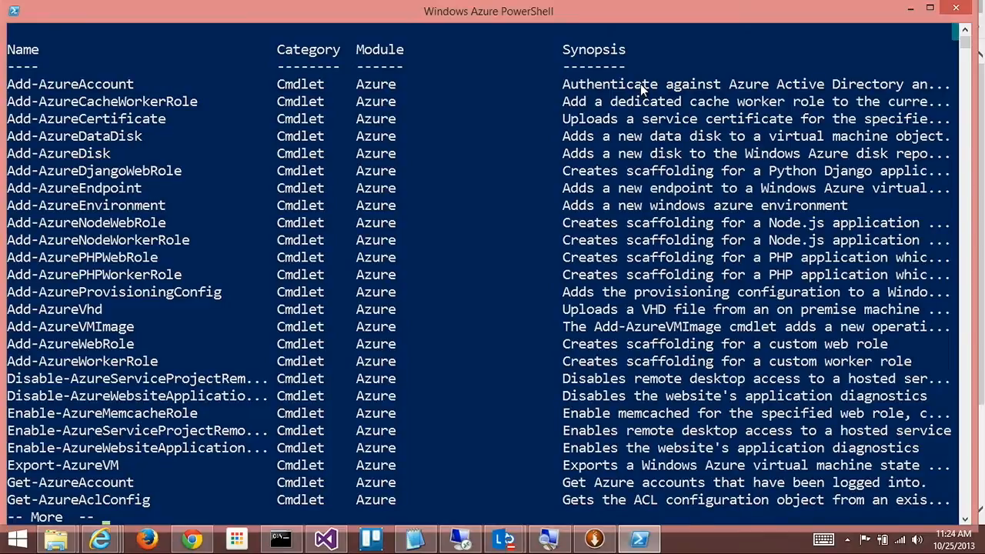
scroll("down", 3)
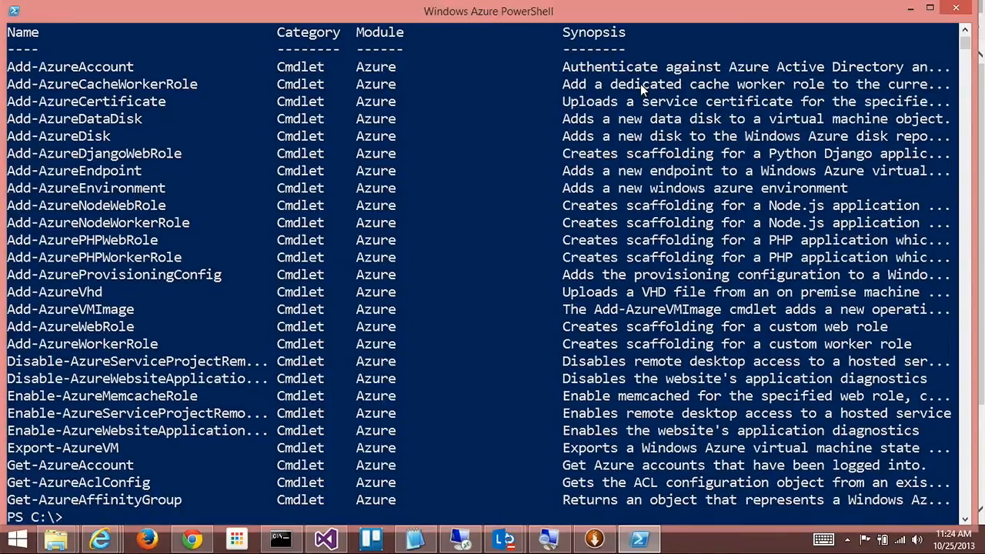
type("Add-AzureAccount")
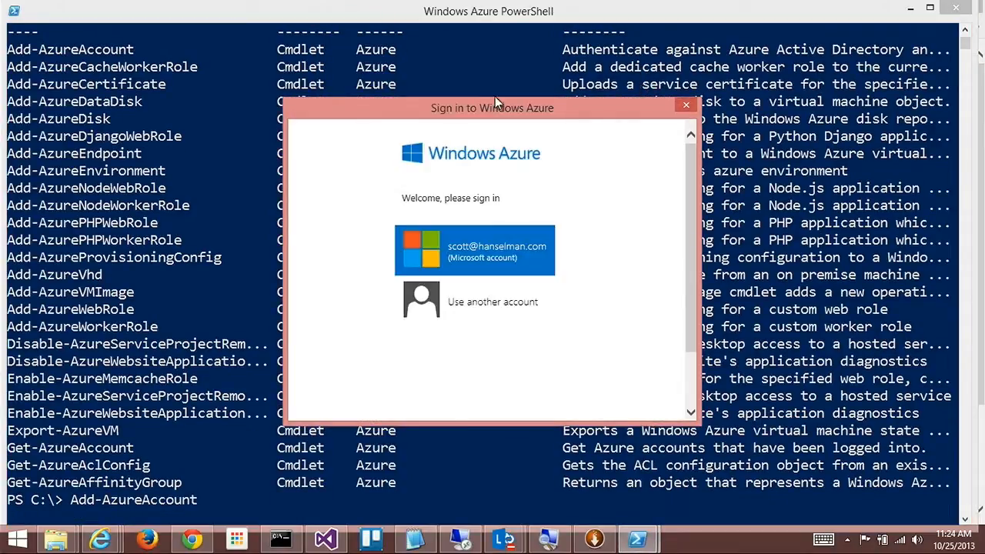
Sign in with the existing Microsoft account, making the 3-Month Free Trial the default subscription
left_click(475, 249)
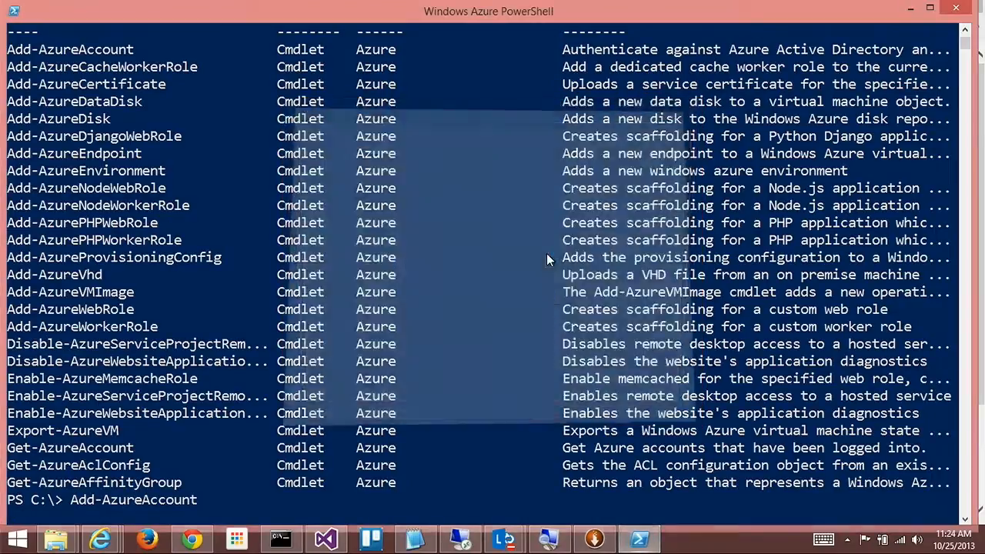
key("enter")
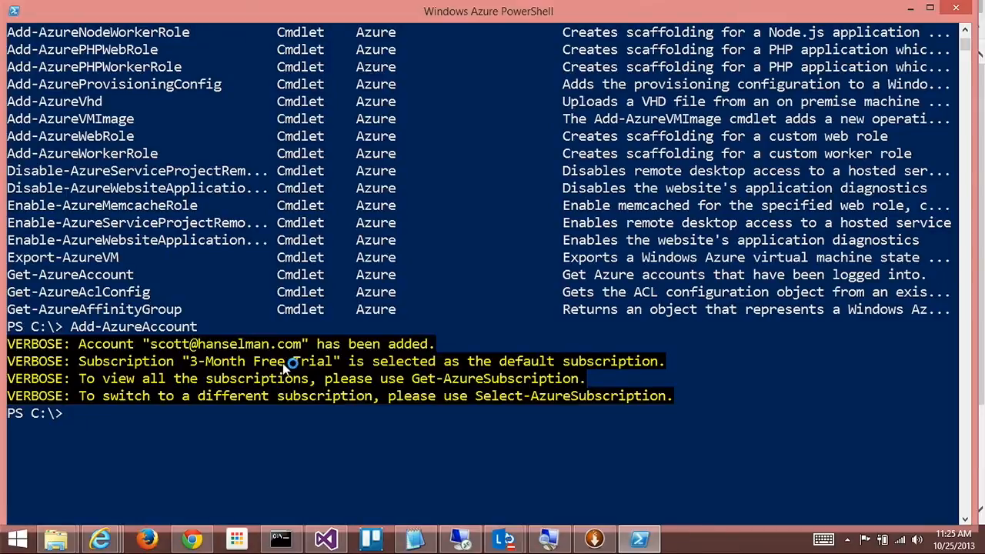
mouse_move(196, 371)
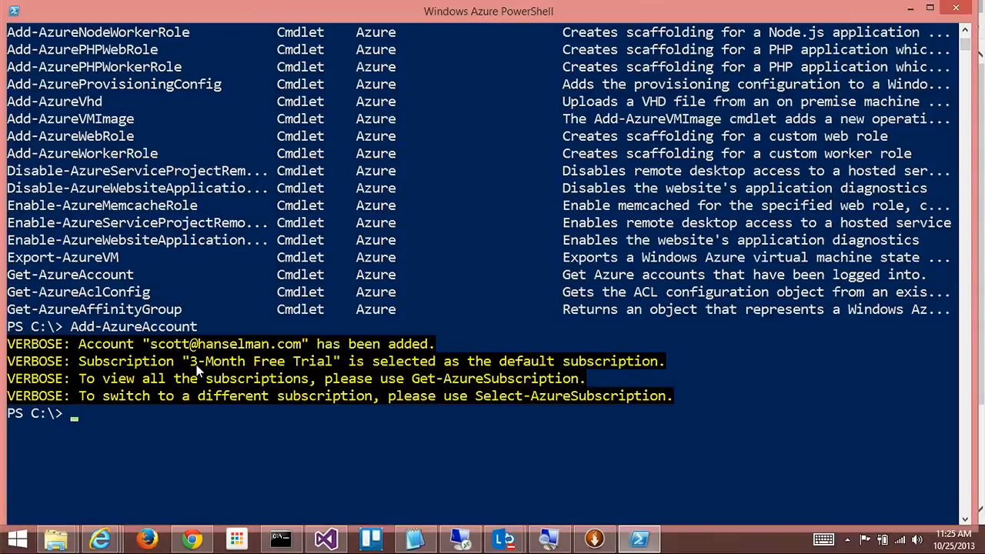
Run Get-AzureVm on the current subscription; no virtual machines come back
type("Get-")
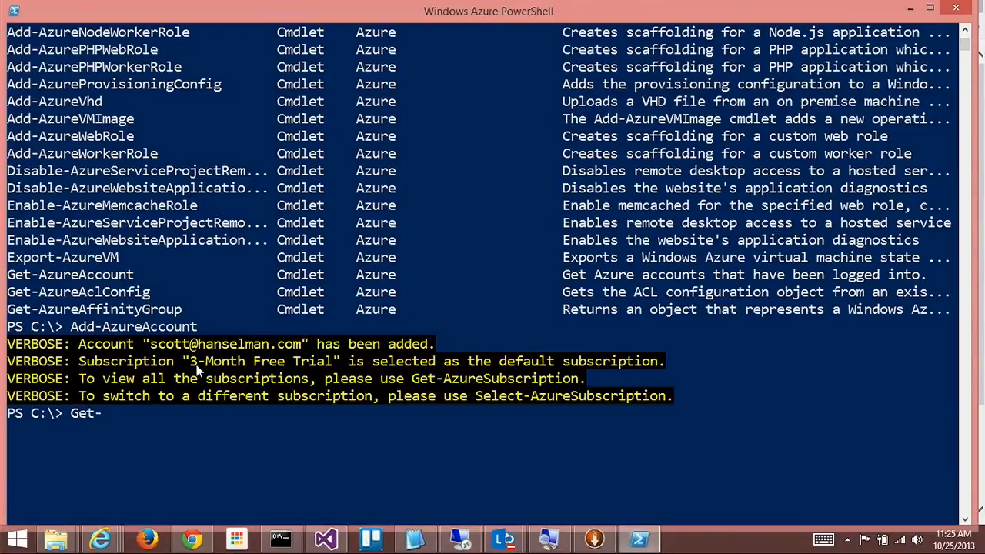
type("Azure")
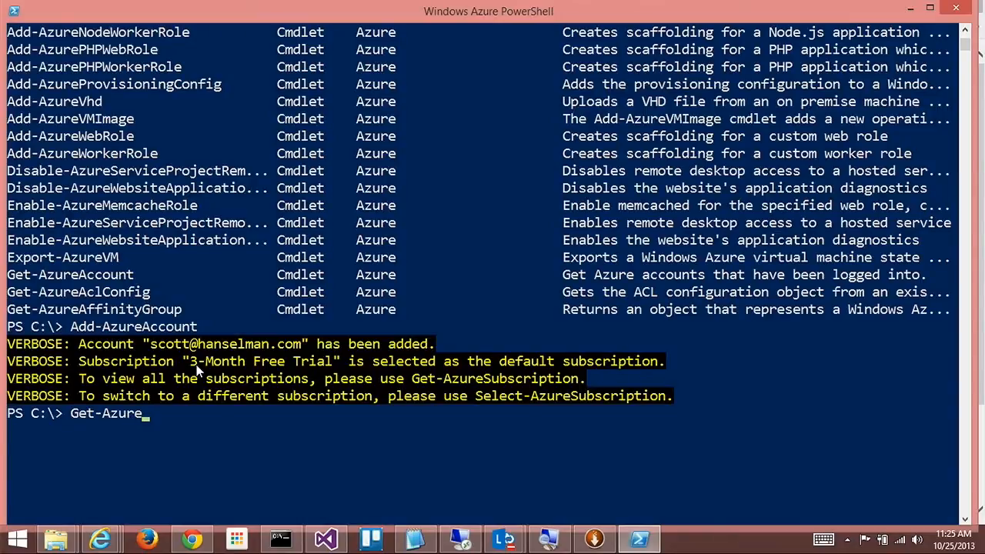
type("Vm")
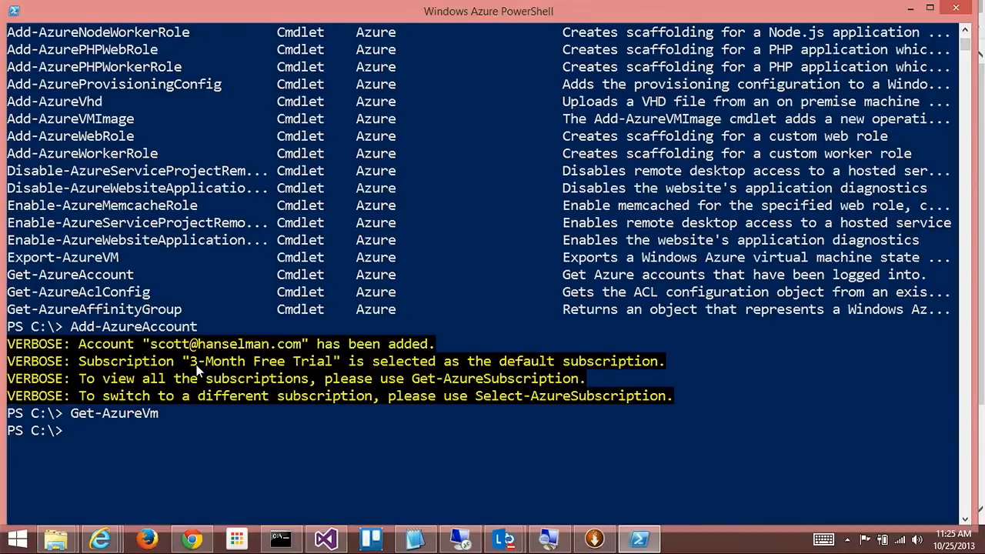
List the Azure cmdlets with 'help Azure' and scroll through the results
type("he")
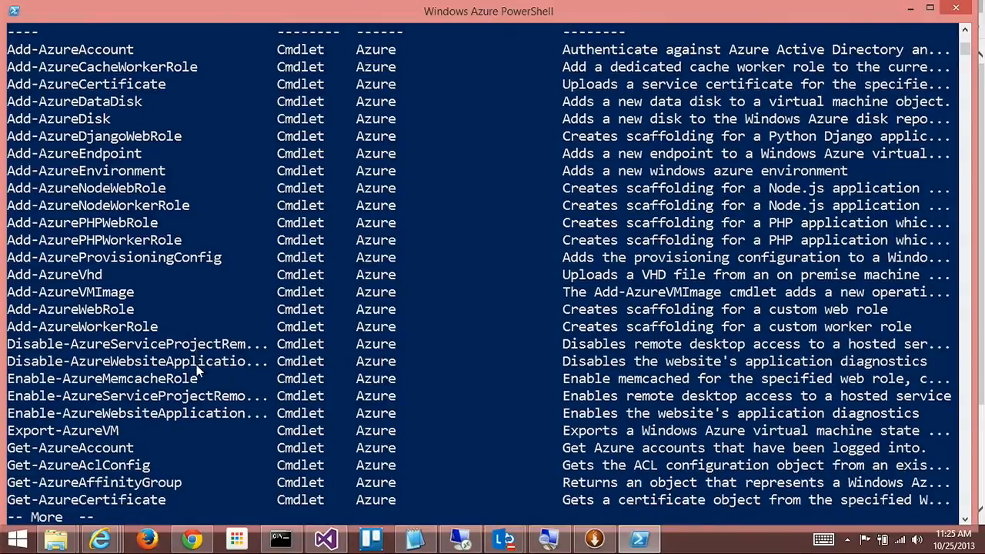
scroll("down", 3)
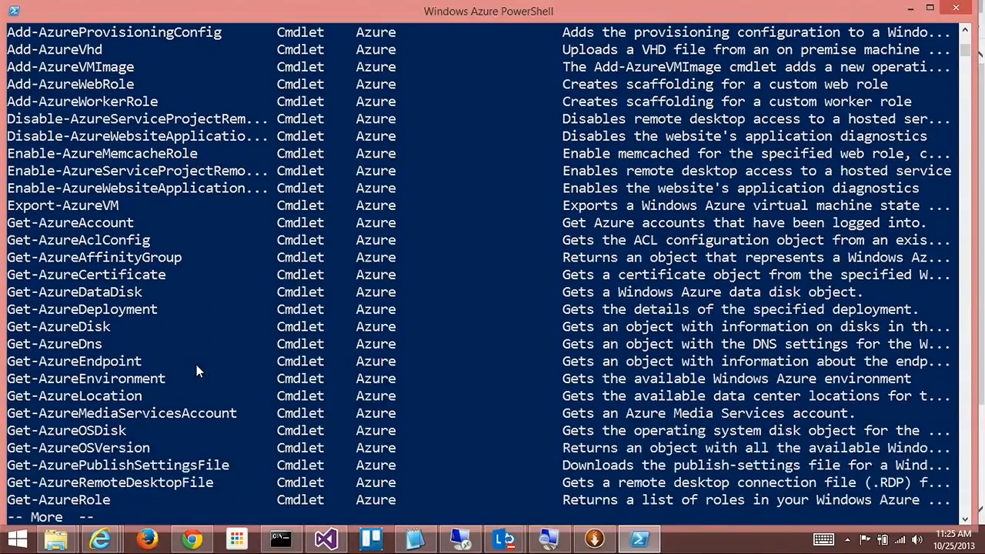
scroll("down", 3)
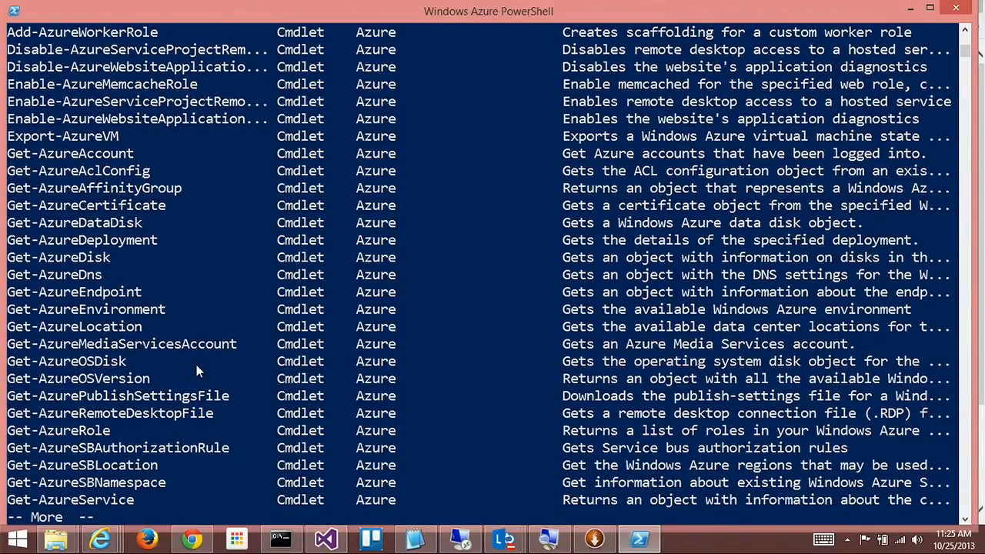
scroll("down", 3)
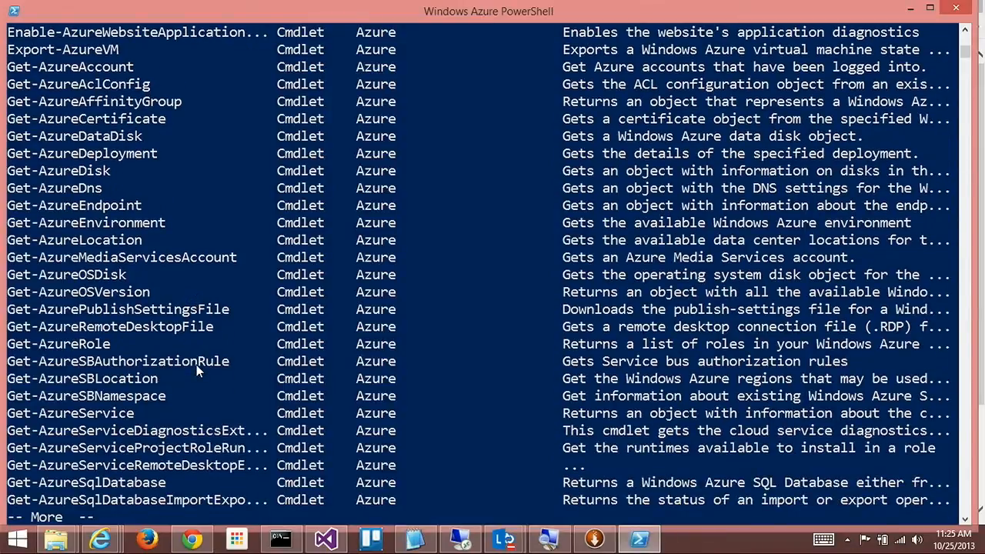
scroll("down", 3)
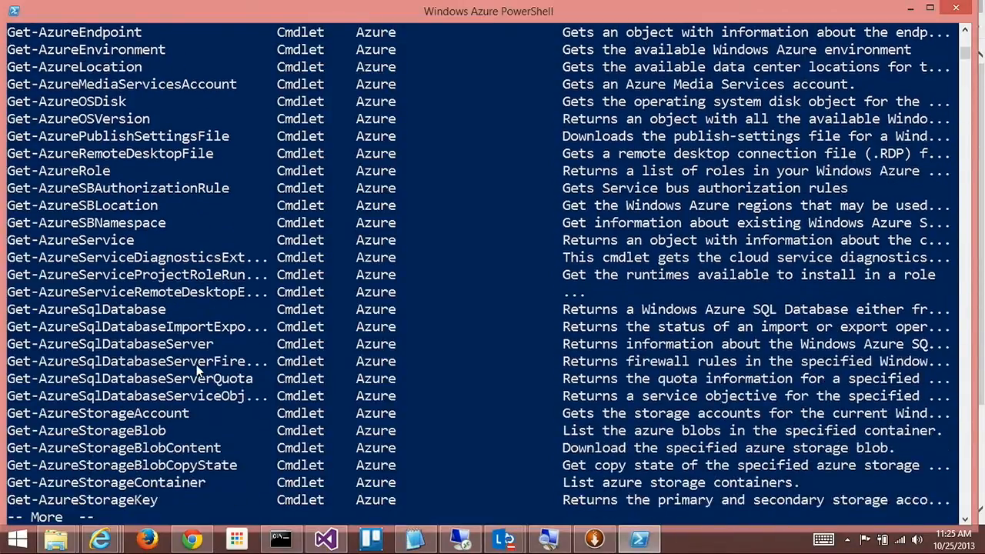
scroll("down", 3)
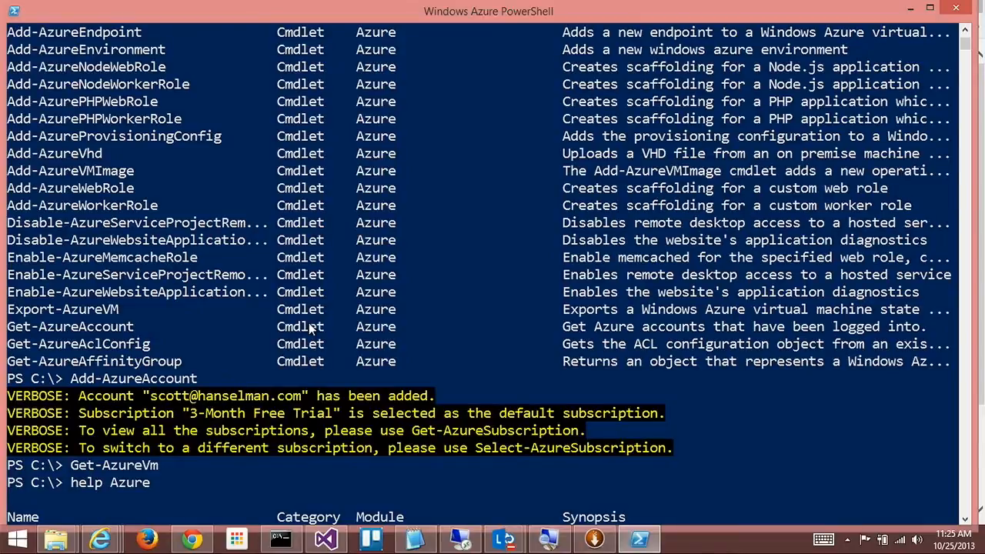
scroll("down", 3)
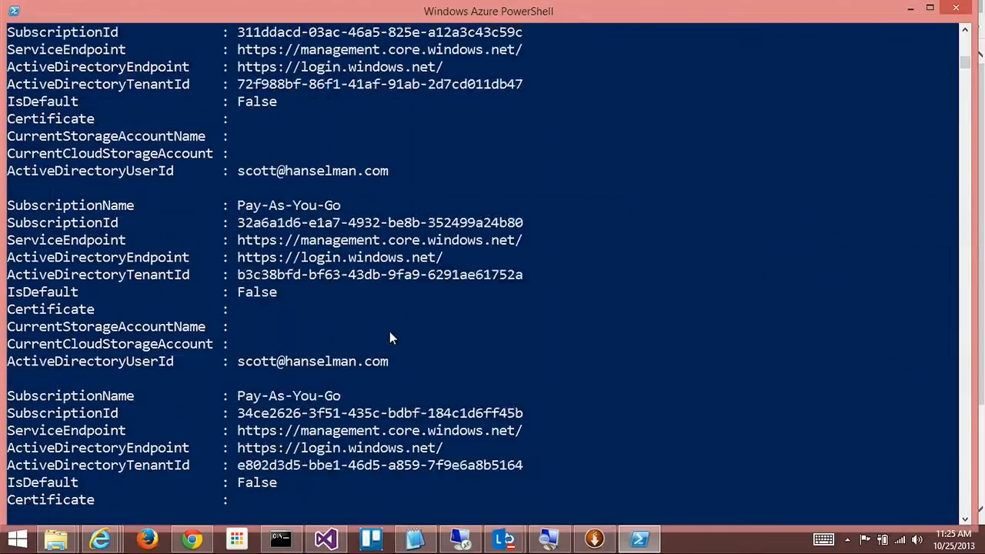
Select the 'Windows Azure MSDN - Visual Studio Ultimate' subscription by name with Select-AzureSubscription
scroll("down", 3)
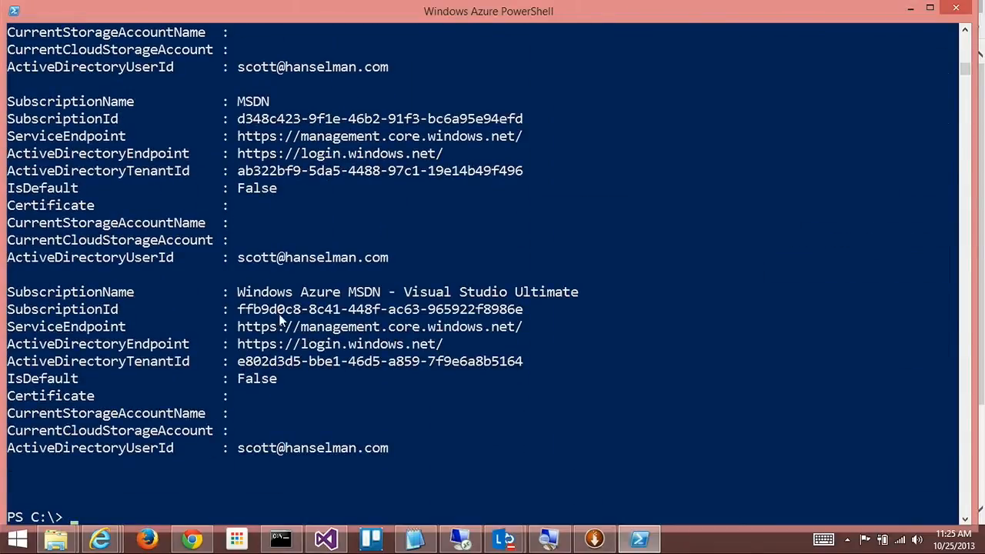
type("se")
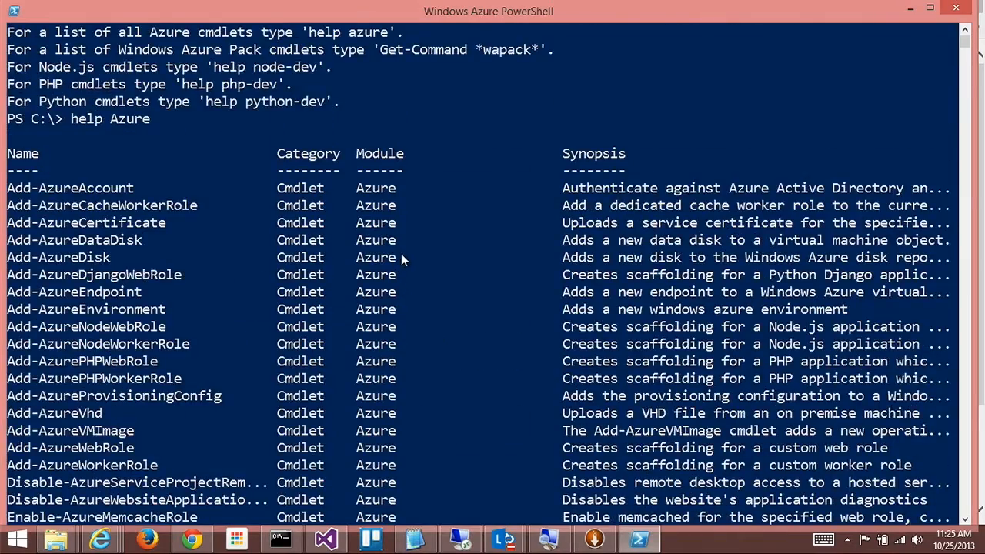
scroll("down", 3)
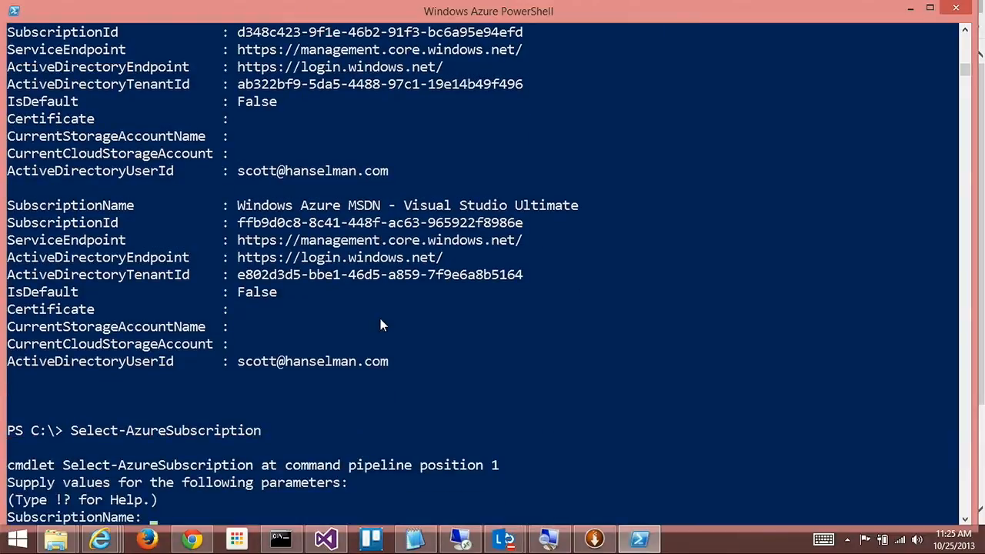
mouse_move(253, 216)
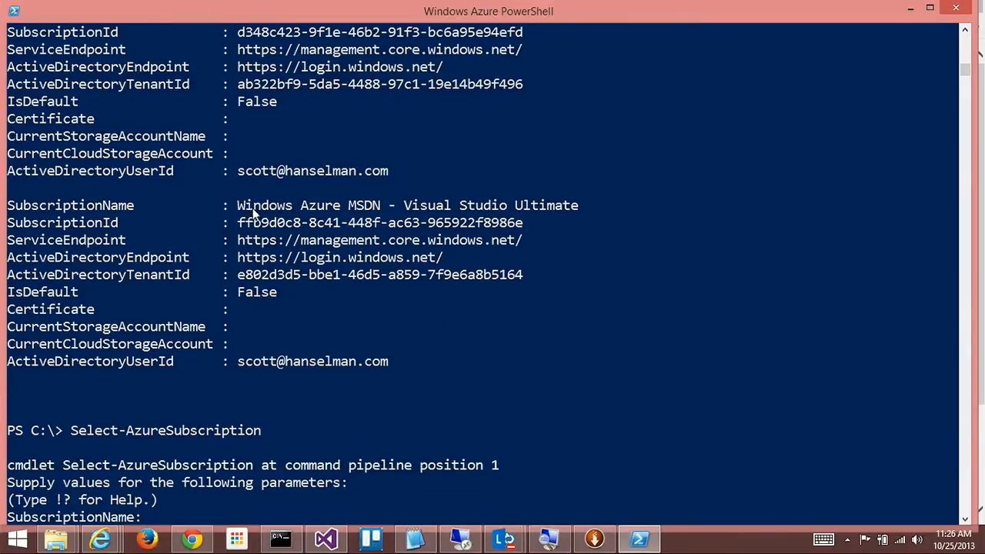
mouse_move(601, 210)
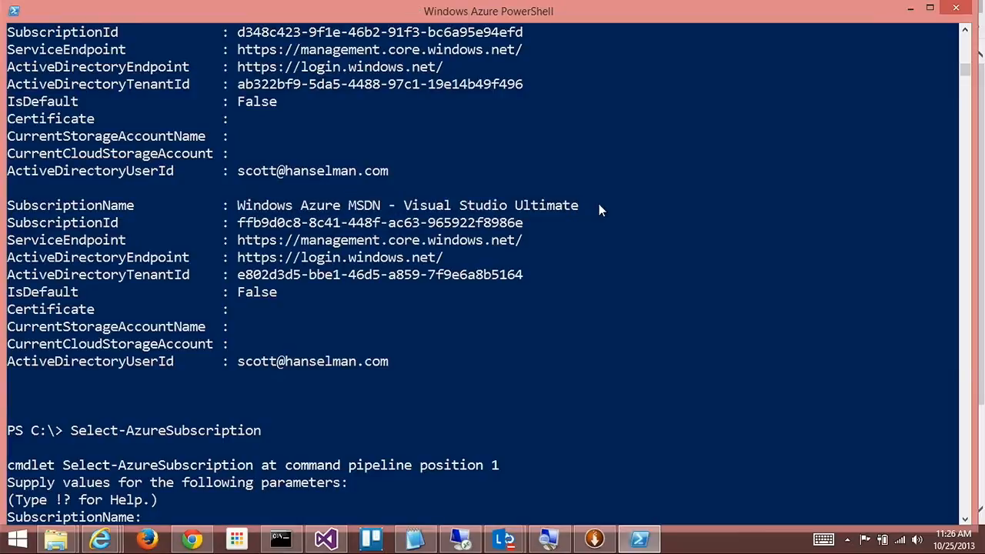
type("Windows Azure MSDN - Visual Studio Ultimate")
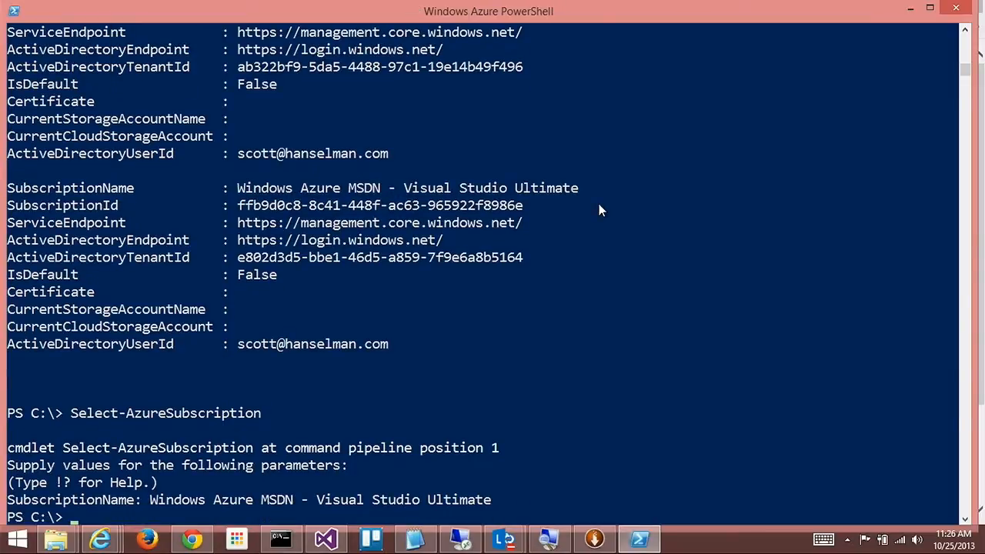
key("Tab")
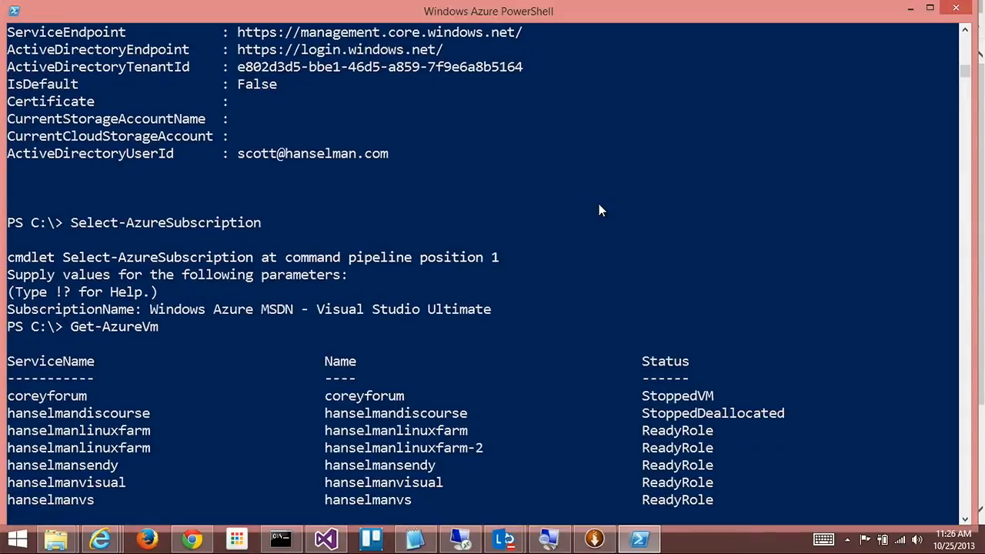
scroll("down", 3)
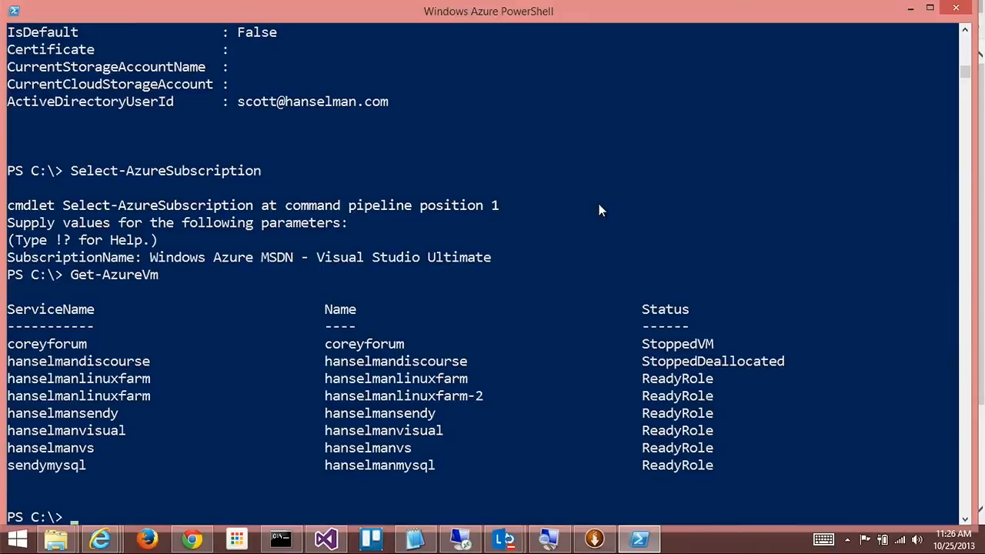
type("Add-")
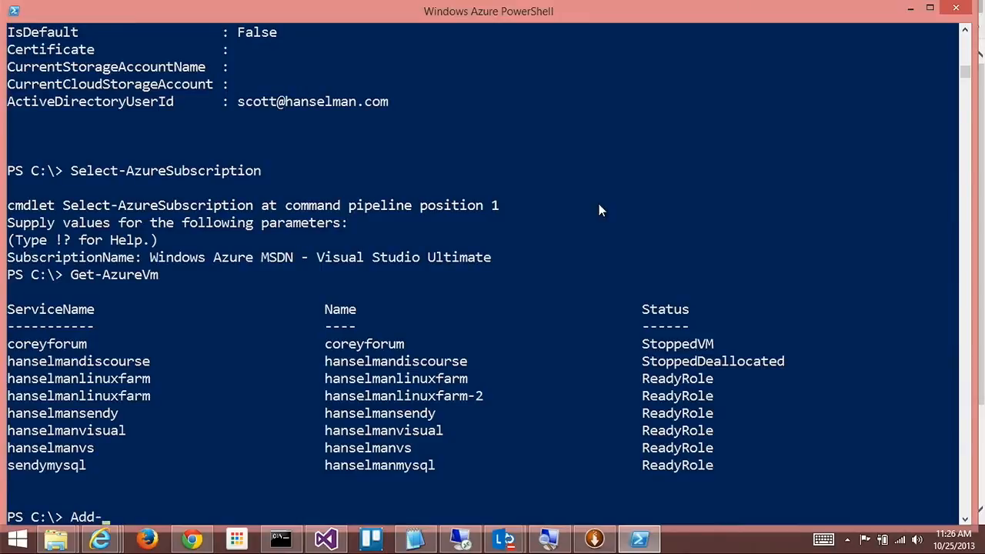
type("AzureCertificate")
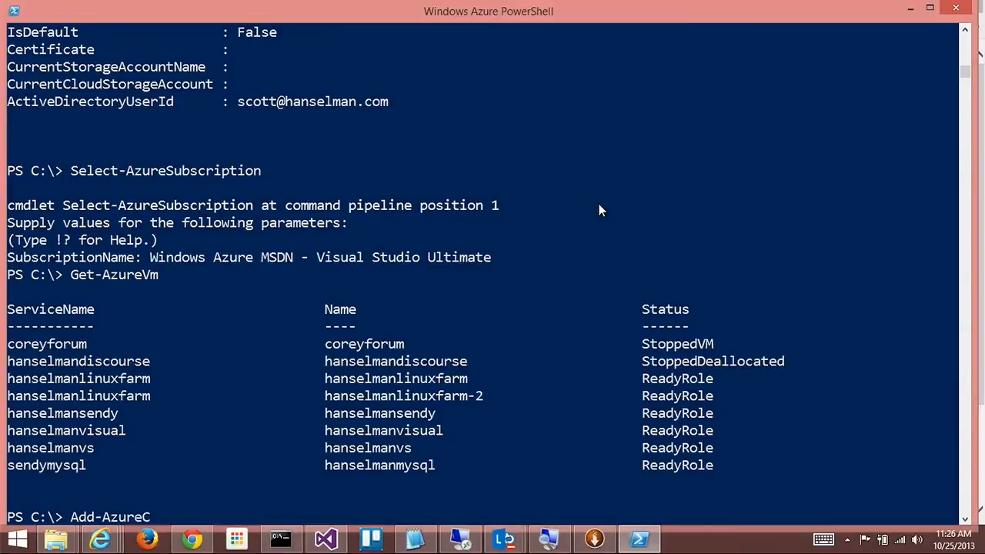
type("hd")
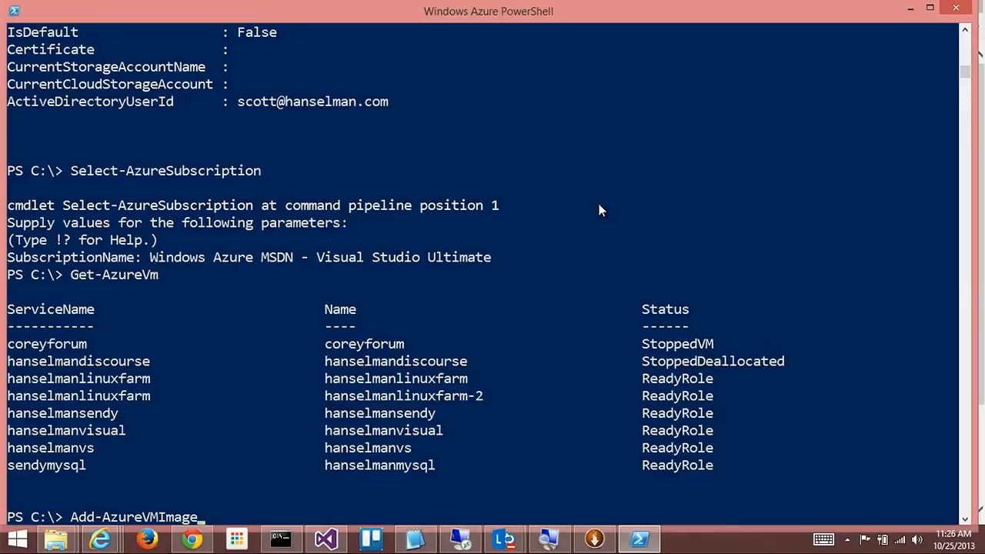
type("Add-AzureVhd")
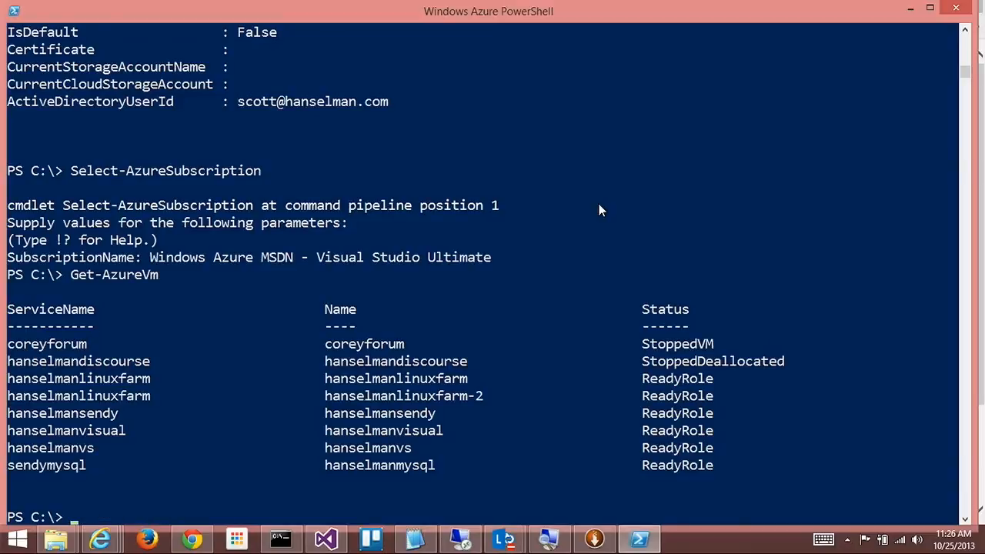
type("New-AzureVM")
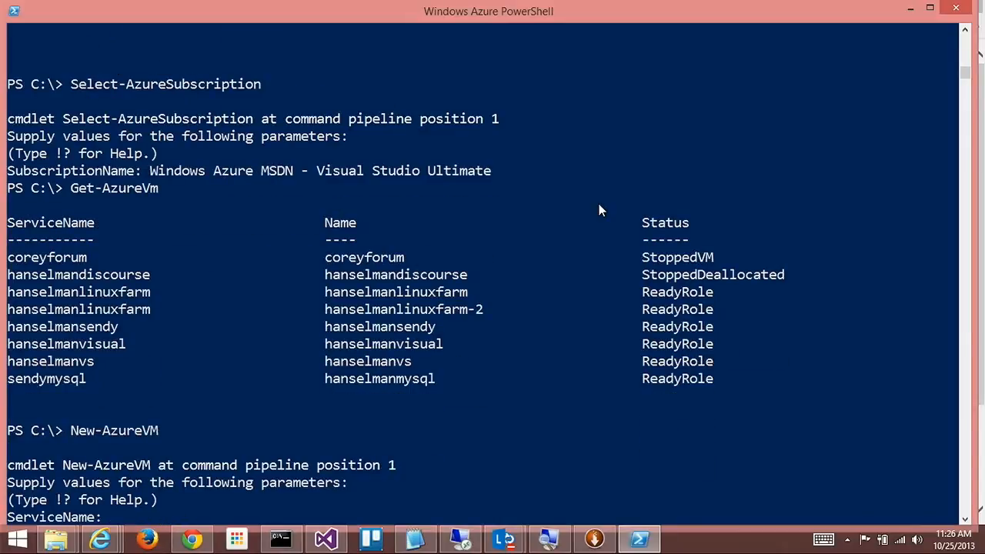
Try New-AzureVM in service coreyforumBetter with plain VM names, hitting a PersistentVM conversion error
type("coreyforumBetter")
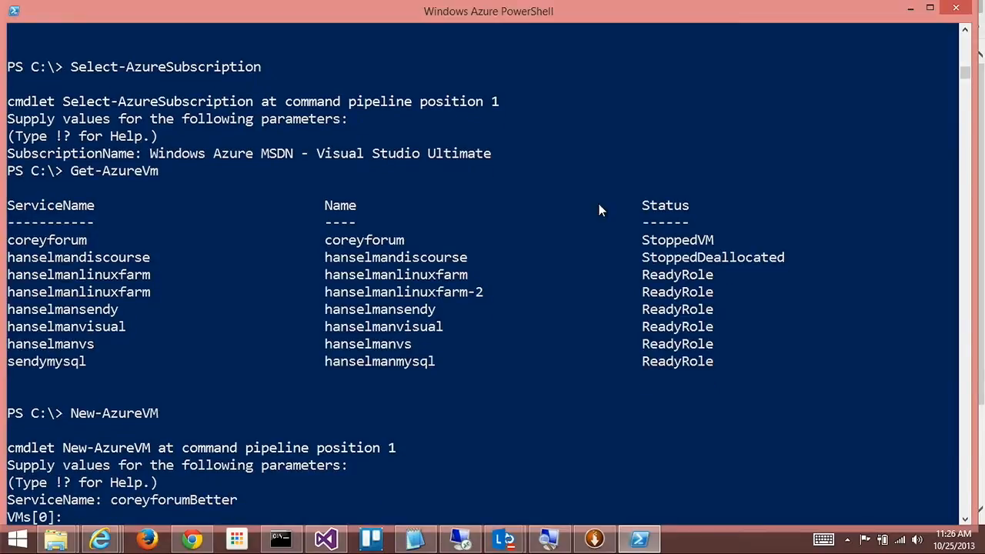
type("CoreyIsGreat")
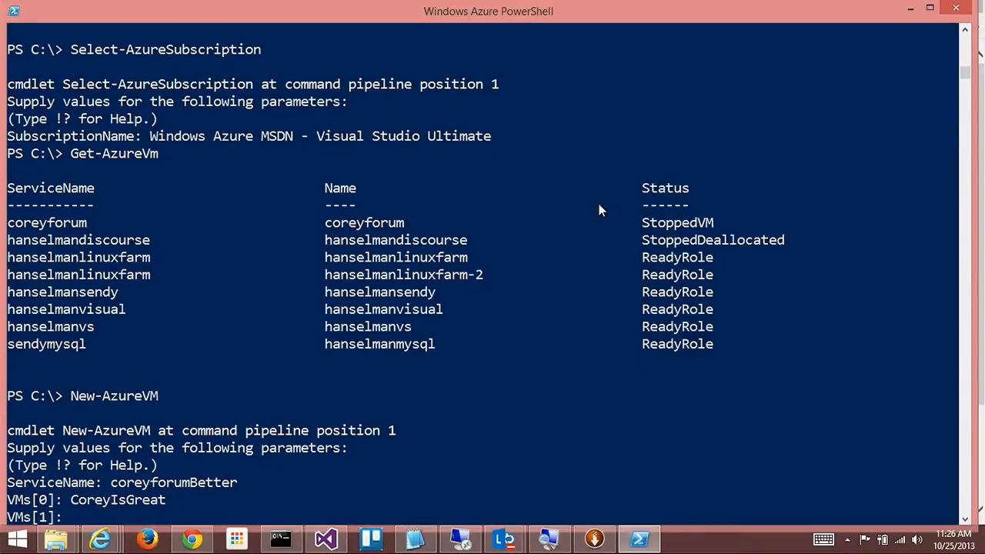
type("CoreyIsReallyGreat")
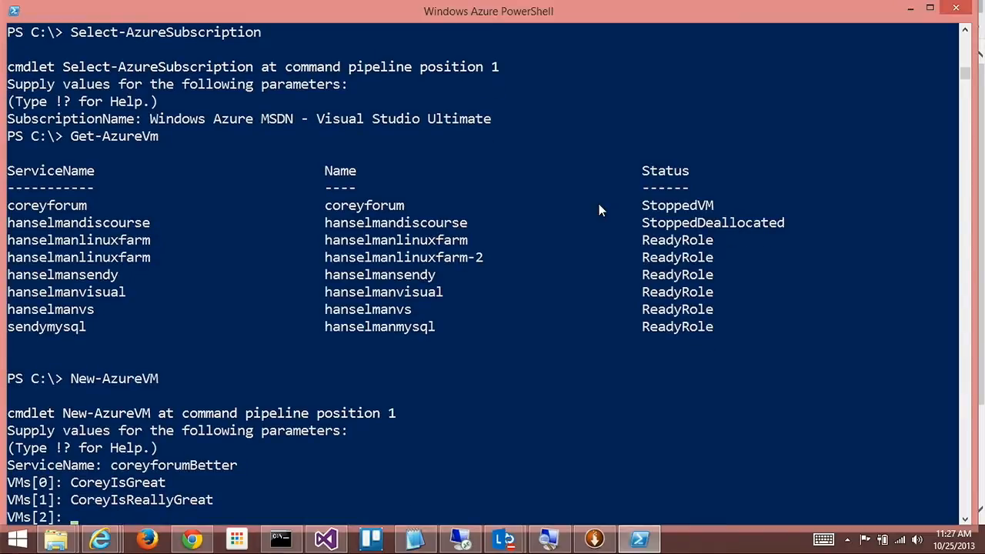
type("Why")
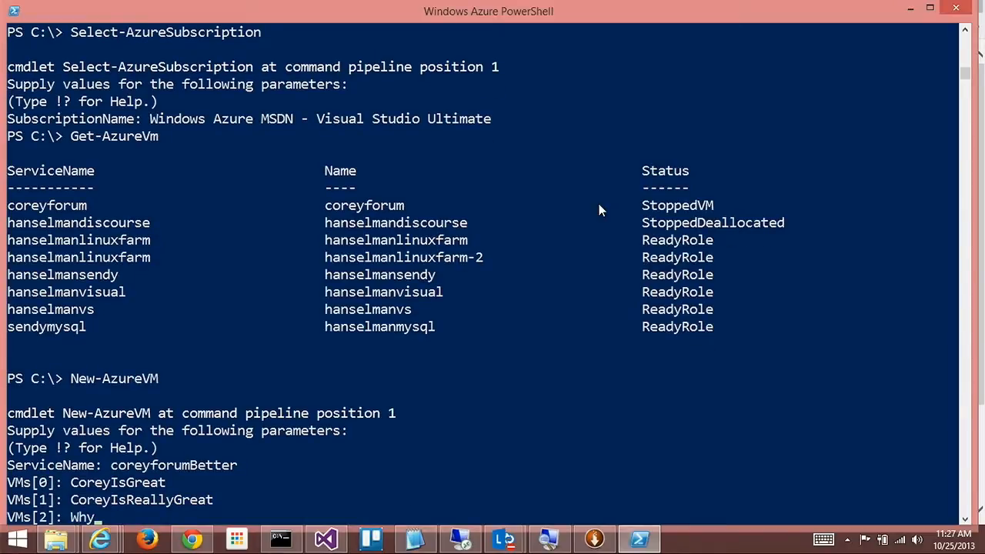
type("Are")
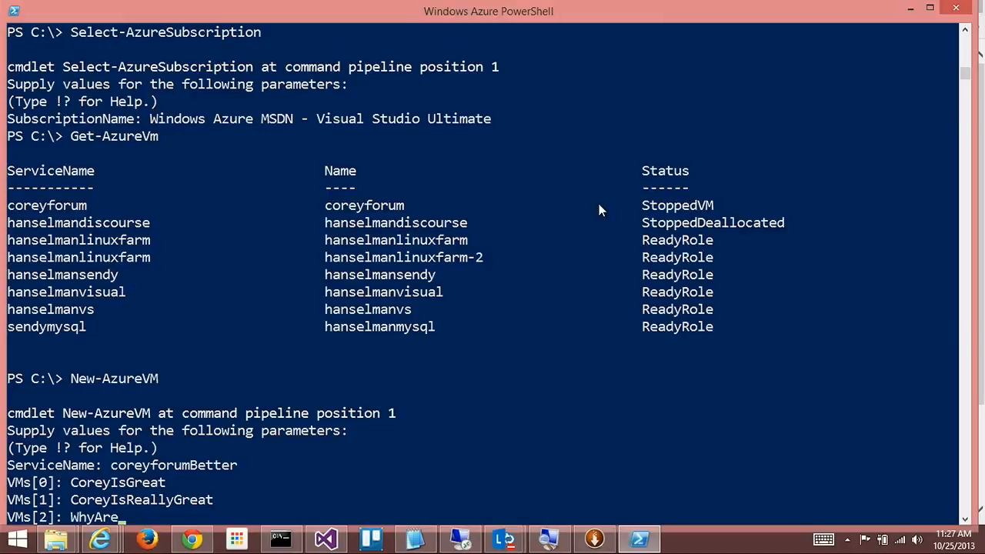
type("Theresomanoptions")
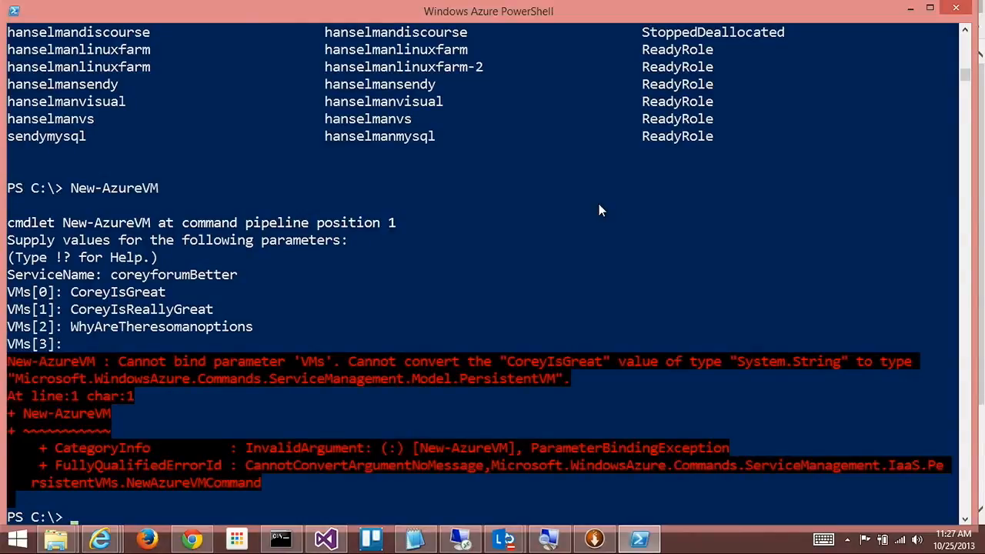
type("man")
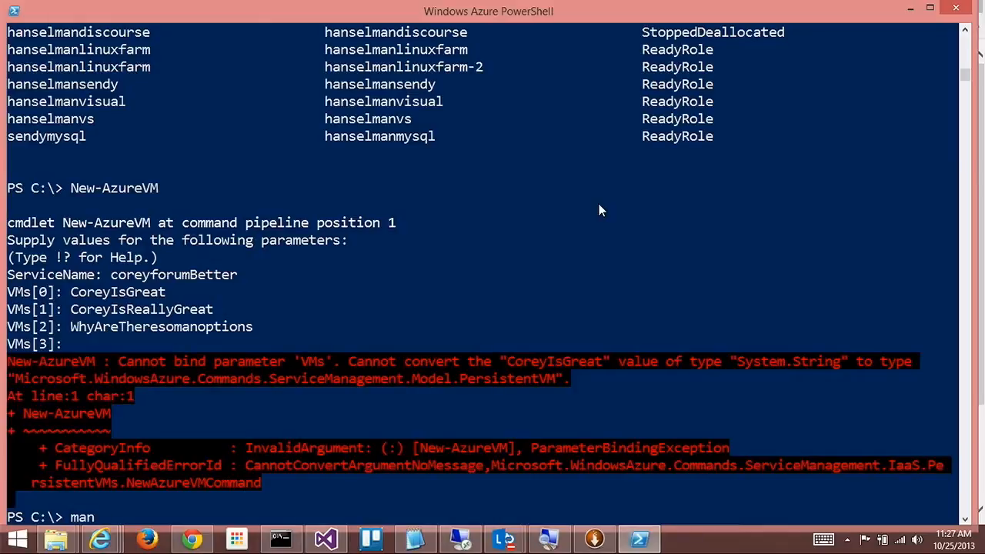
Read the New-AzureVM help page via man, then list the VMs again
type("New-AzureAclCo")
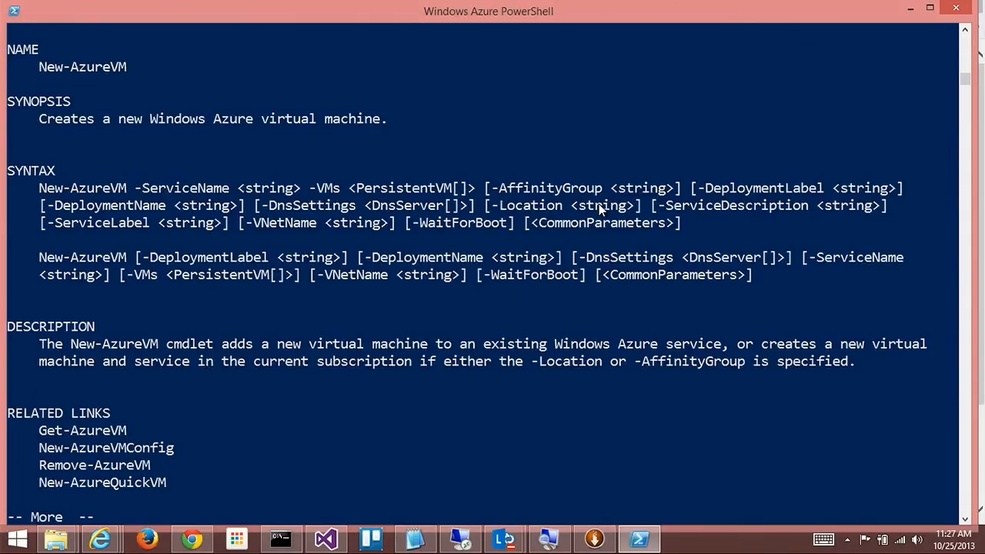
mouse_move(208, 207)
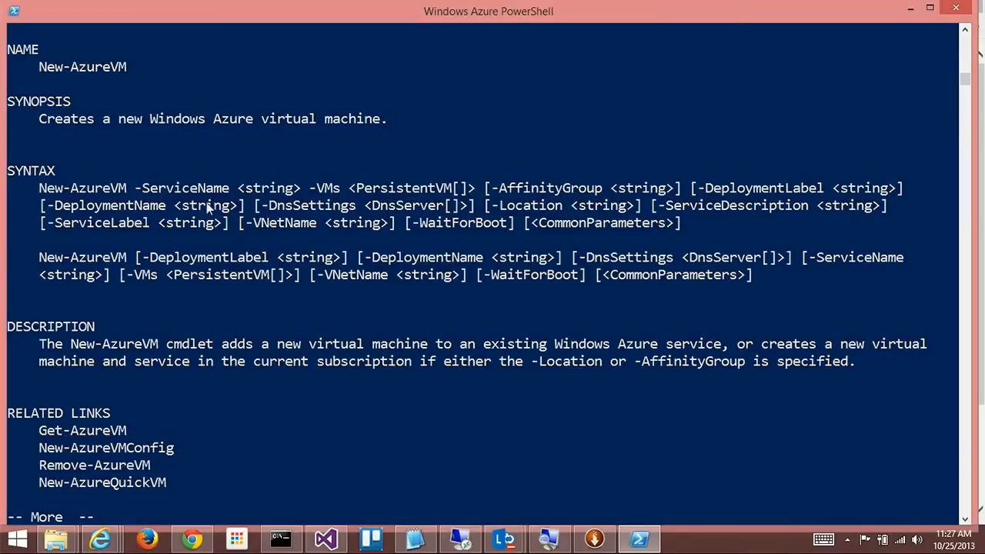
mouse_move(262, 202)
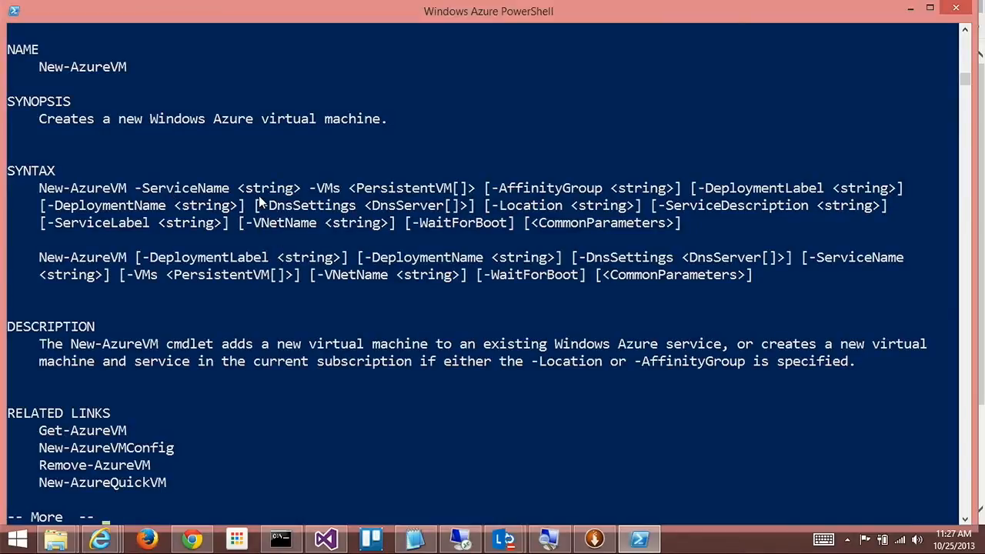
mouse_move(596, 195)
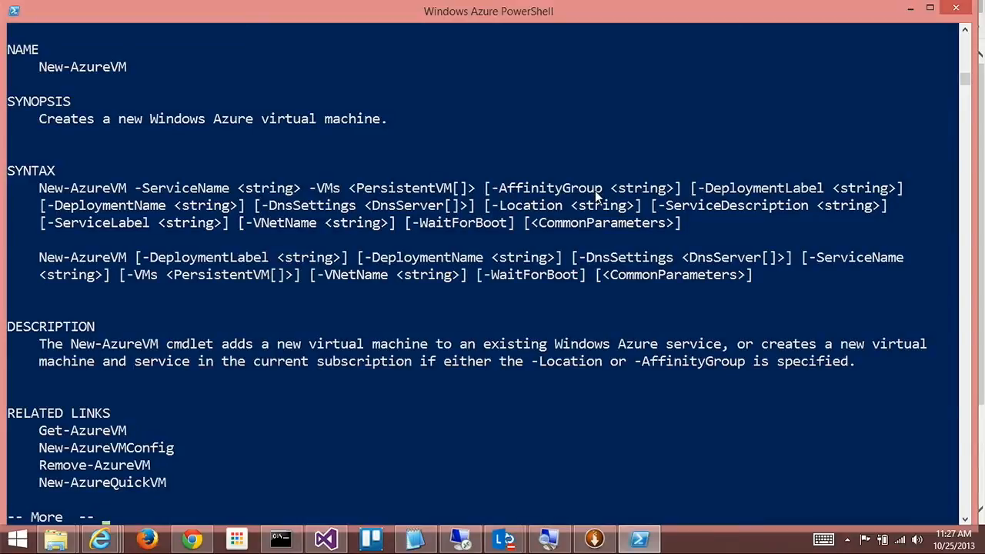
mouse_move(358, 208)
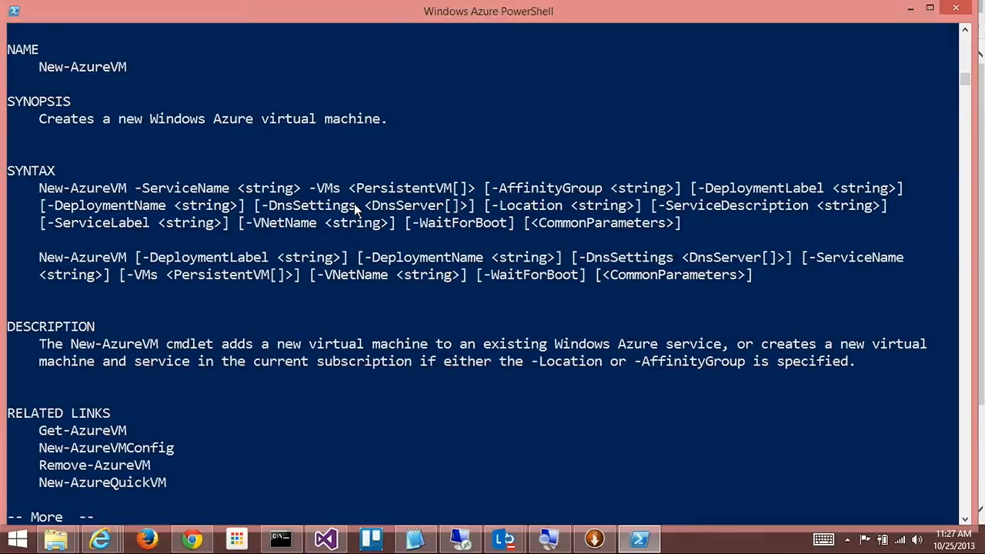
mouse_move(431, 188)
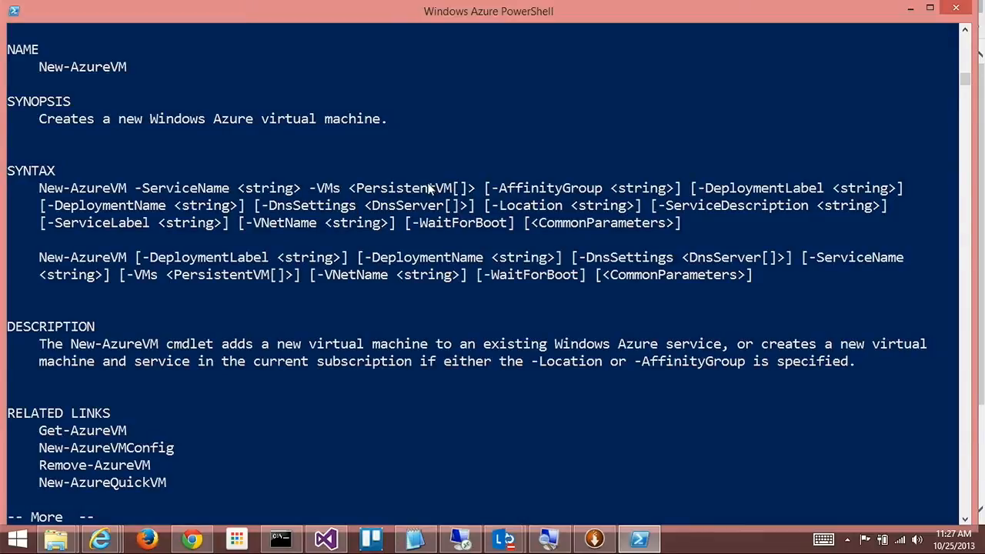
mouse_move(334, 257)
type("Get-AzureVm")
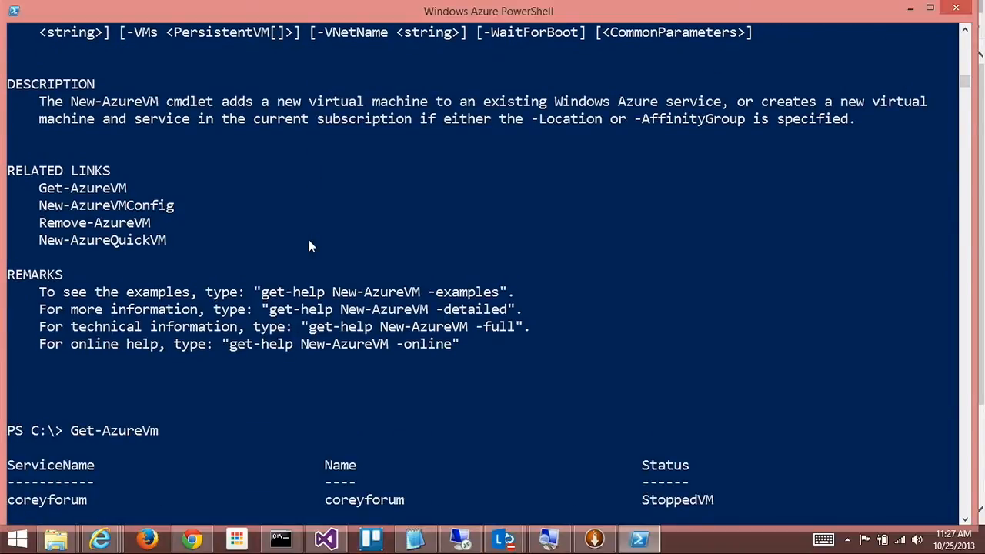
Run Remove-AzureVM with Name coreyforum and ServiceName coreyforum
scroll("down", 3)
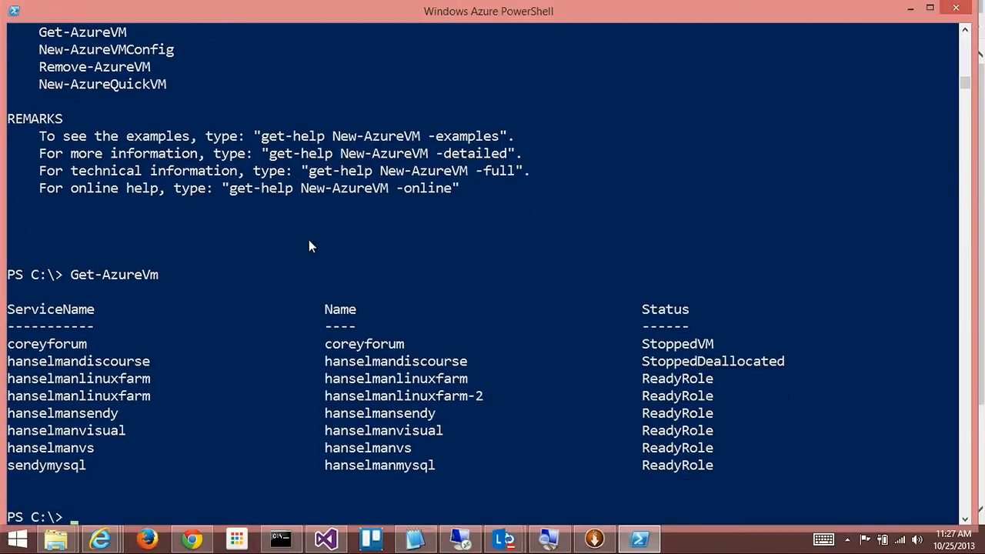
type("Delete-")
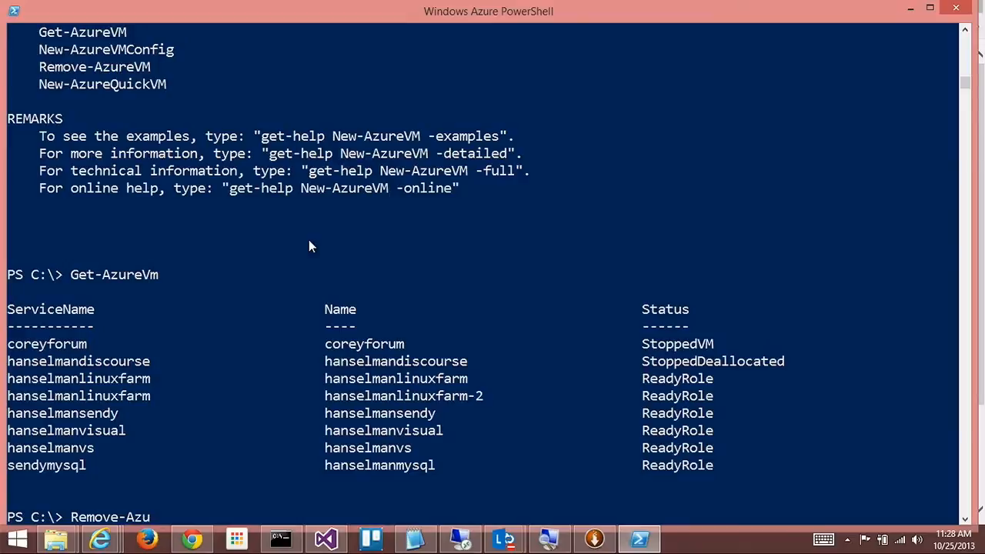
type("reVM")
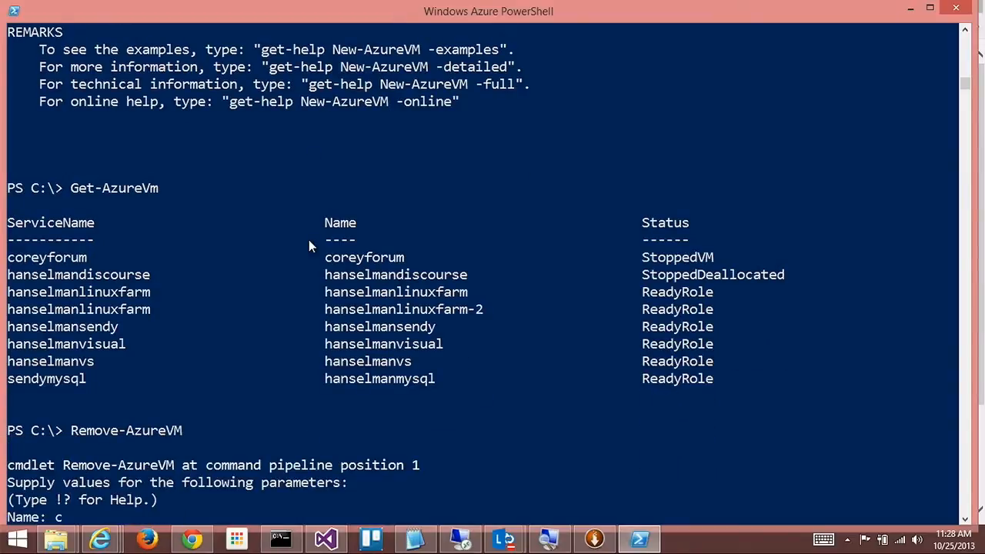
type("coreyforum")
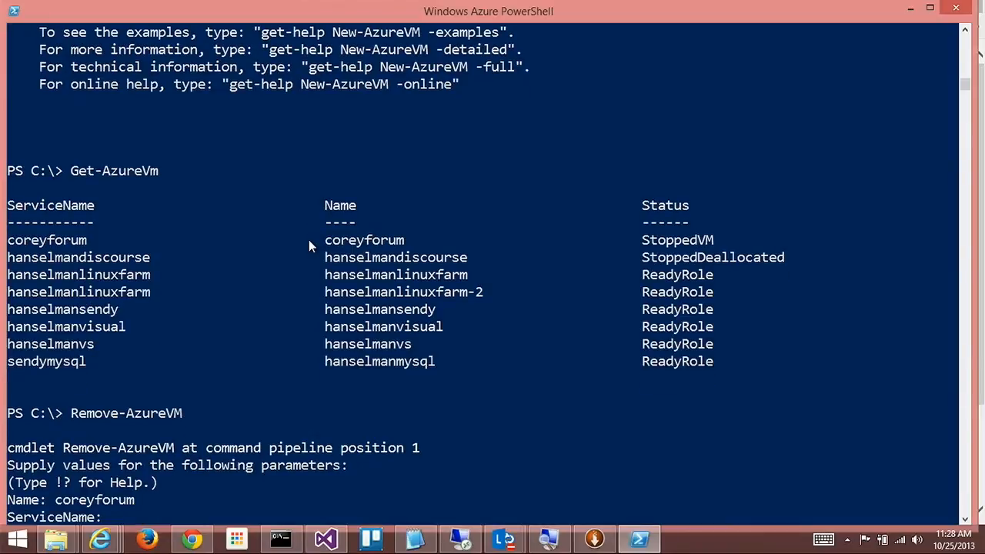
type("coreyforum")
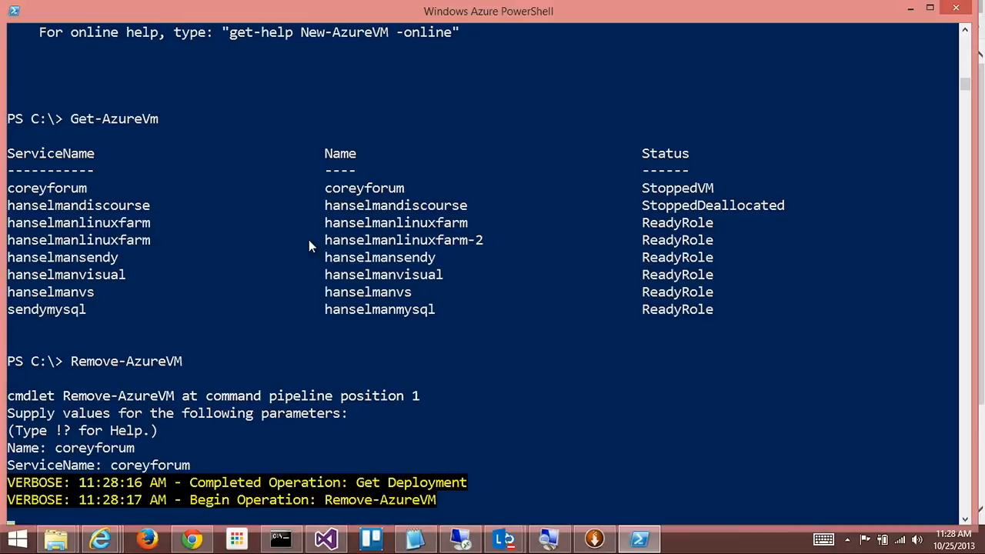
mouse_move(322, 260)
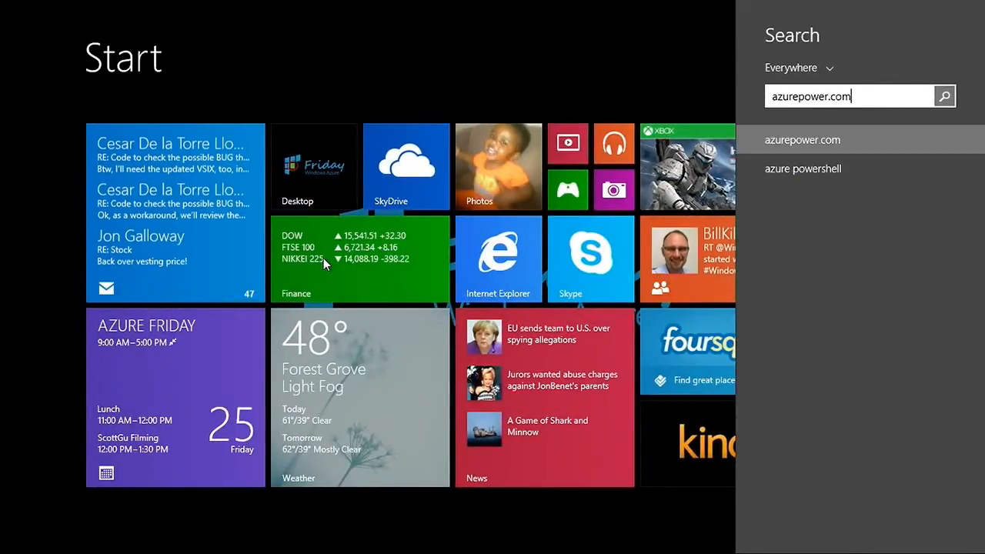
In a second Azure PowerShell window, pipe hanselmanvisual into Remove-AzureVm, then query it again
type("azure")
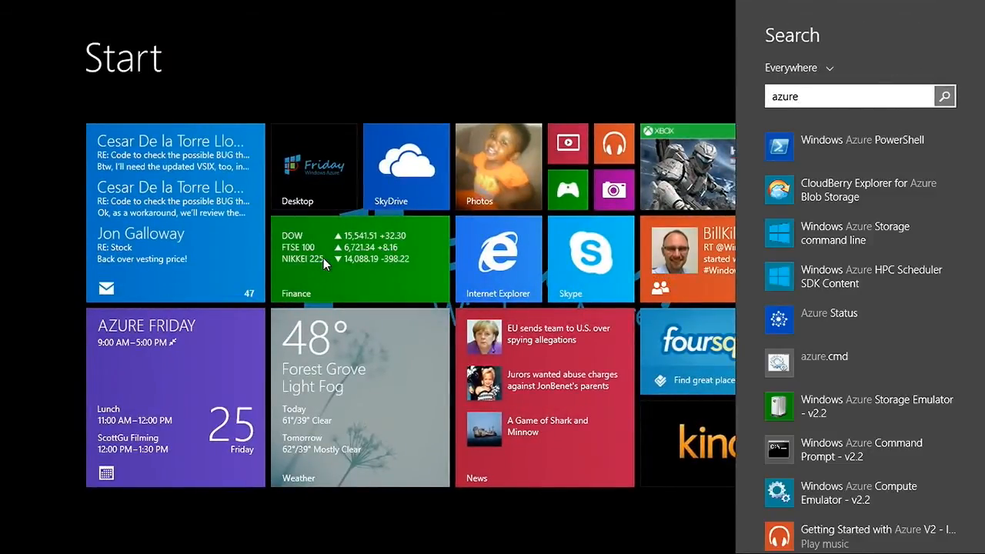
left_click(862, 146)
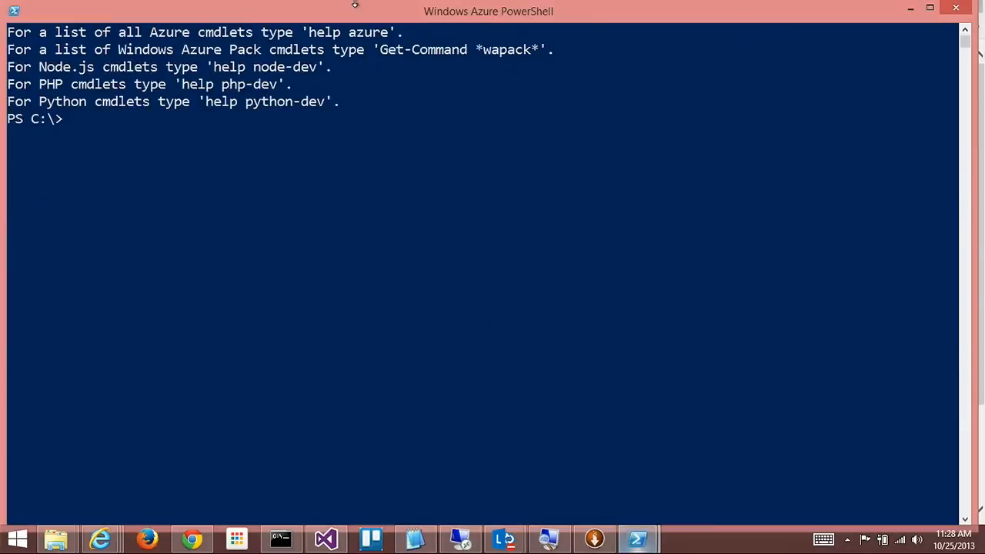
type("get-azu")
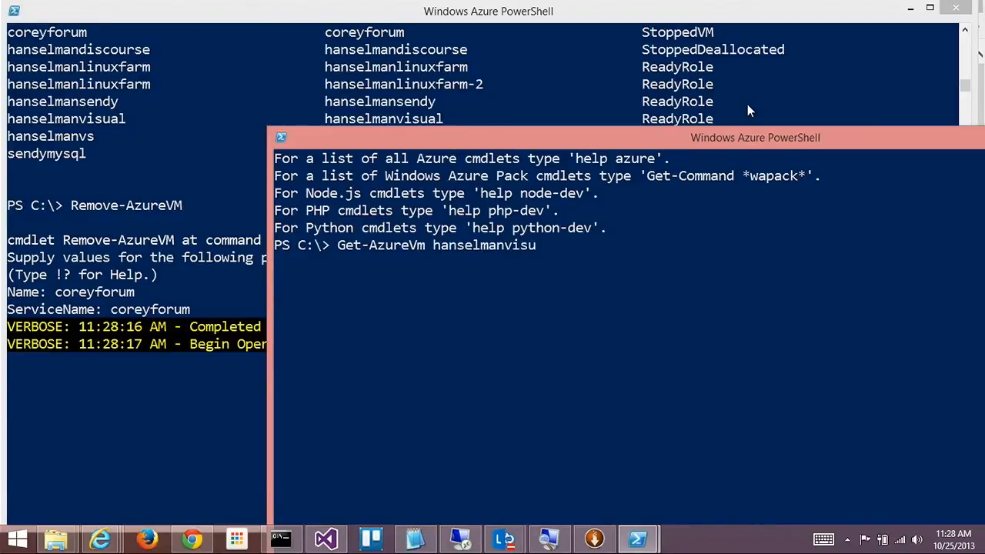
type("al |")
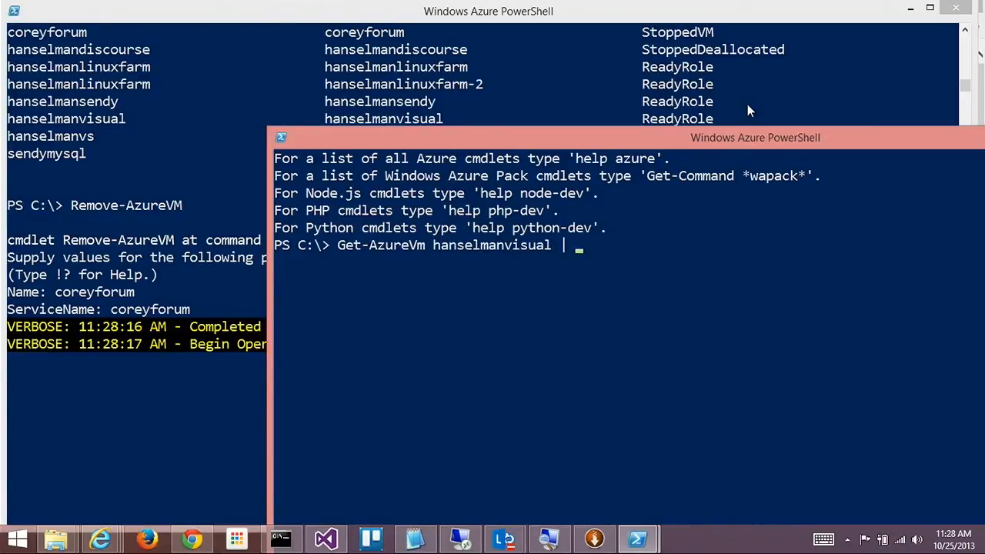
type("Remove-")
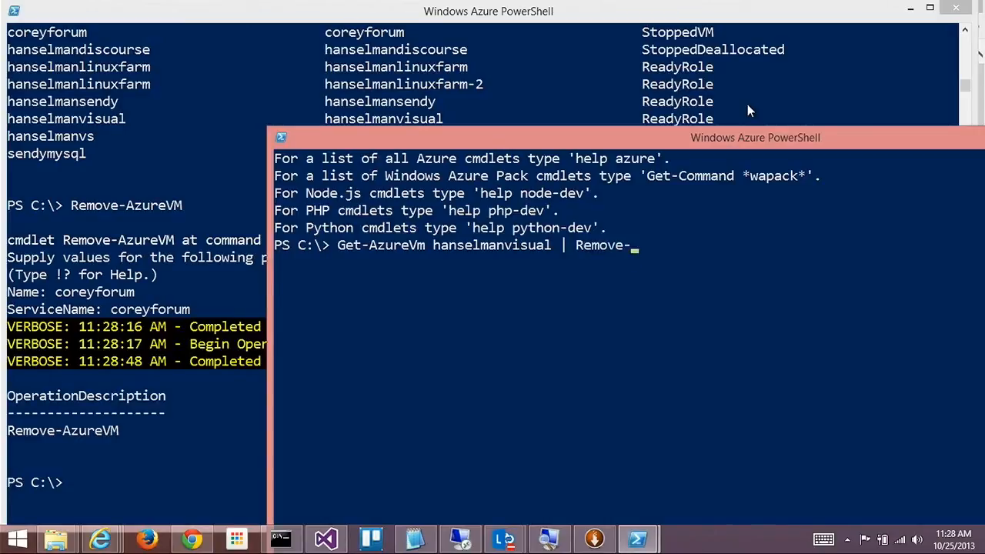
type("AzureVm")
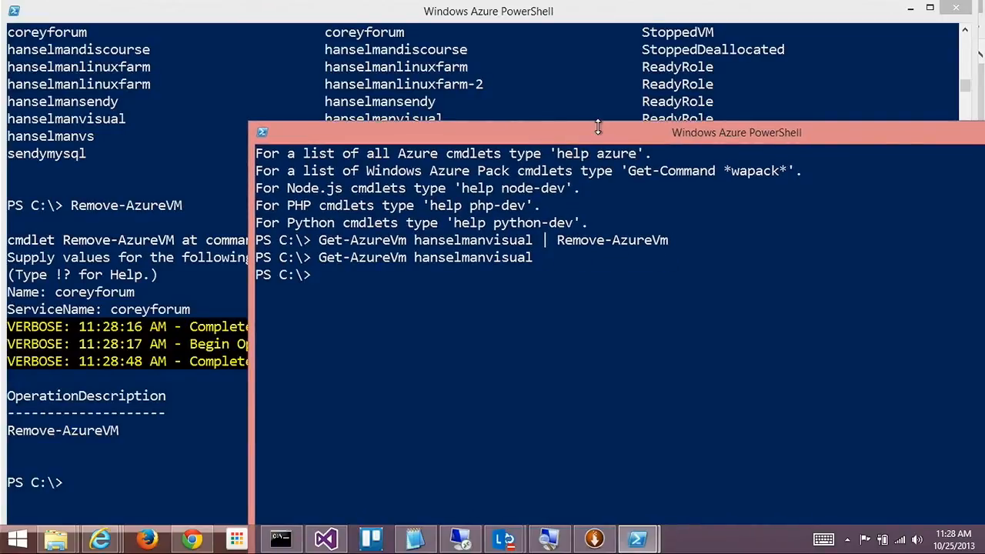
type("Get-AzureVm hanselmanvisual")
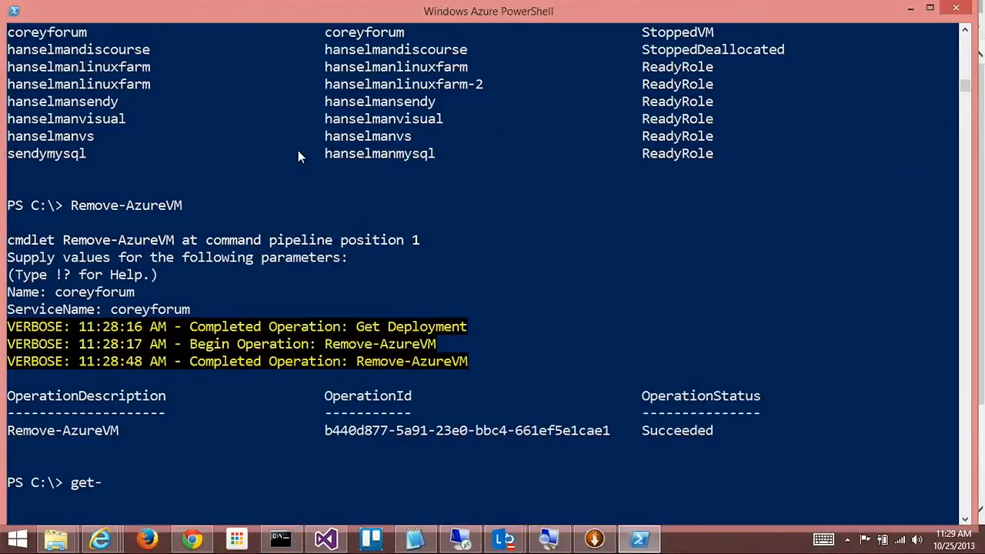
Show hanselmanvisual's full VM details and begin a 'Get-AzureVm hanselmanvisual |' pipeline
type("Get-AzureDataDisk")
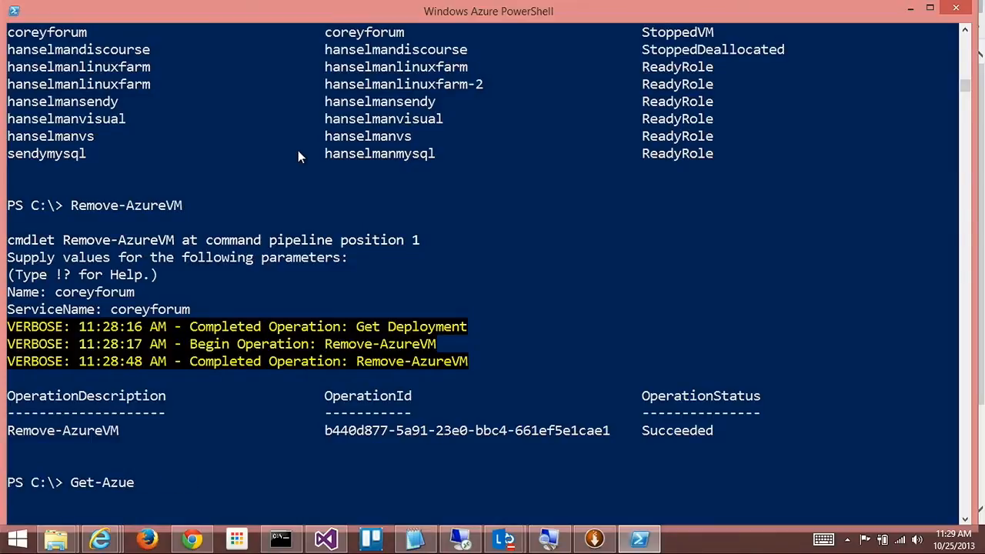
type("r")
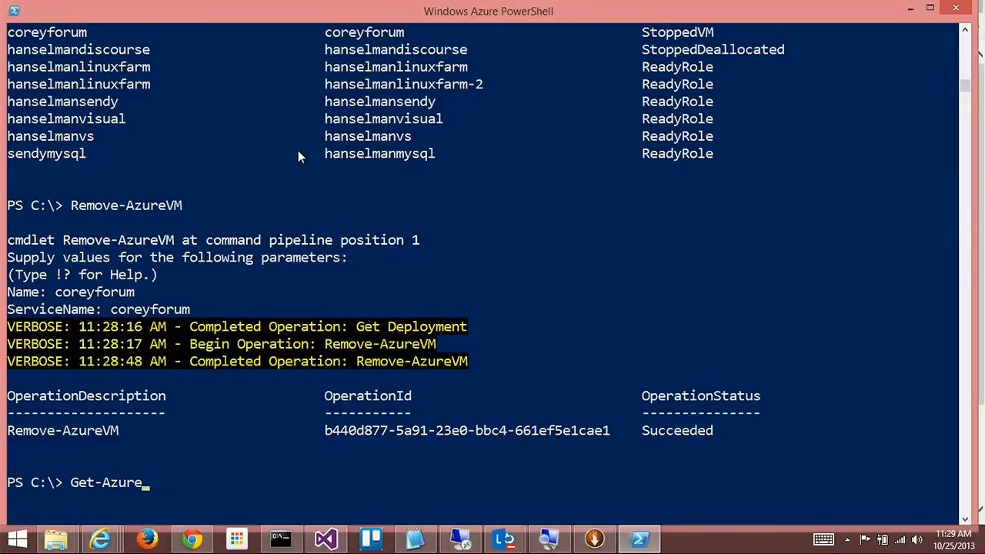
type("Vm '.\\$Recycle.Bin'")
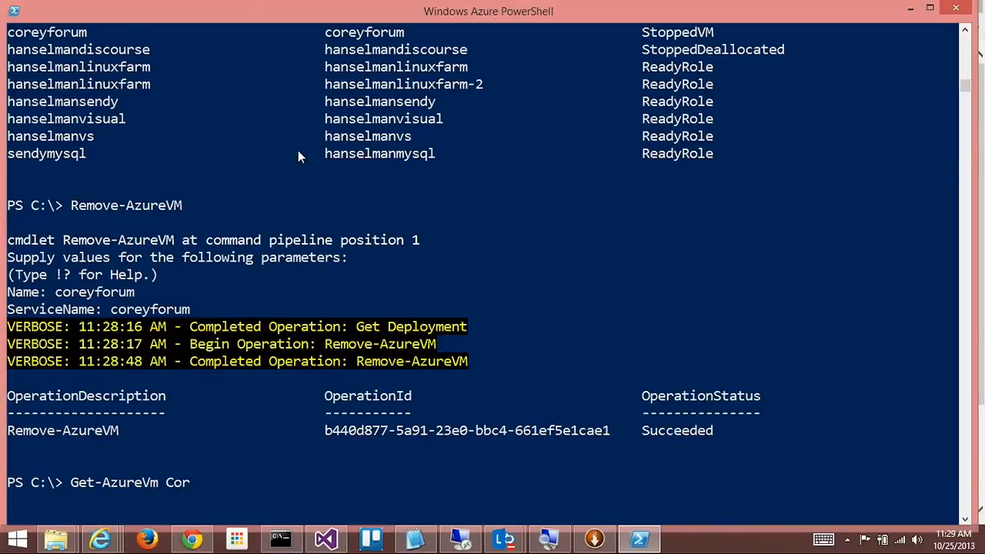
type("hanselmanvoisual |")
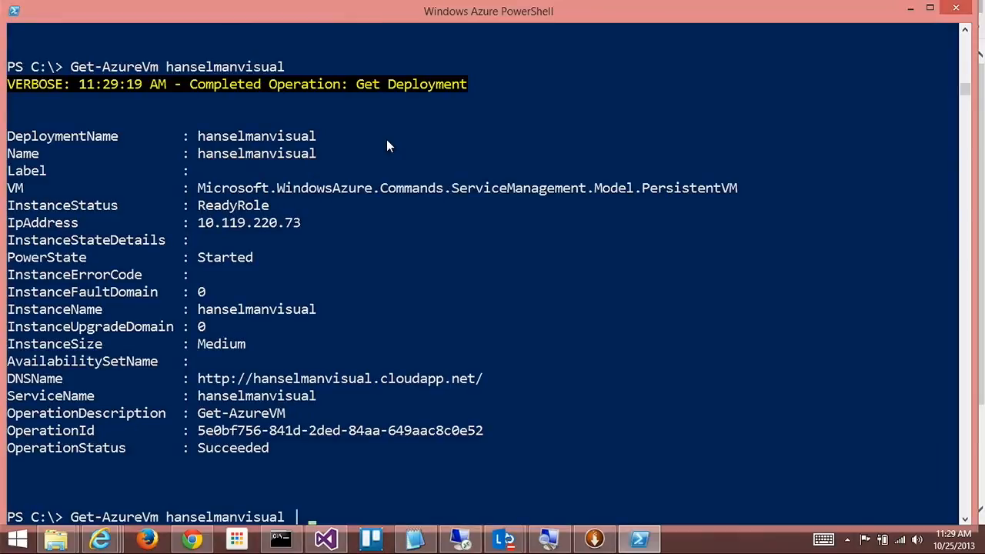
type("Remove-AzureAccoun")
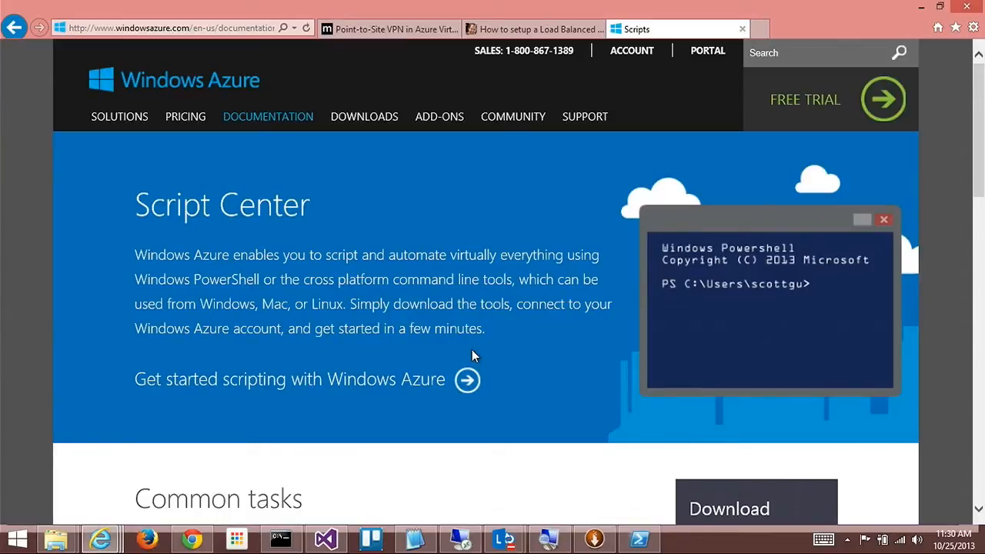
Scroll to Common tasks for the IIS Frontend and MongoDB Backend deployment script
scroll("down", 3)
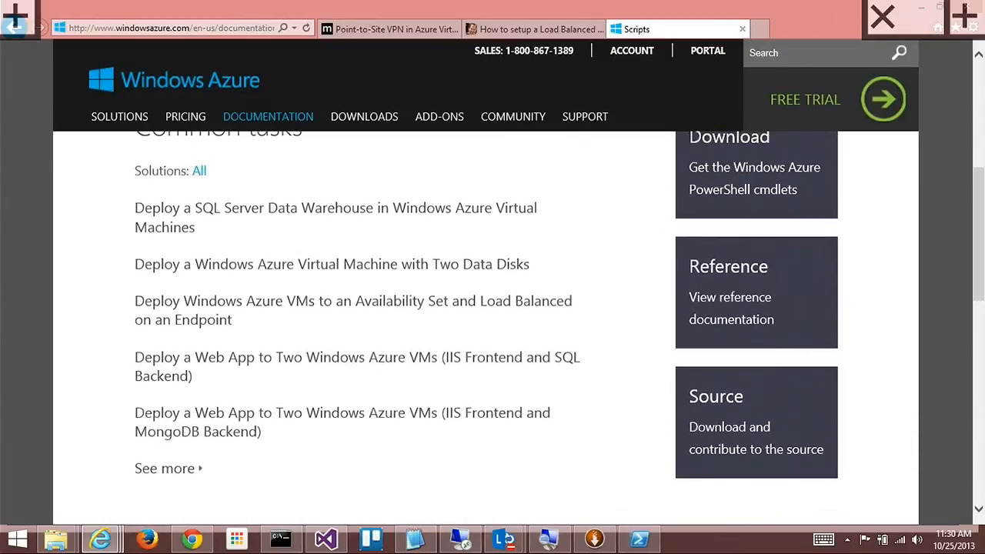
mouse_move(205, 422)
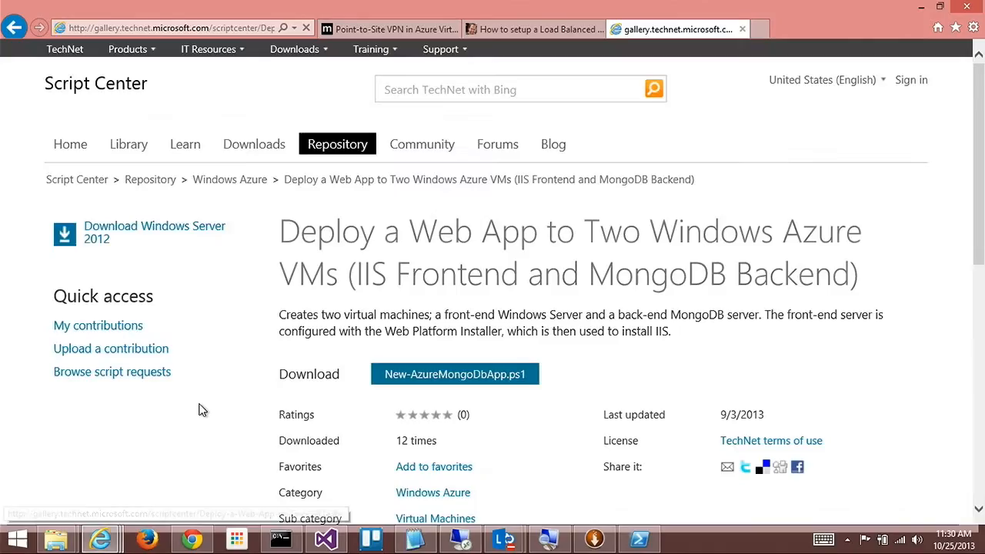
Download New-AzureMongoDbApp.ps1, agreeing to the license and saving it to the Desktop
scroll("down", 3)
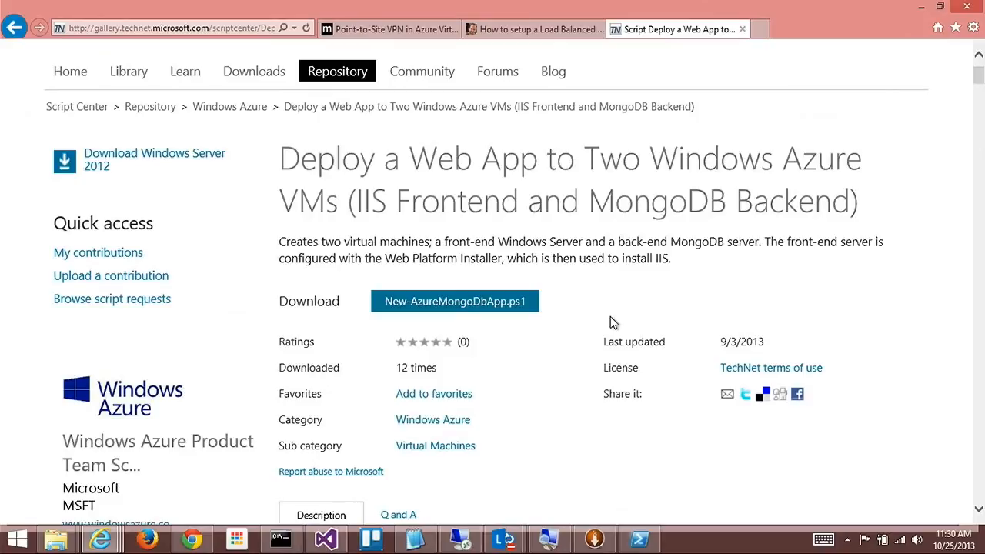
mouse_move(671, 303)
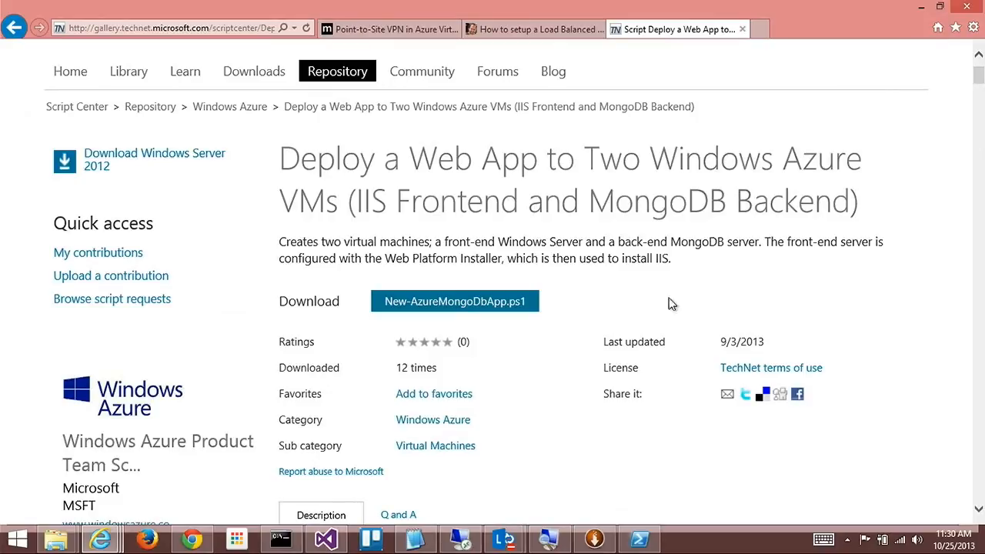
scroll("down", 3)
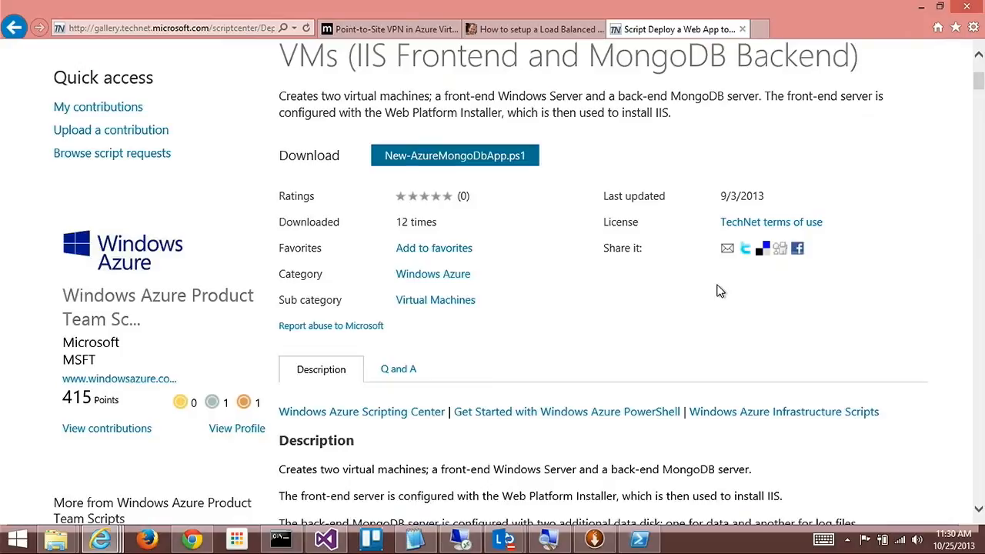
scroll("down", 3)
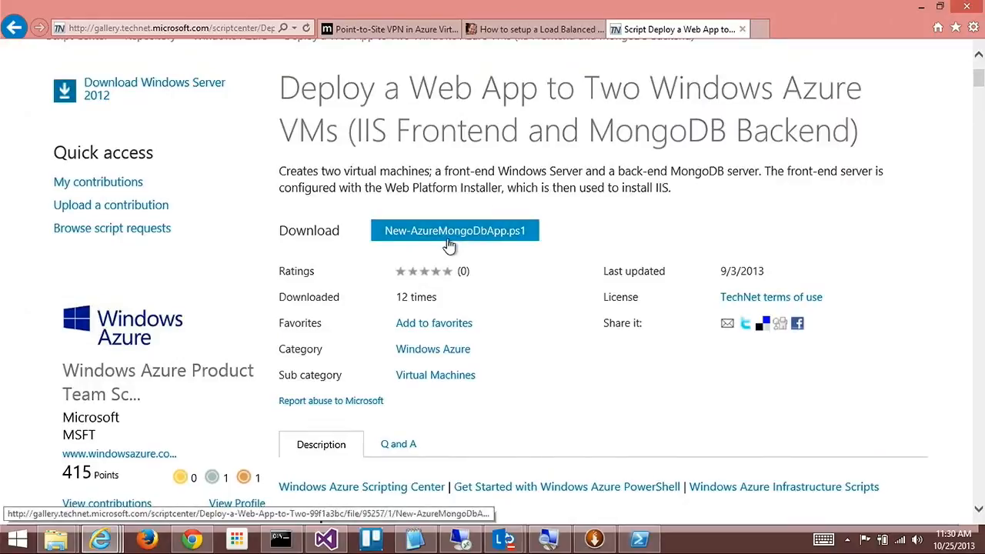
left_click(454, 230)
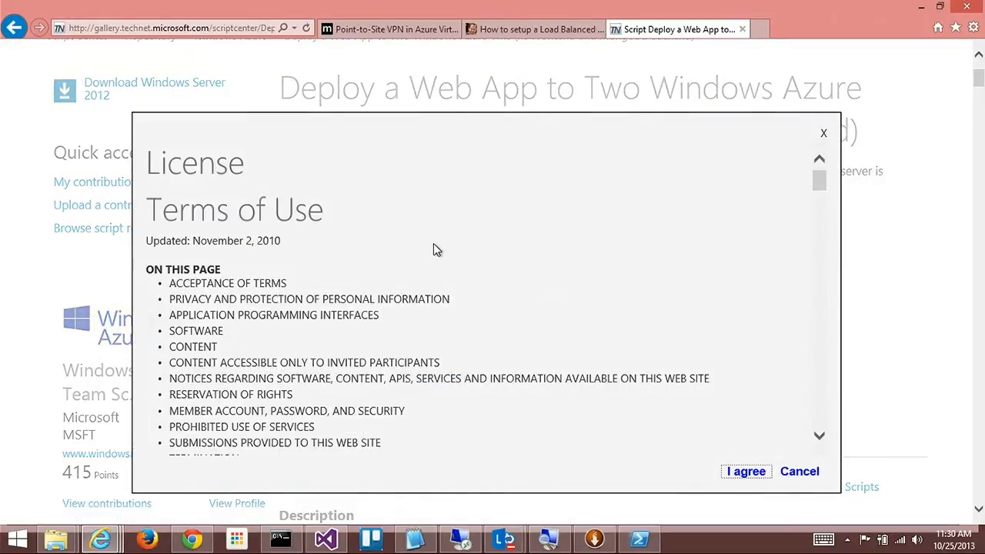
left_click(745, 471)
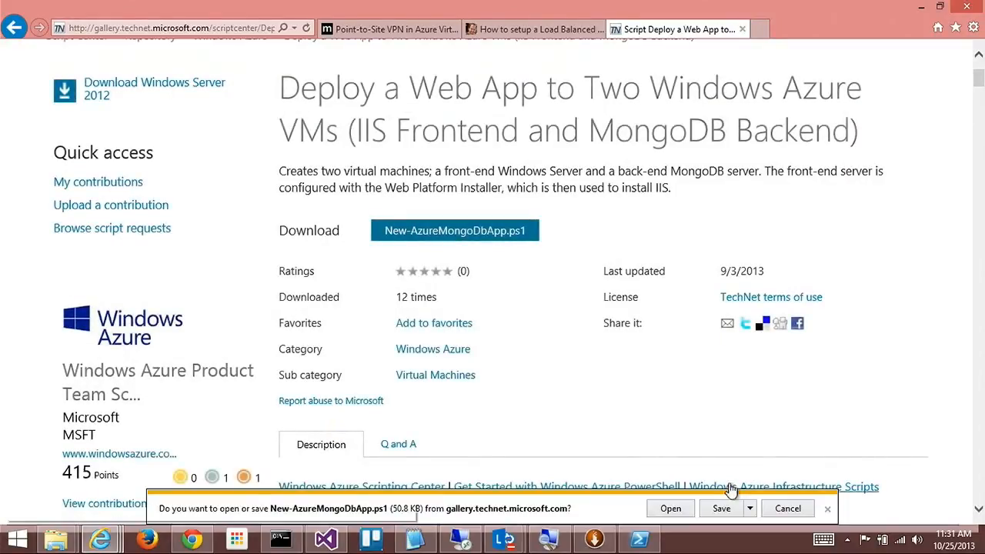
left_click(721, 508)
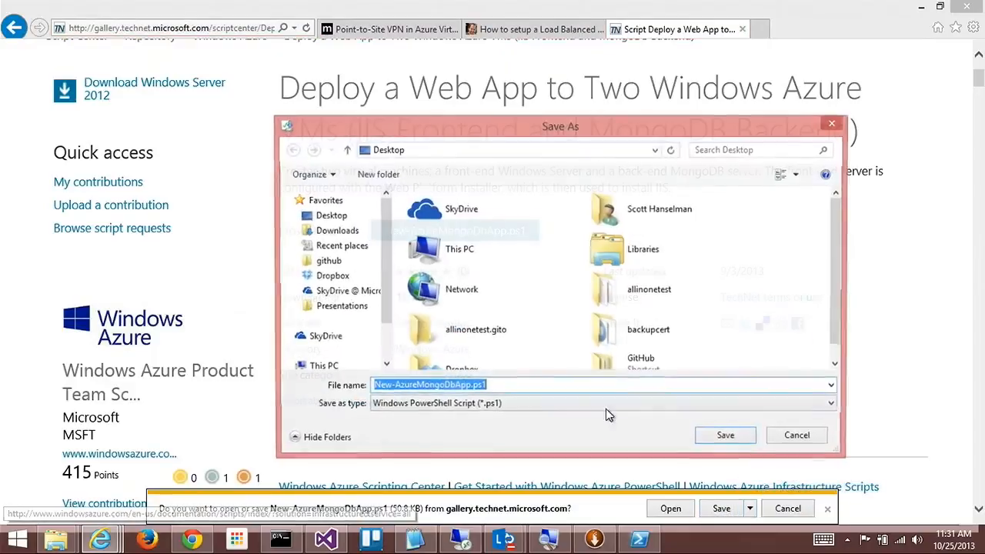
left_click(724, 434)
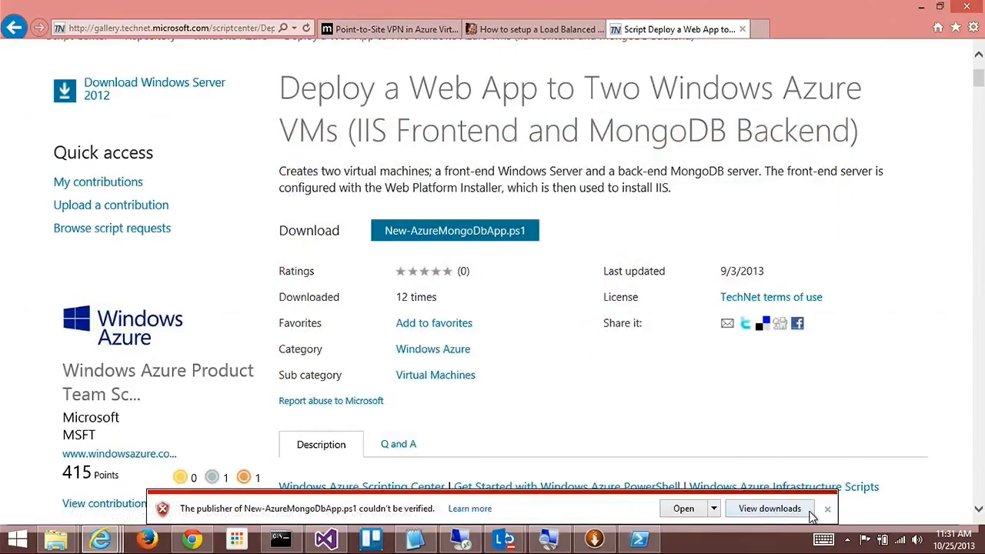
Scroll through the MongoDB deployment script code, from its parameters to the Send-File chunked streaming function
scroll("down", 3)
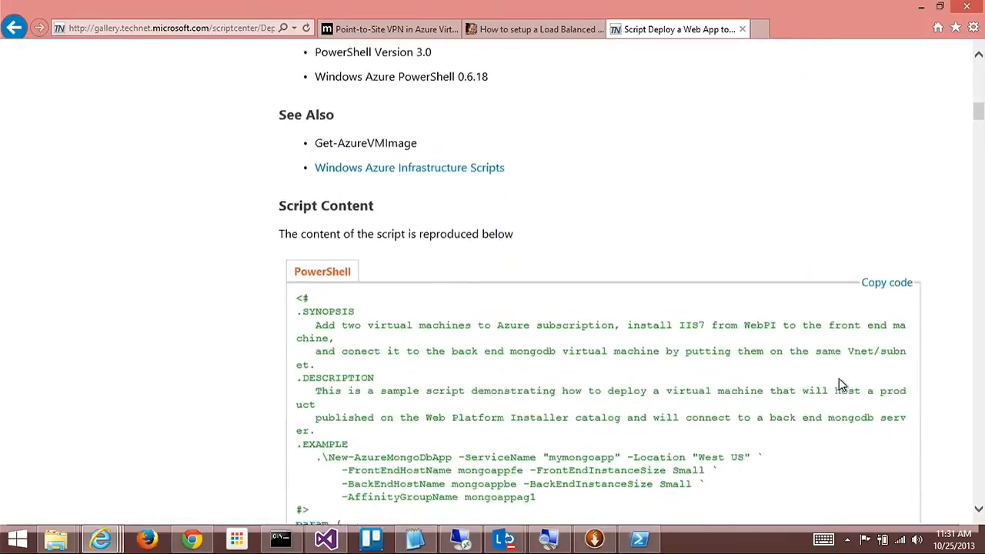
scroll("down", 3)
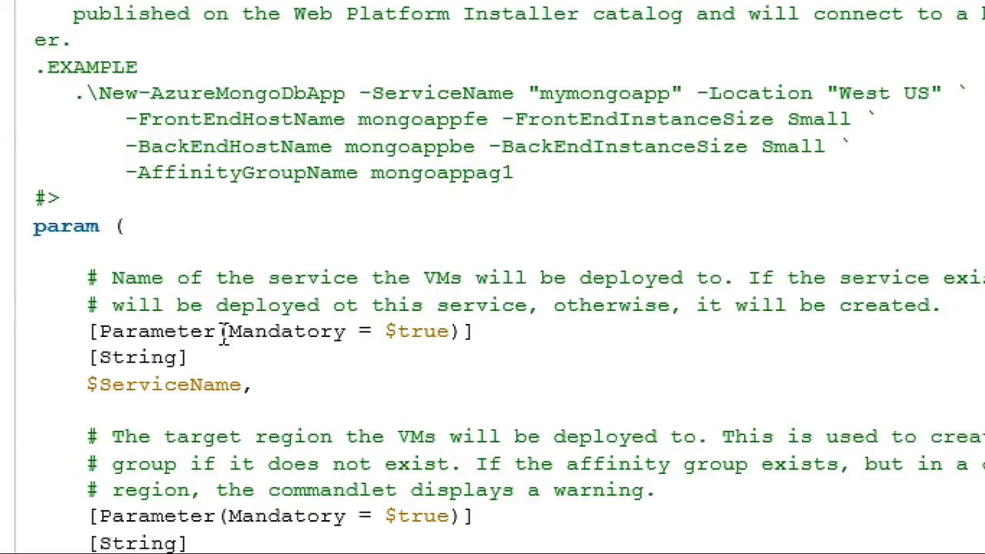
scroll("down", 3)
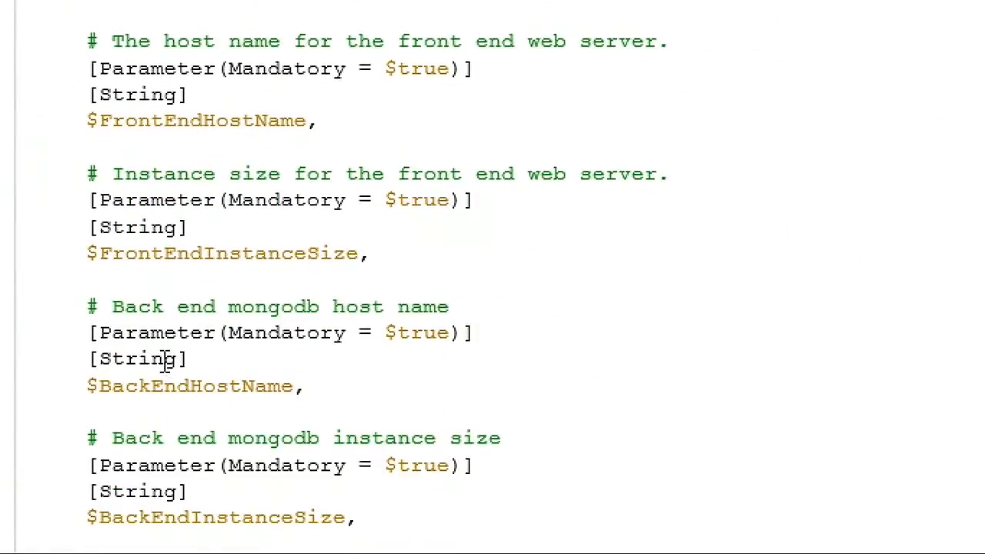
scroll("down", 3)
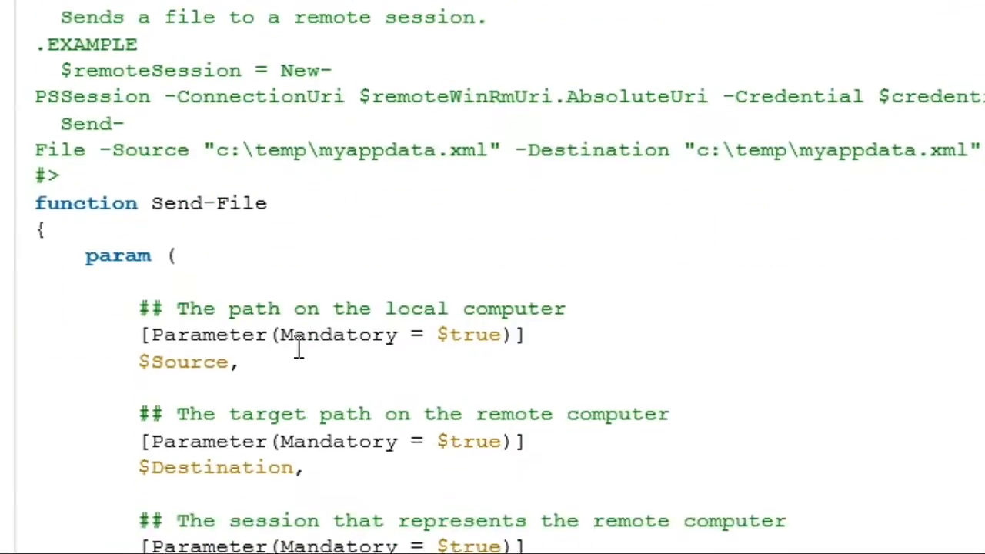
scroll("down", 3)
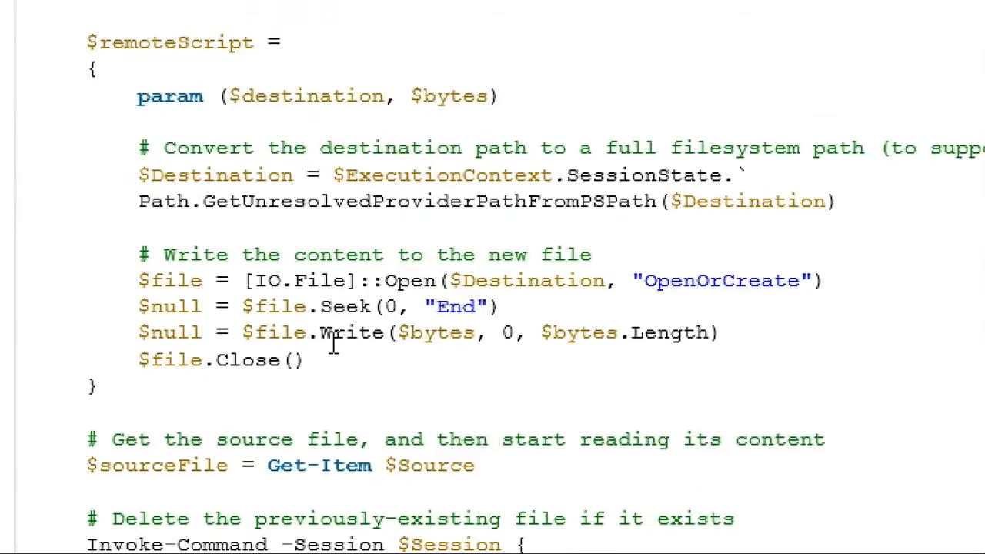
scroll("down", 3)
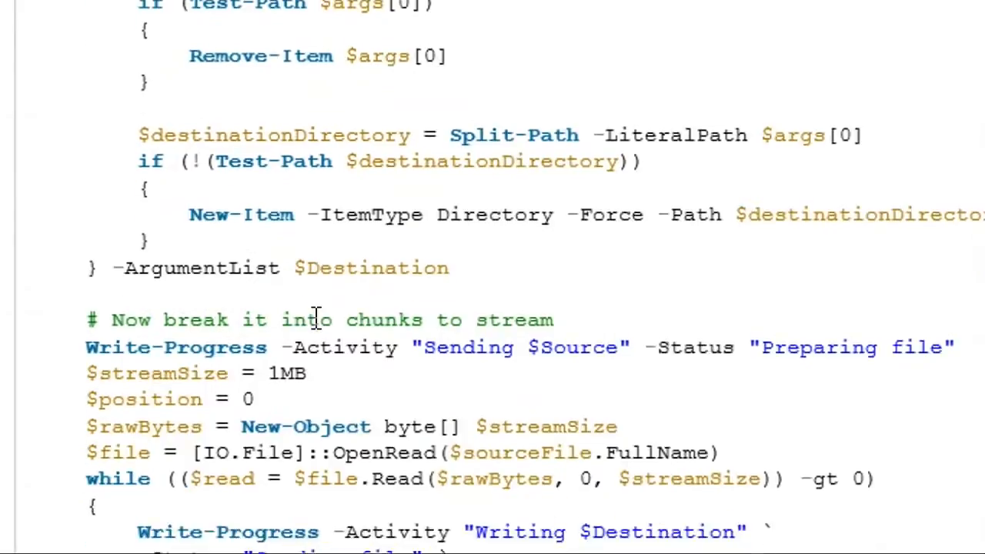
scroll("down", 3)
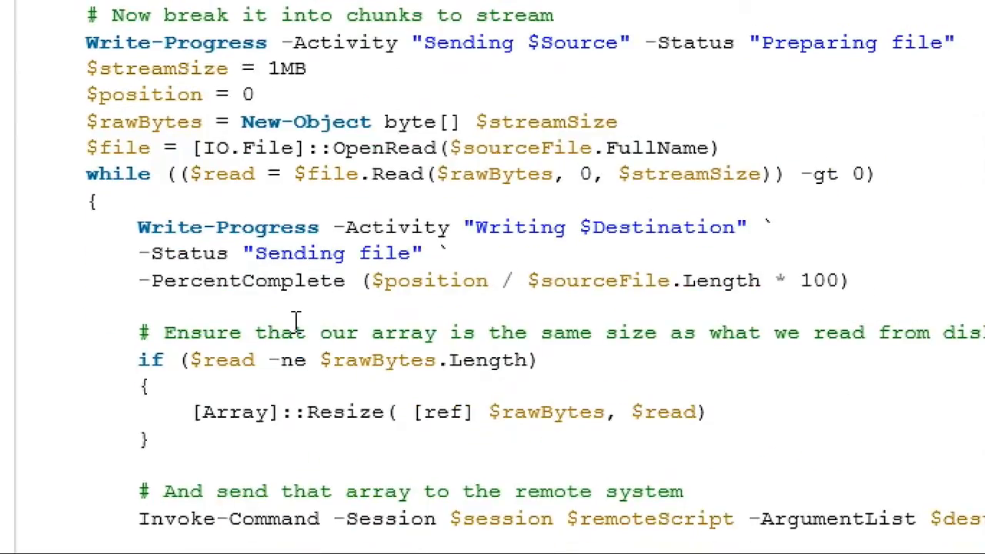